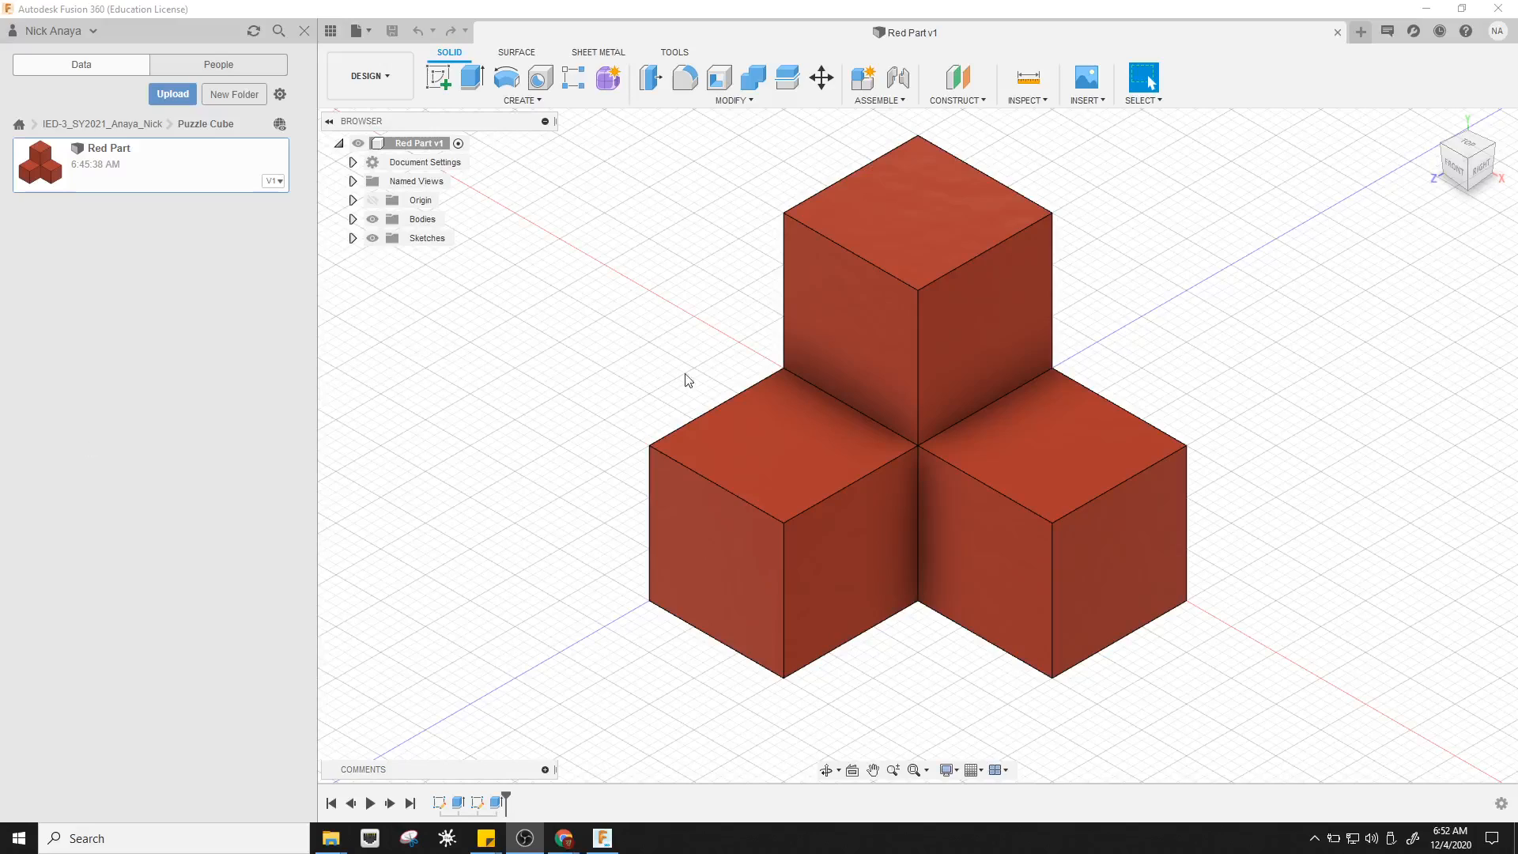
{"action": "mouse_move", "coordinate": [815, 466]}
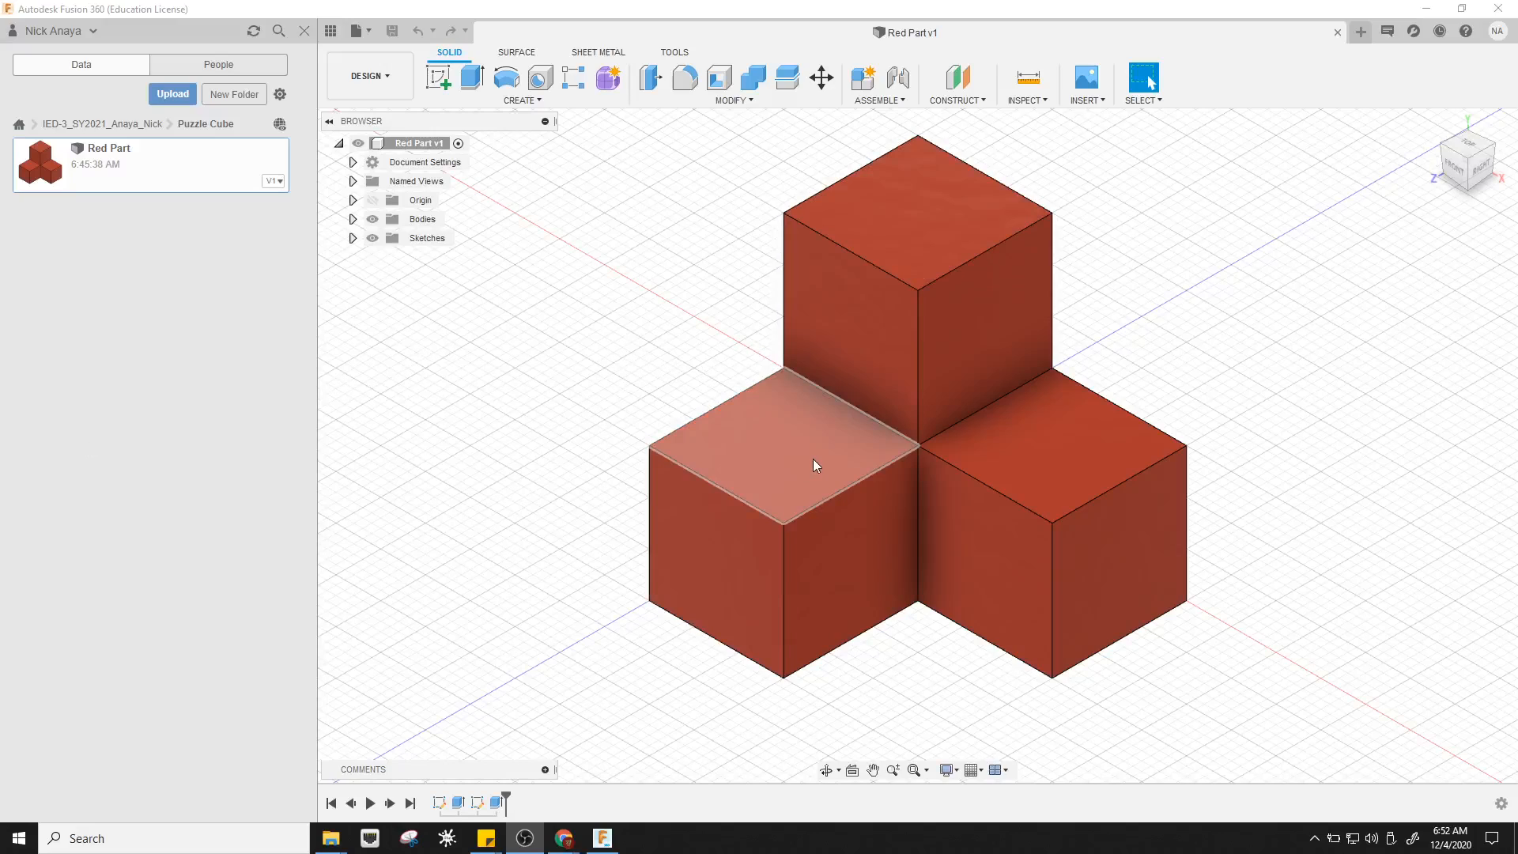
{"action": "mouse_move", "coordinate": [1045, 406]}
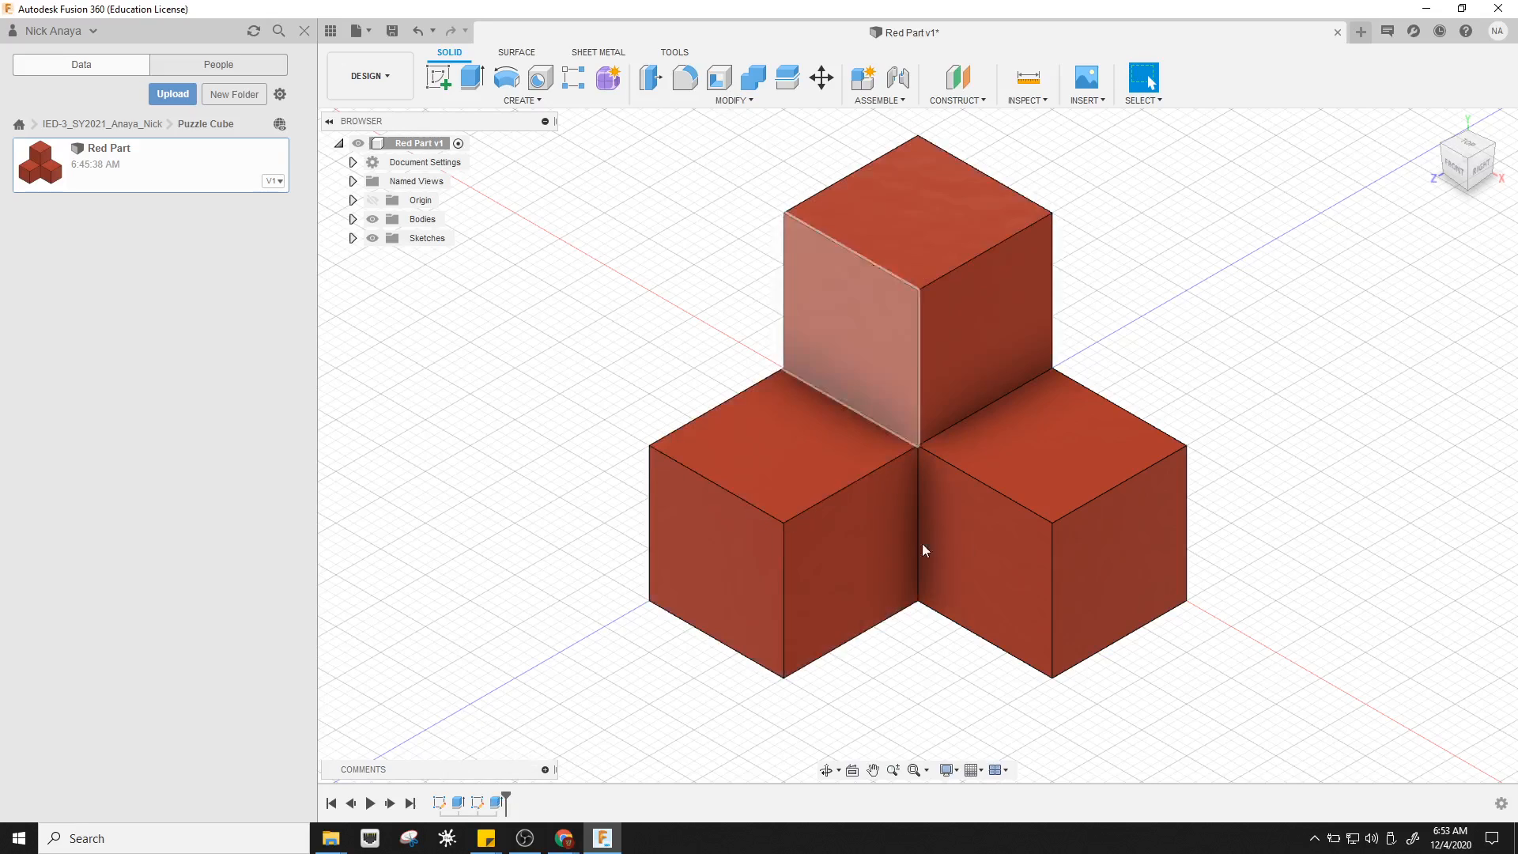
{"action": "mouse_move", "coordinate": [1000, 414]}
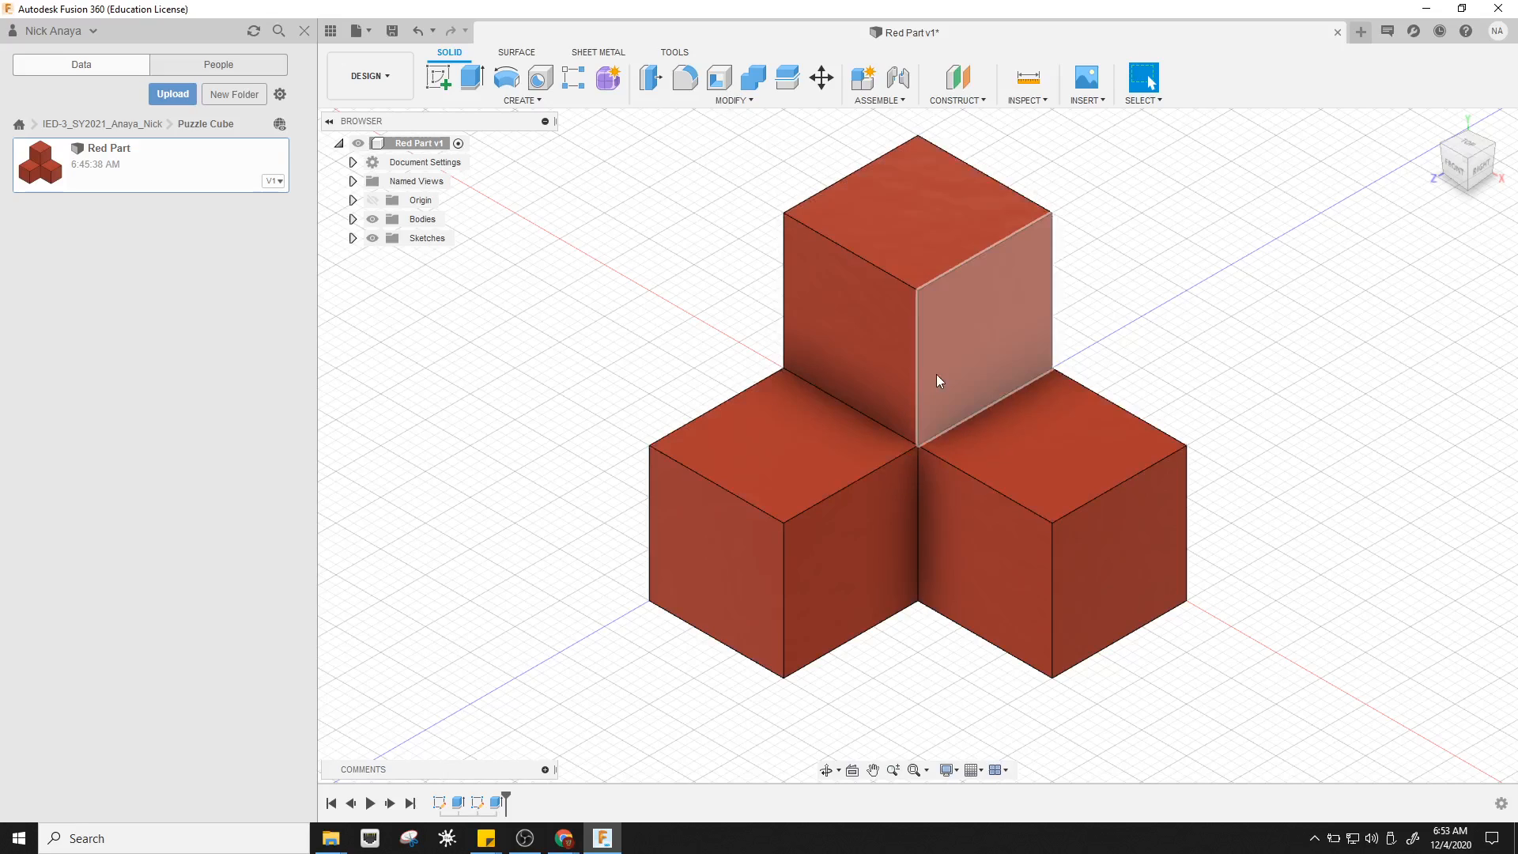
{"action": "mouse_move", "coordinate": [854, 579]}
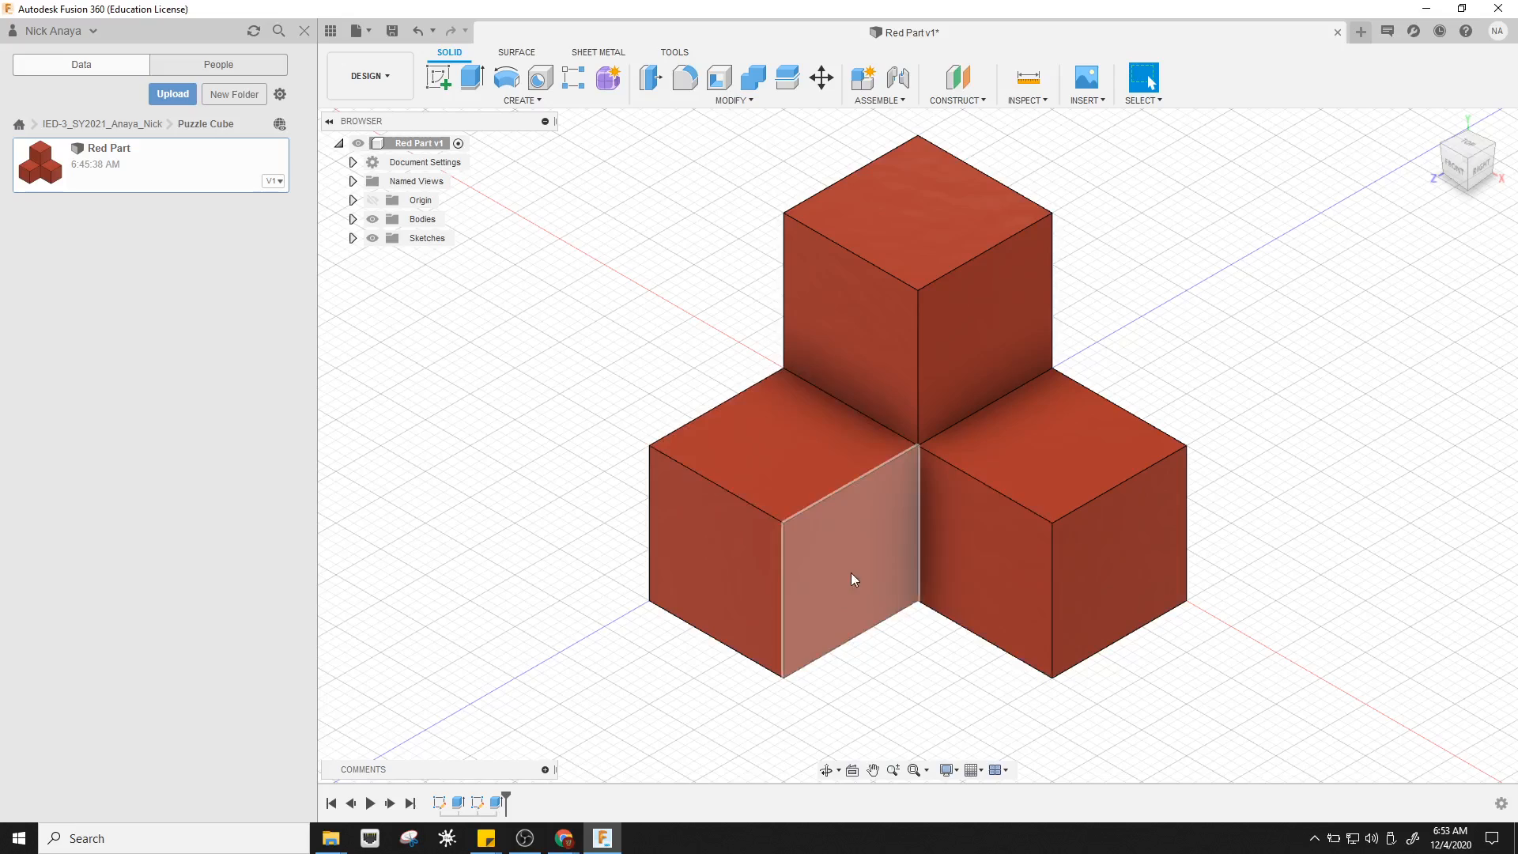
{"action": "mouse_move", "coordinate": [737, 445]}
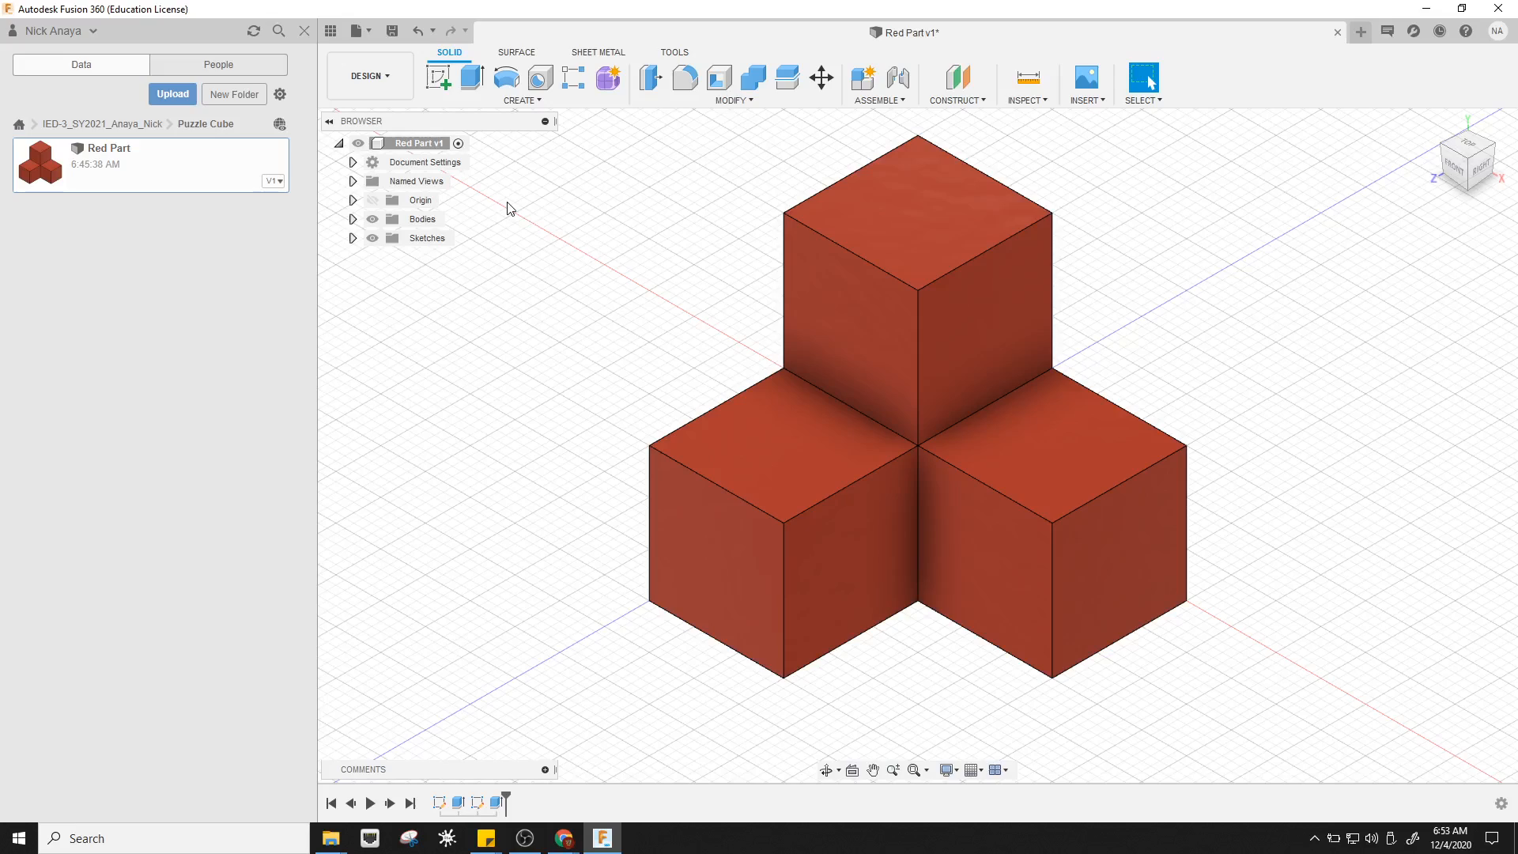
{"action": "mouse_move", "coordinate": [940, 313]}
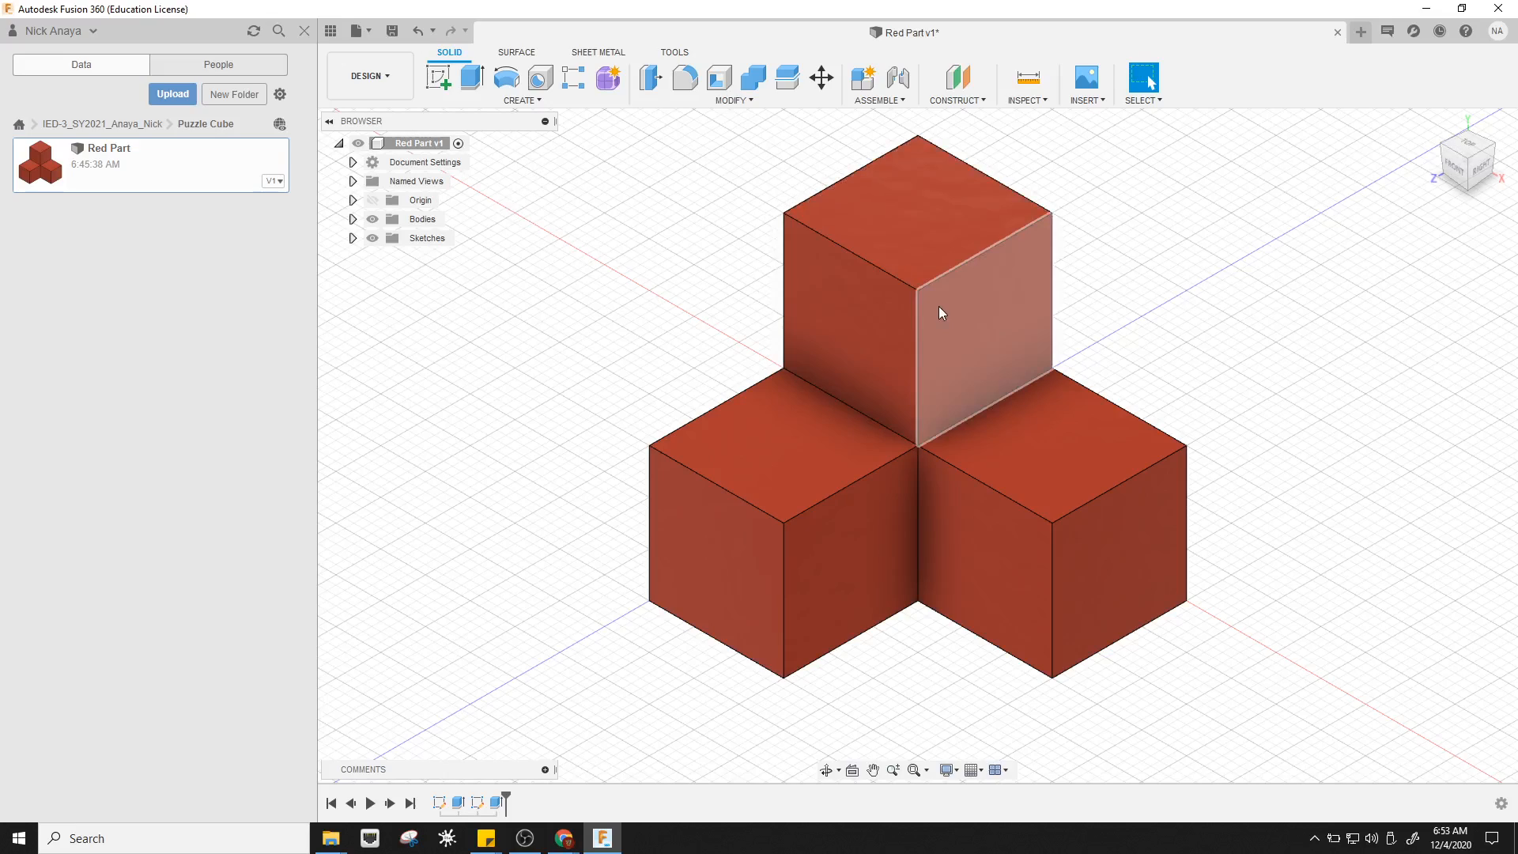
{"action": "mouse_move", "coordinate": [1102, 160]}
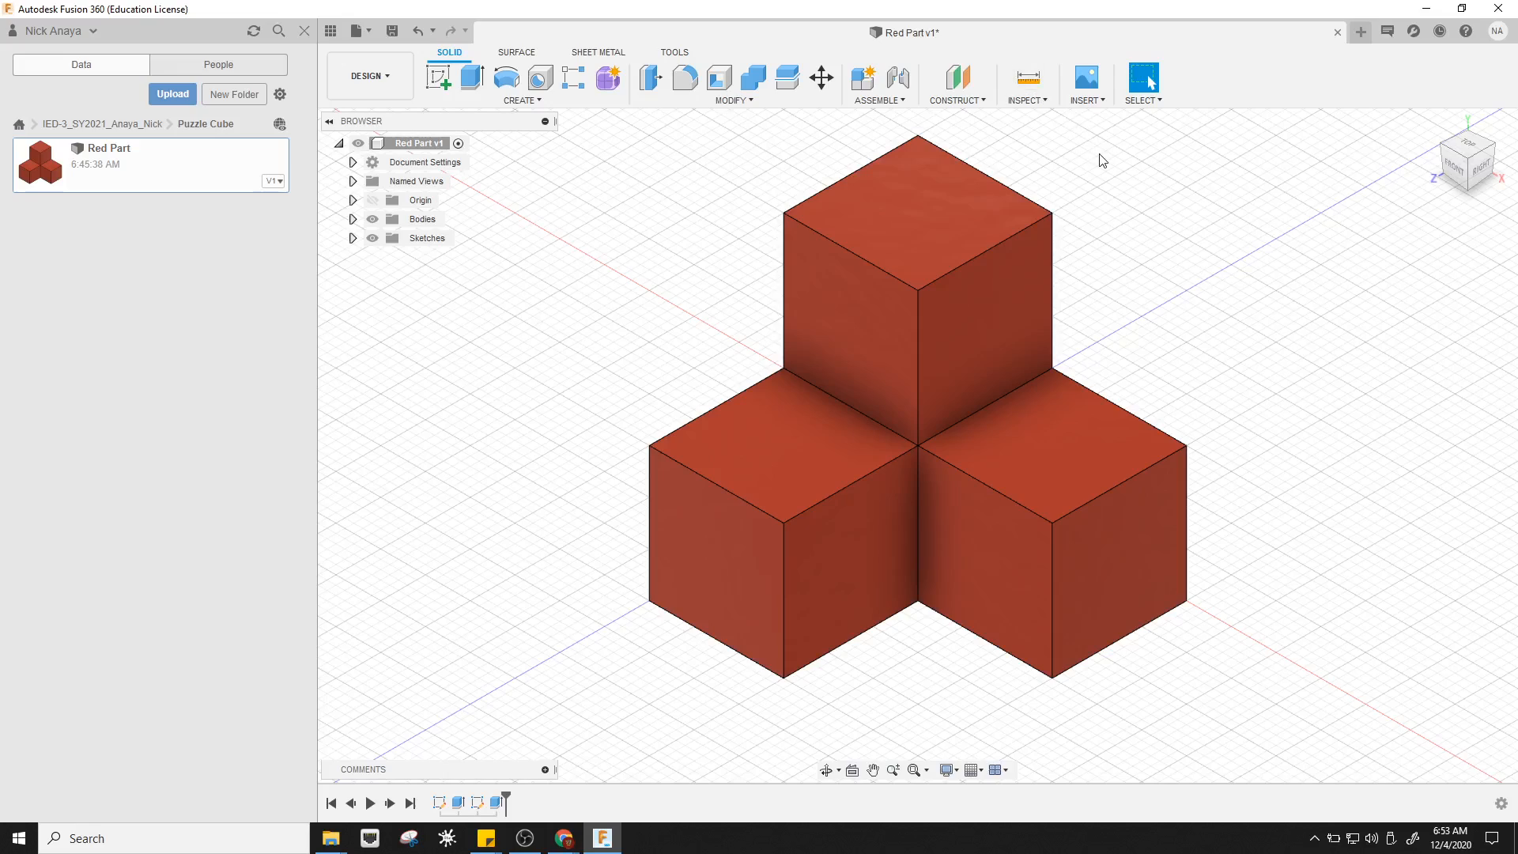
{"action": "mouse_move", "coordinate": [1091, 207]}
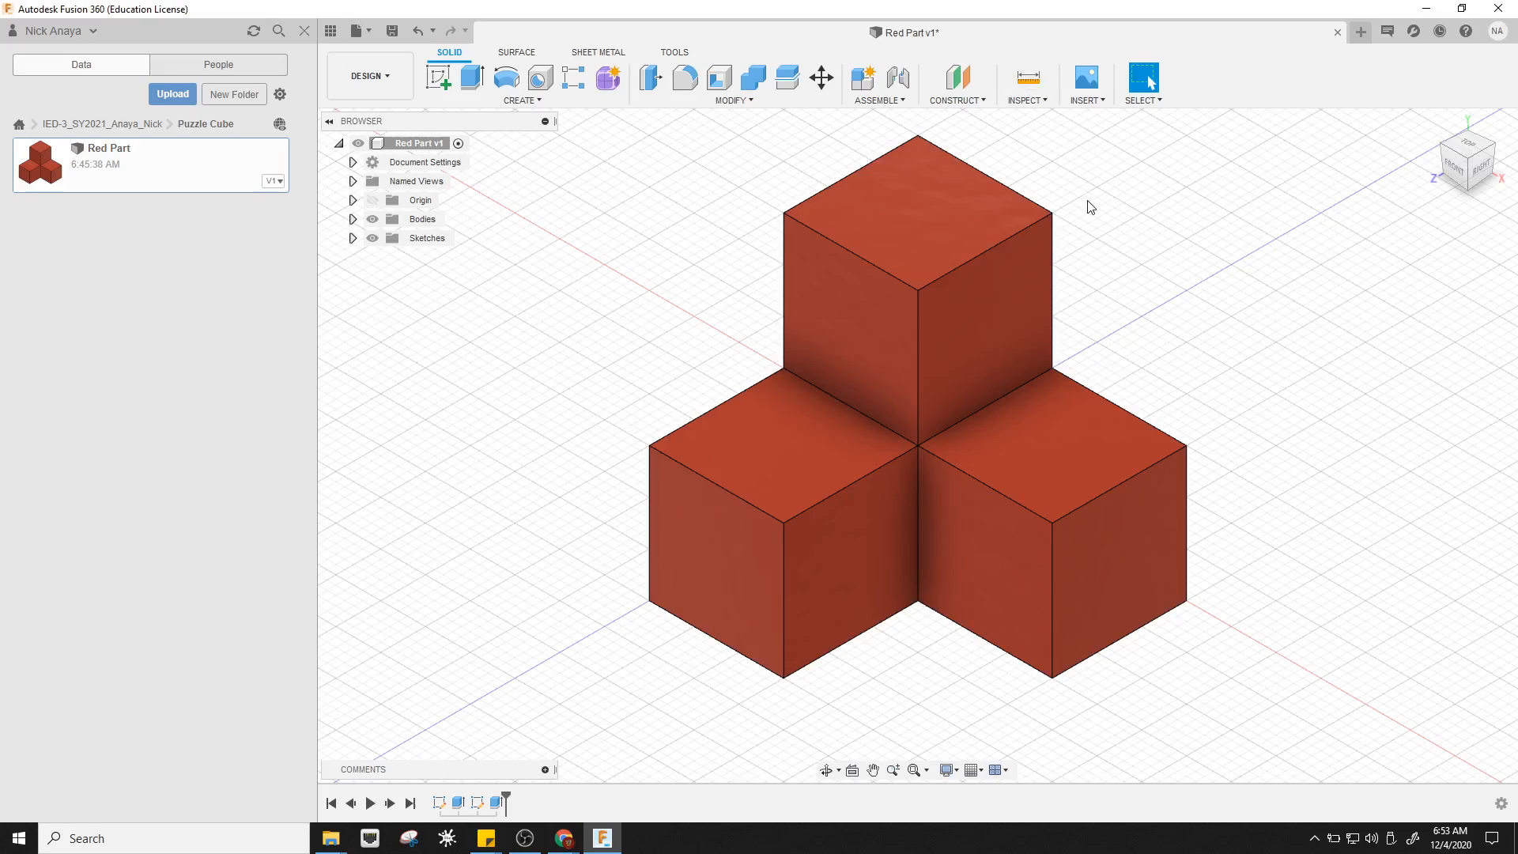
{"action": "mouse_move", "coordinate": [1359, 32]}
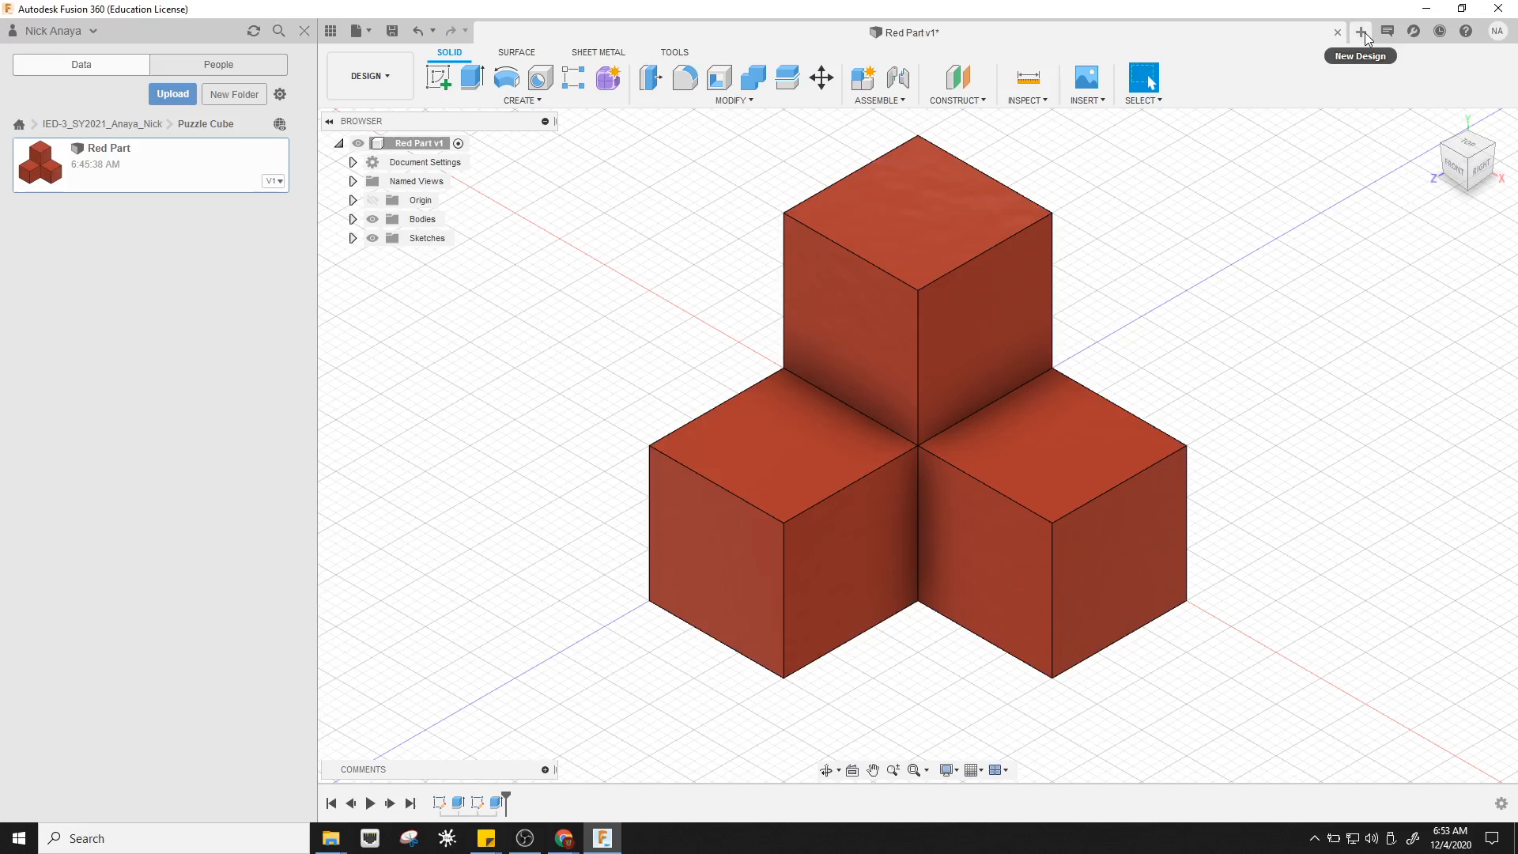
Create a new blank design and save it as 'Red Part Subtractive' in Puzzle Cube
{"action": "left_click", "coordinate": [1358, 31]}
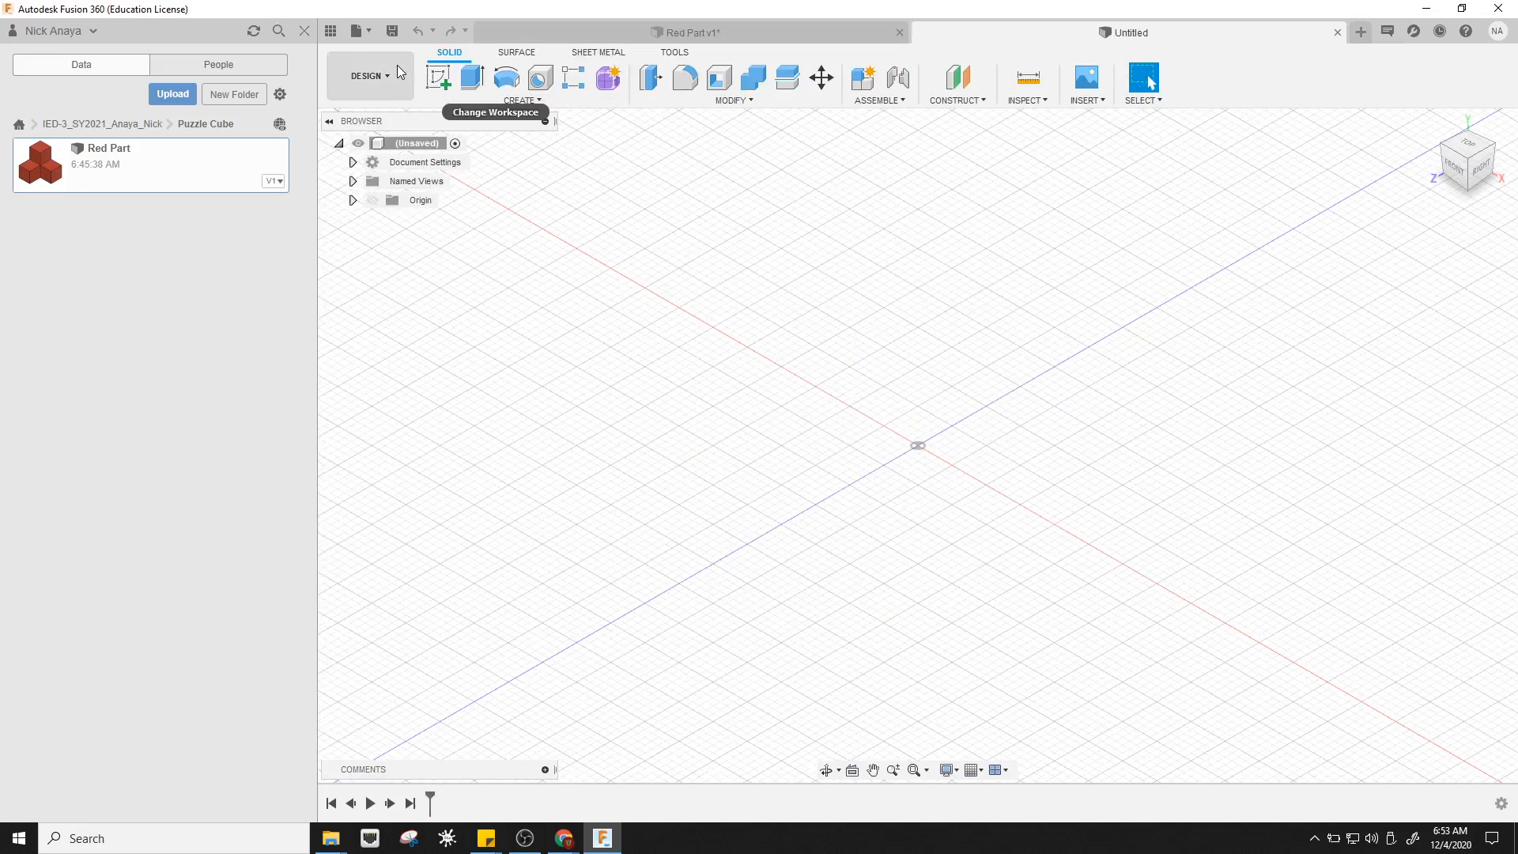
{"action": "left_click", "coordinate": [392, 29]}
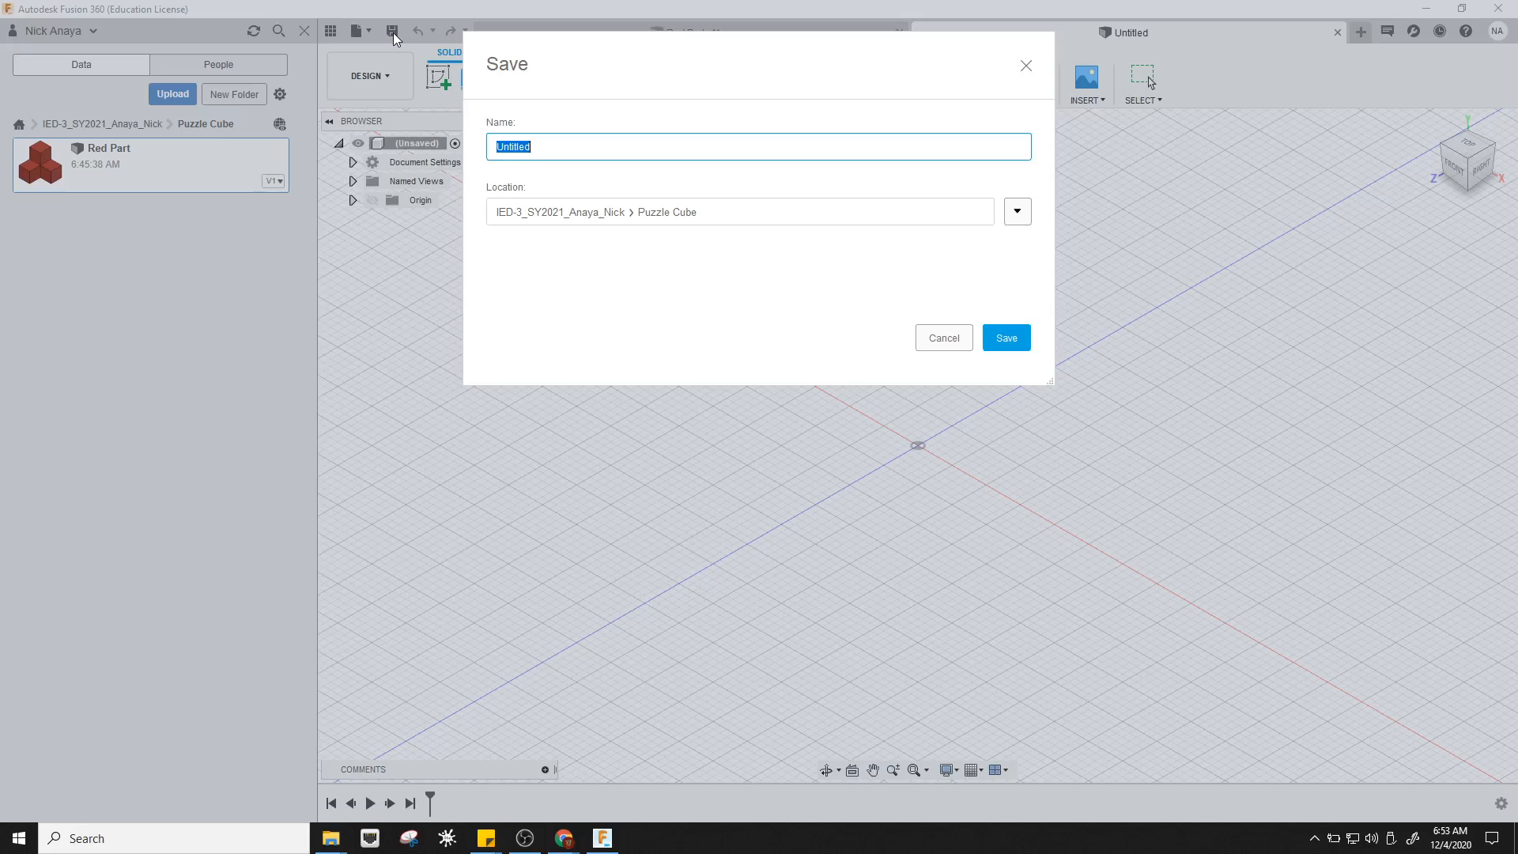
{"action": "mouse_move", "coordinate": [636, 167]}
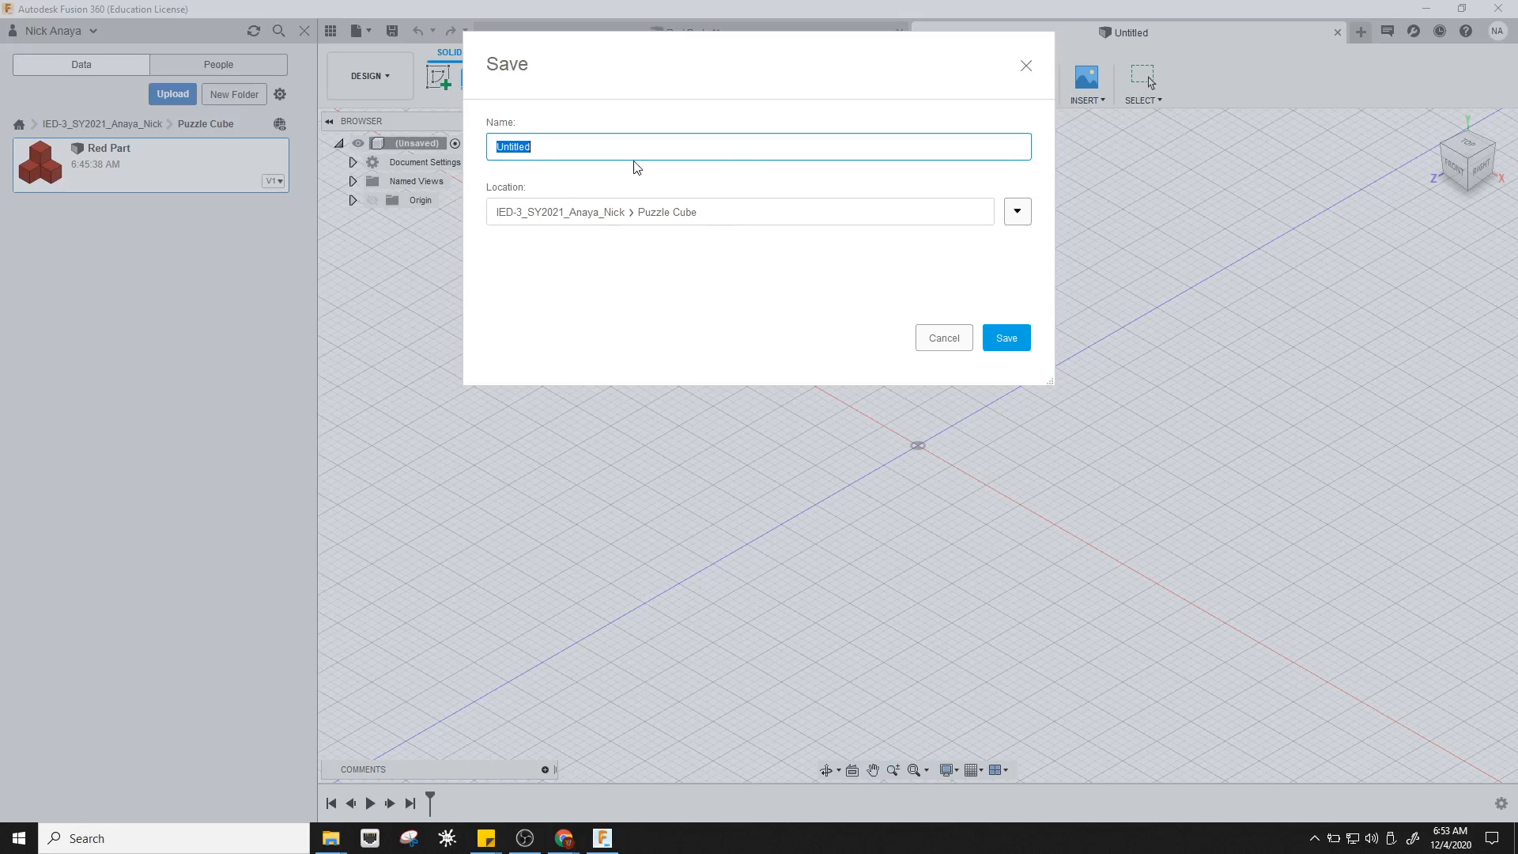
{"action": "type", "text": "Red Part Subtract"}
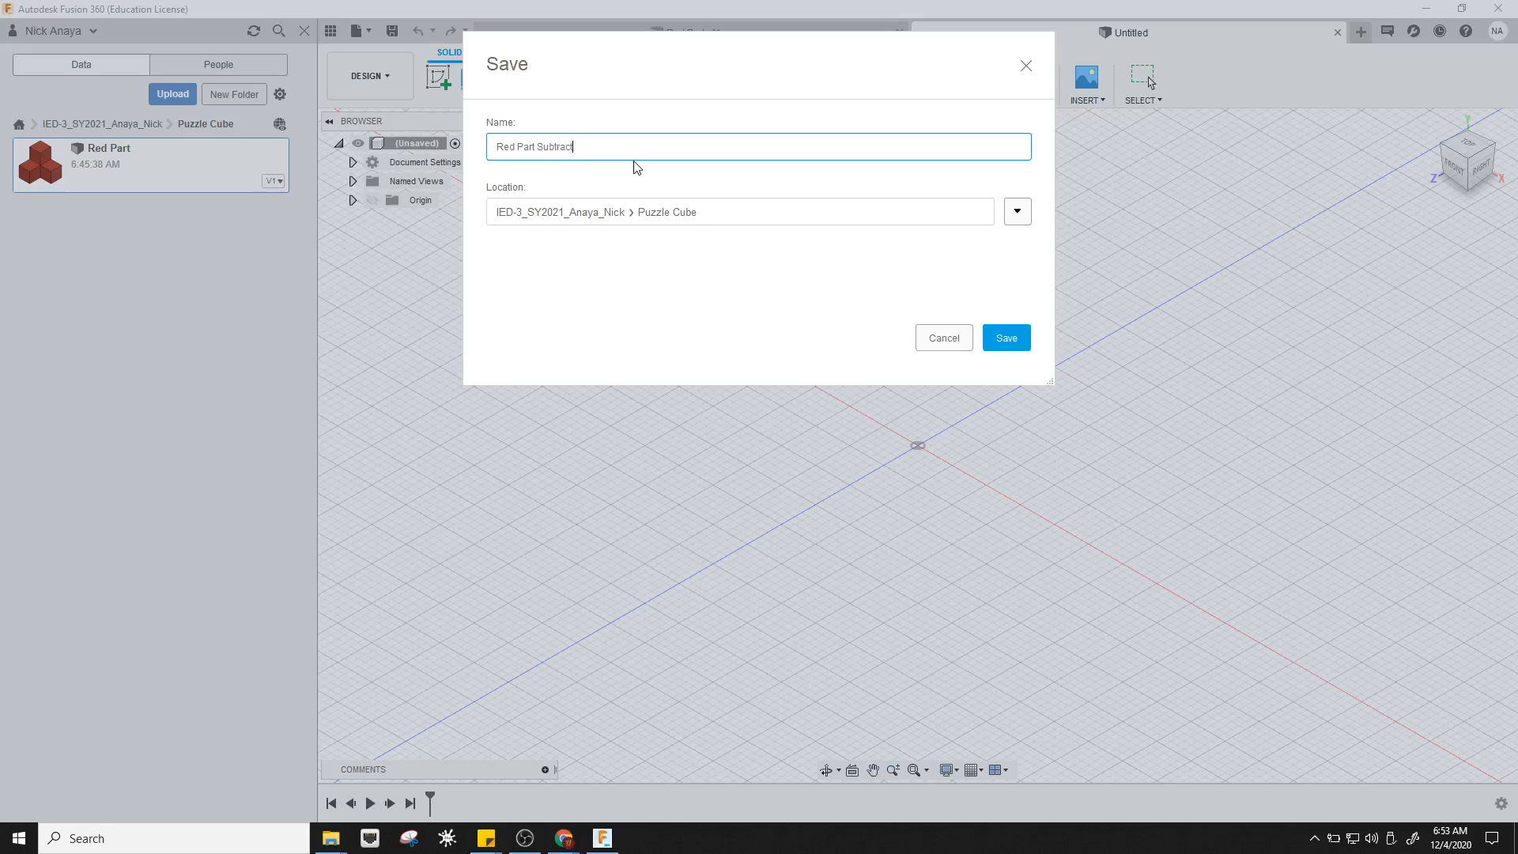
{"action": "type", "text": "ive"}
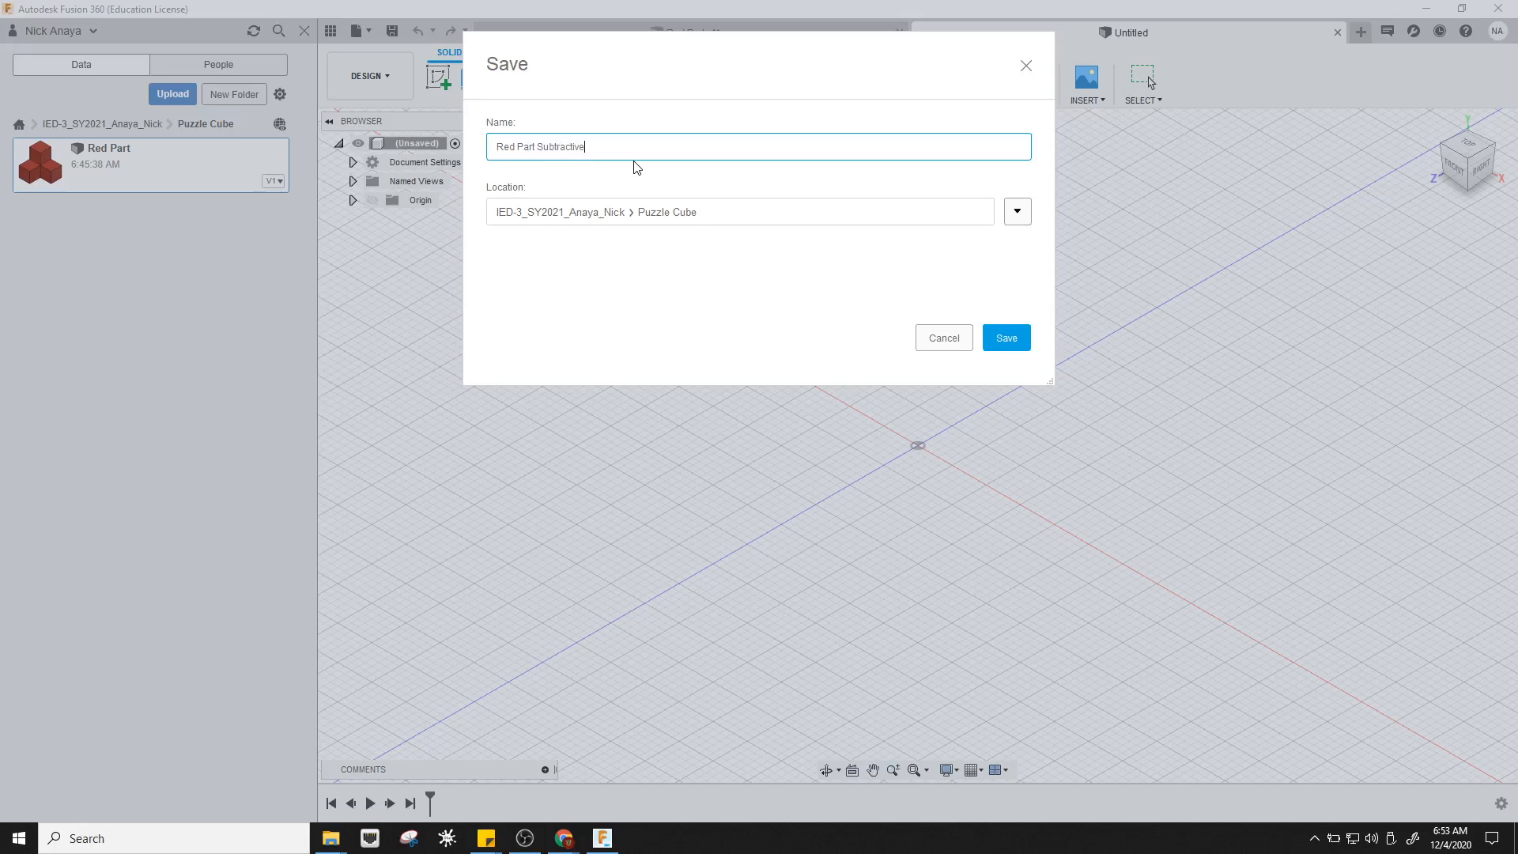
{"action": "left_click", "coordinate": [1006, 337]}
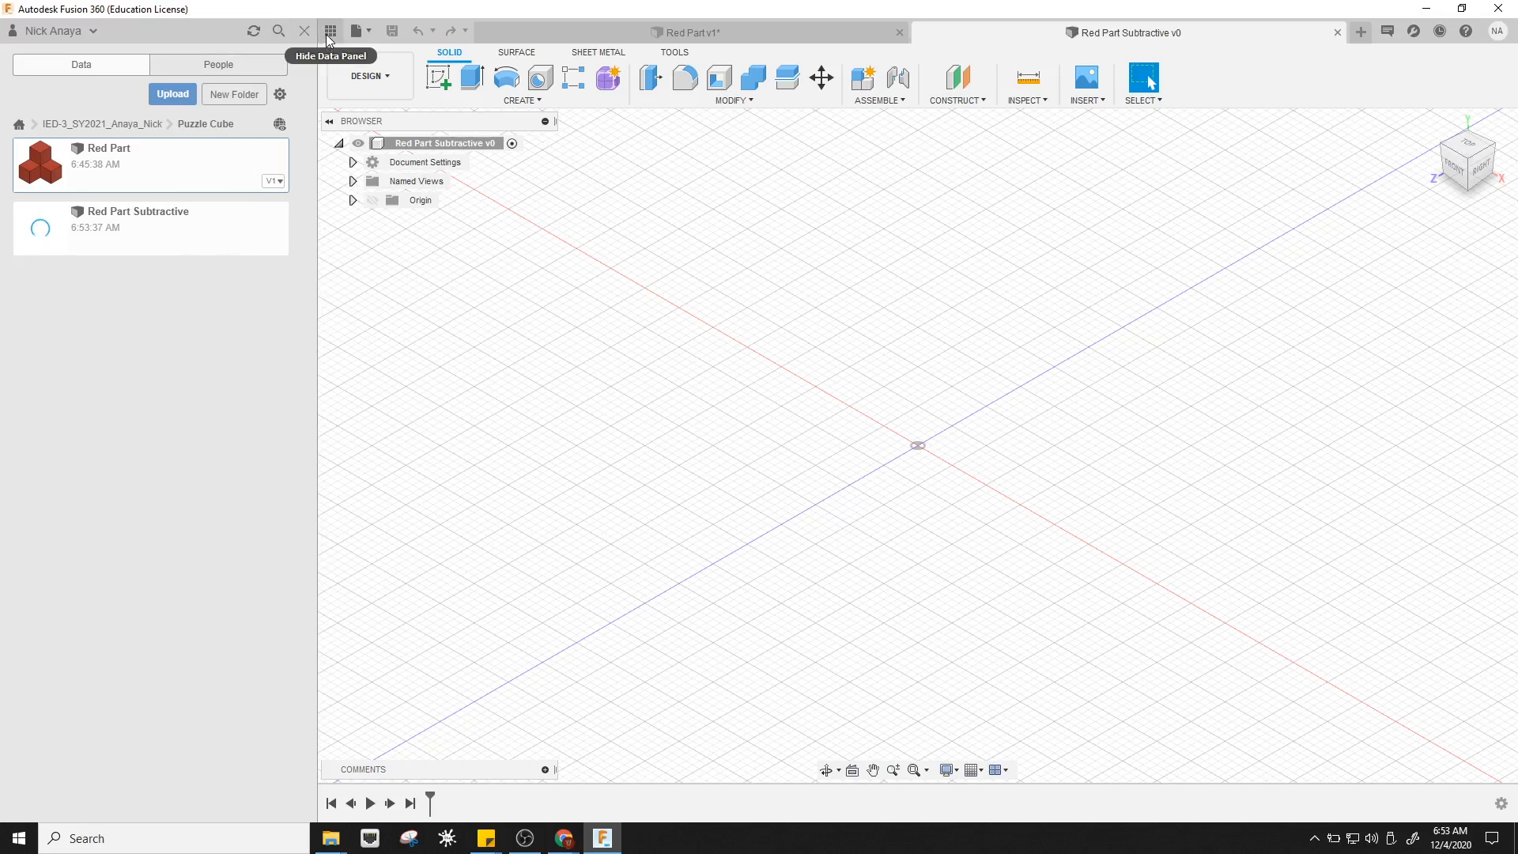
Hide and reshow the Data Panel while the new design uploads as version 1
{"action": "left_click", "coordinate": [329, 30]}
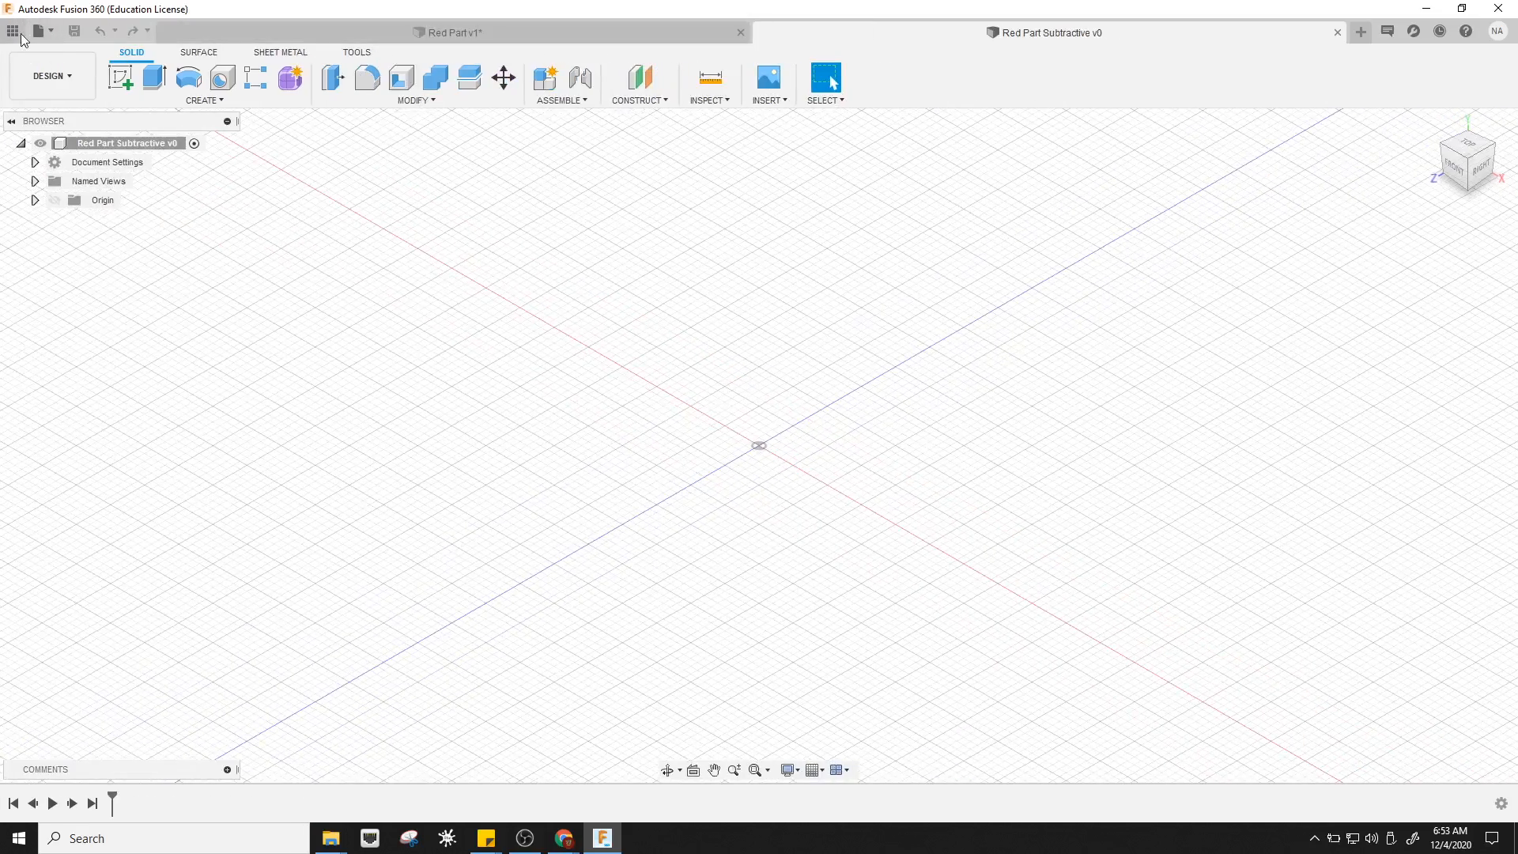
{"action": "left_click", "coordinate": [11, 29]}
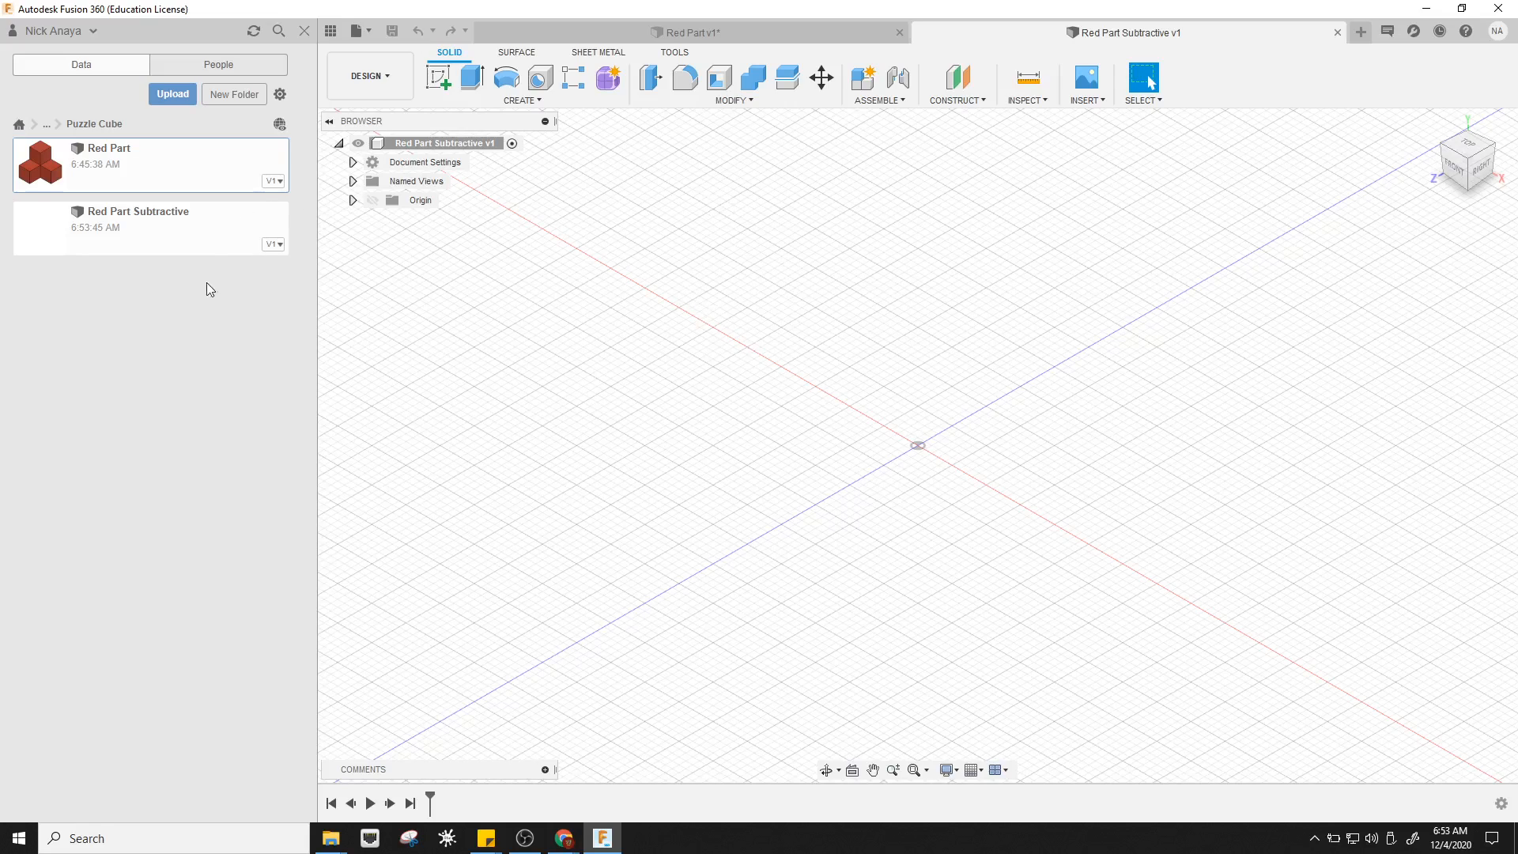
{"action": "mouse_move", "coordinate": [899, 354]}
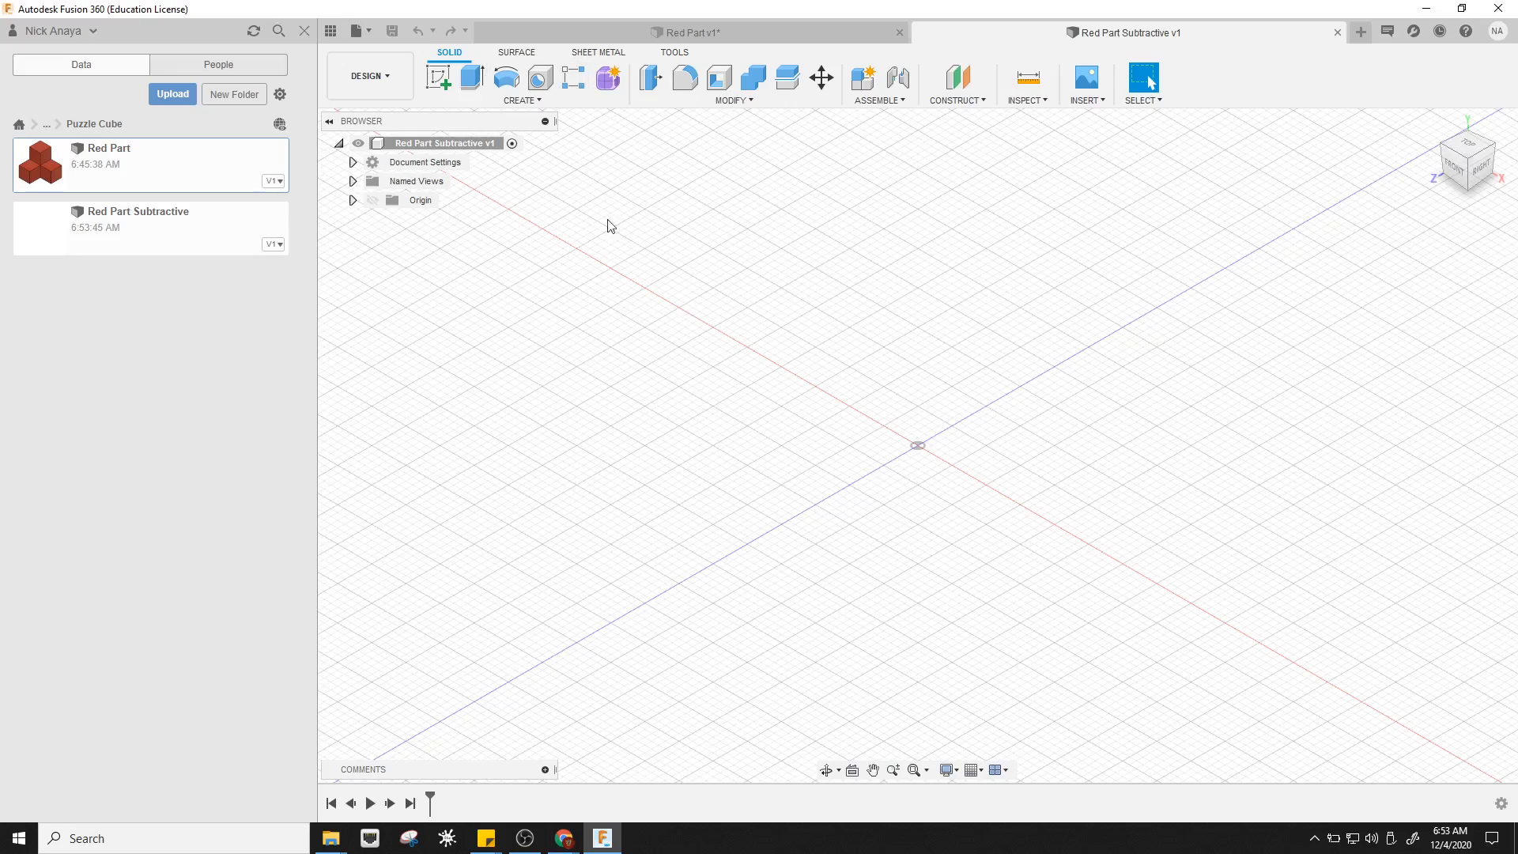
{"action": "mouse_move", "coordinate": [438, 79]}
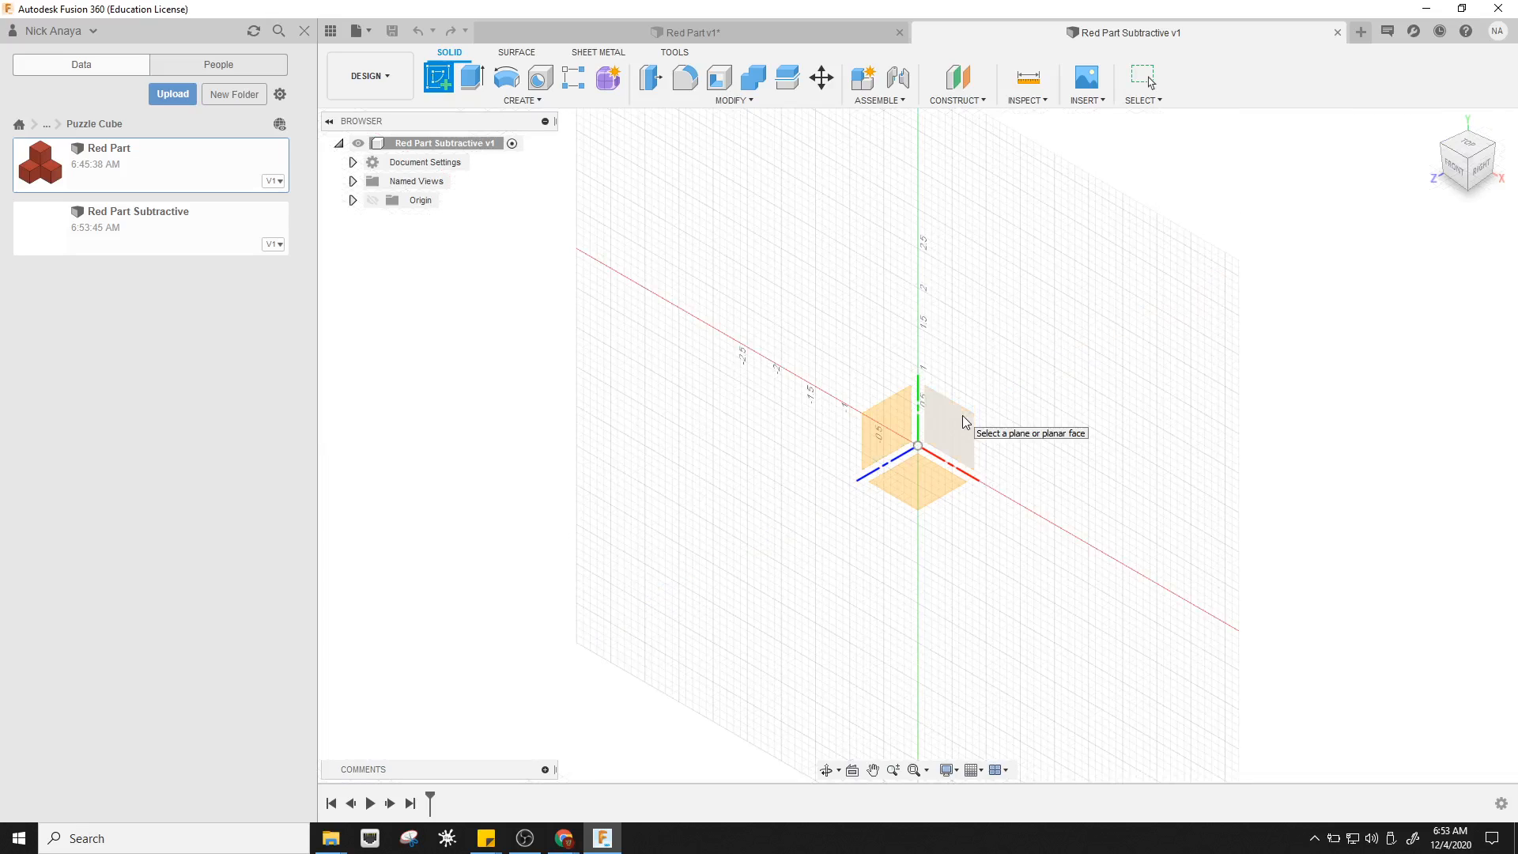
Draw a 1.5 by 1.5 inch rectangle from the origin on the XY front plane
{"action": "left_click", "coordinate": [950, 426]}
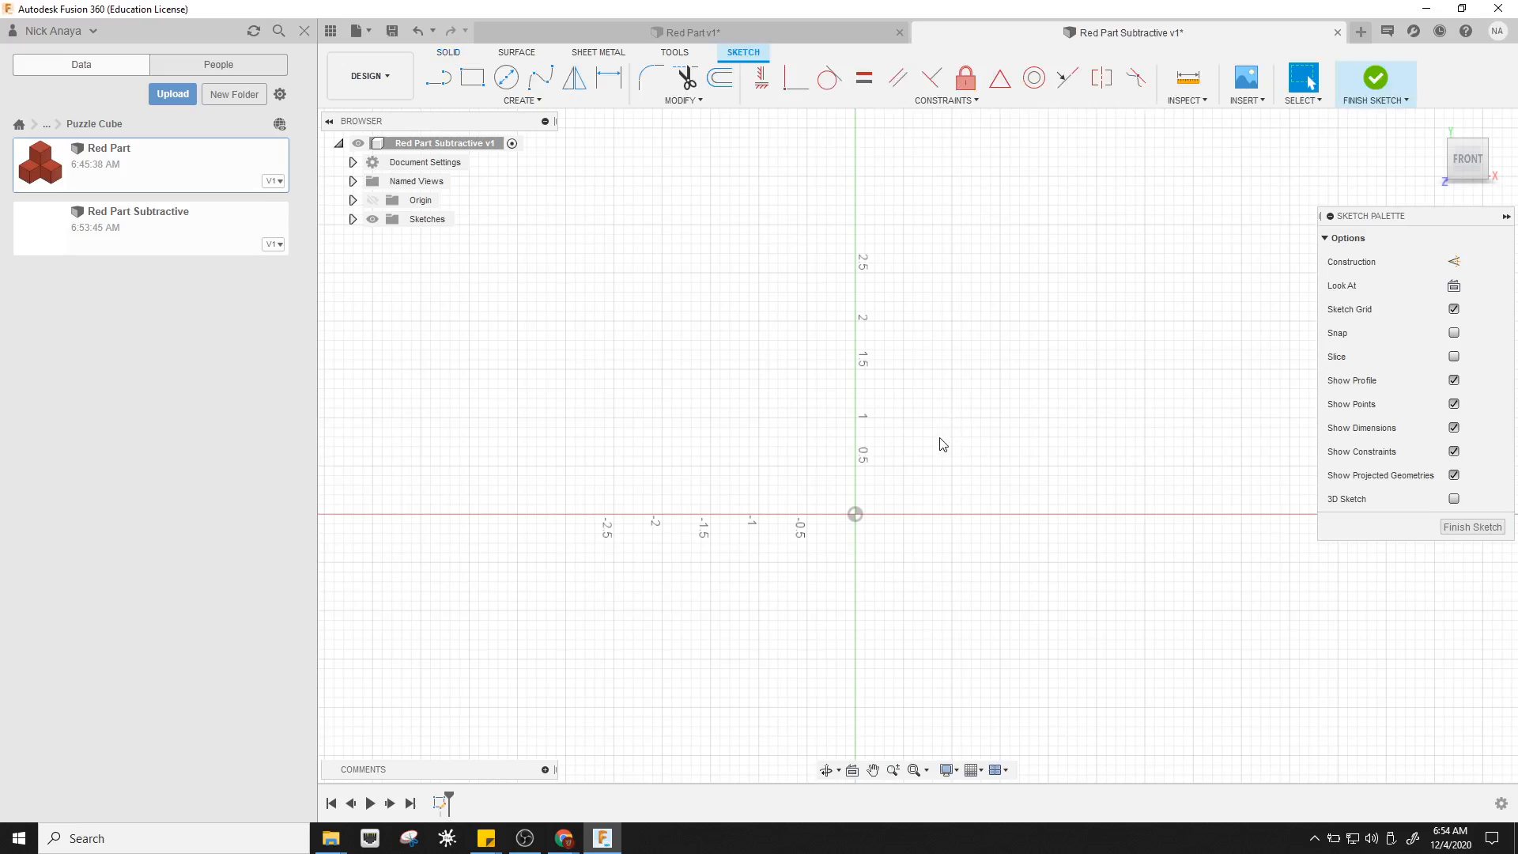
{"action": "mouse_move", "coordinate": [920, 463]}
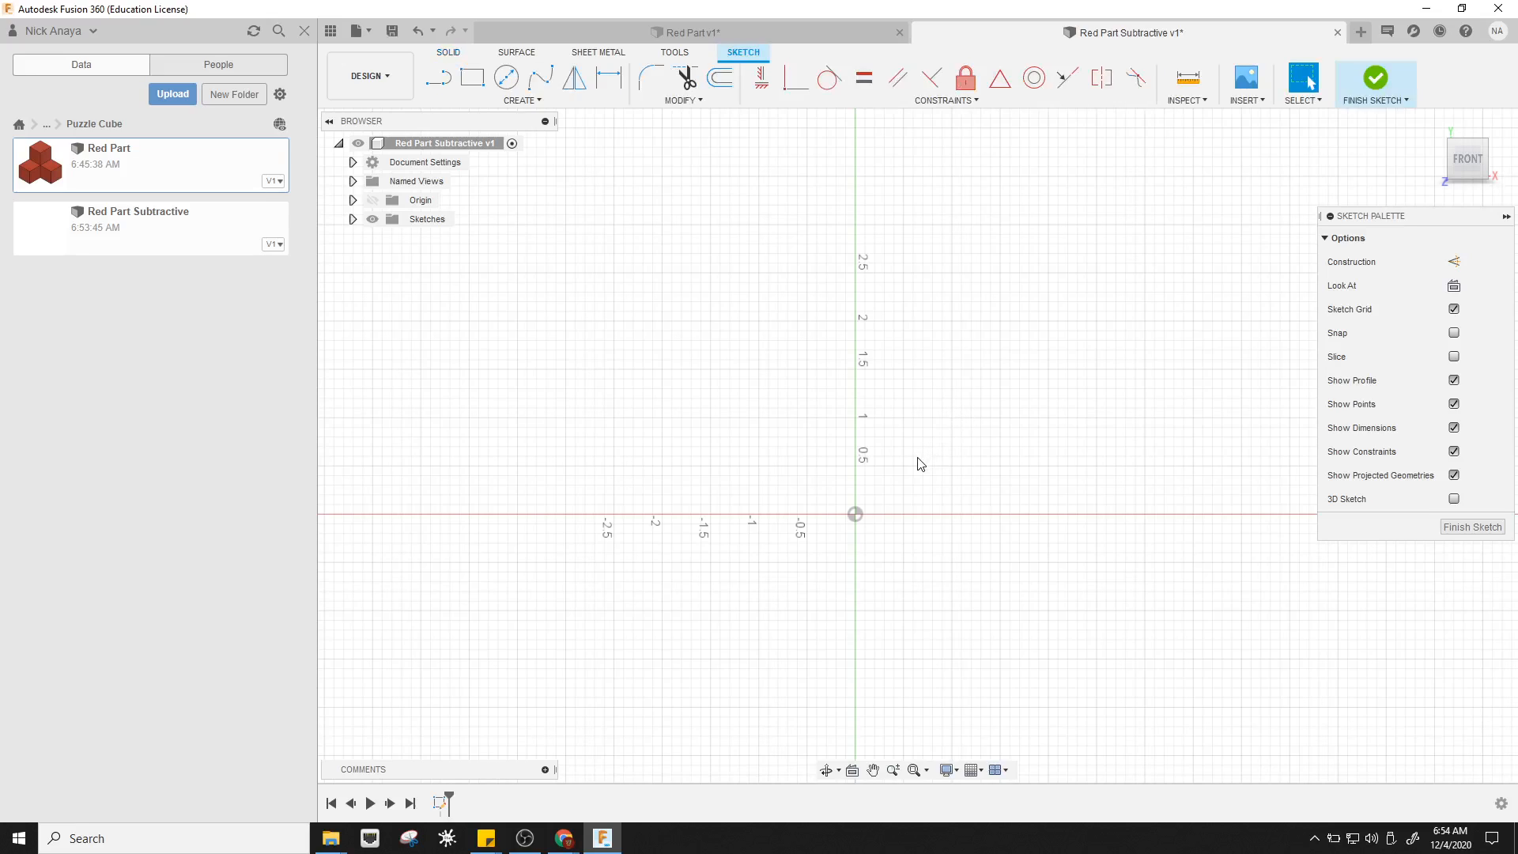
{"action": "left_click", "coordinate": [466, 77]}
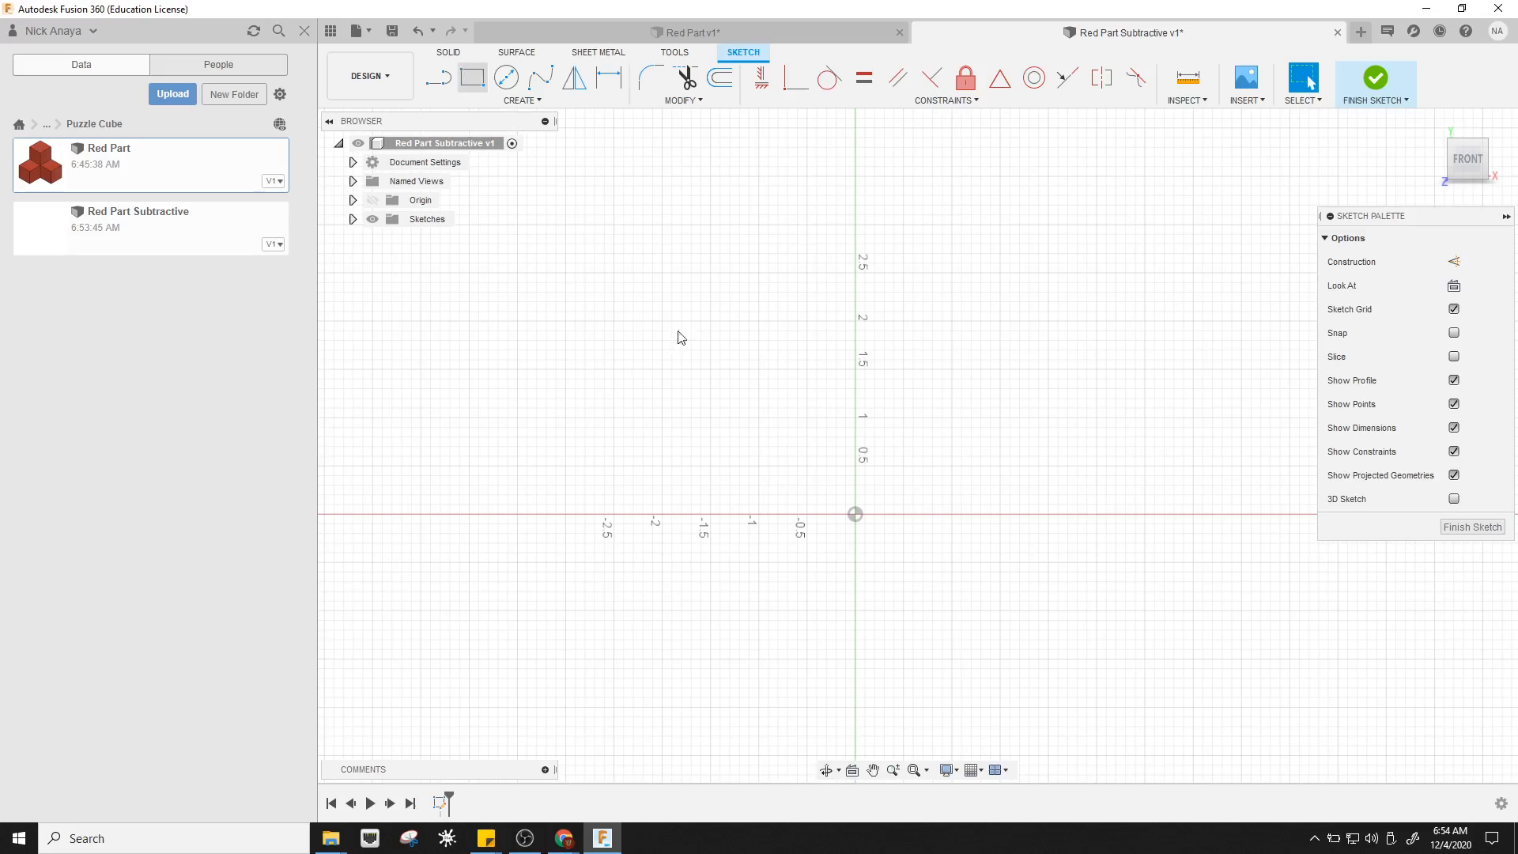
{"action": "left_click", "coordinate": [466, 77]}
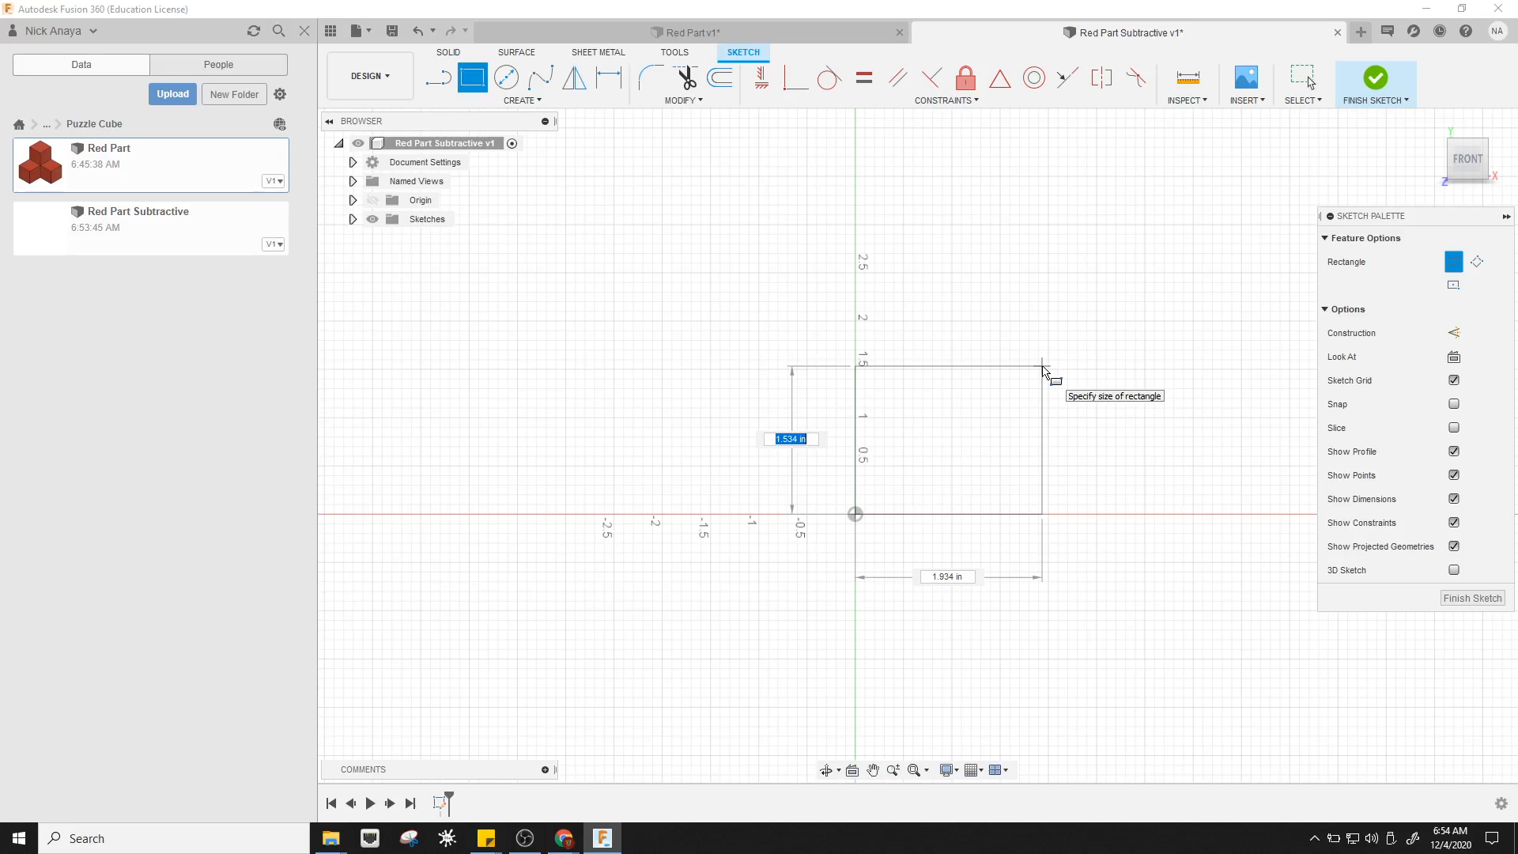
{"action": "type", "text": "1"}
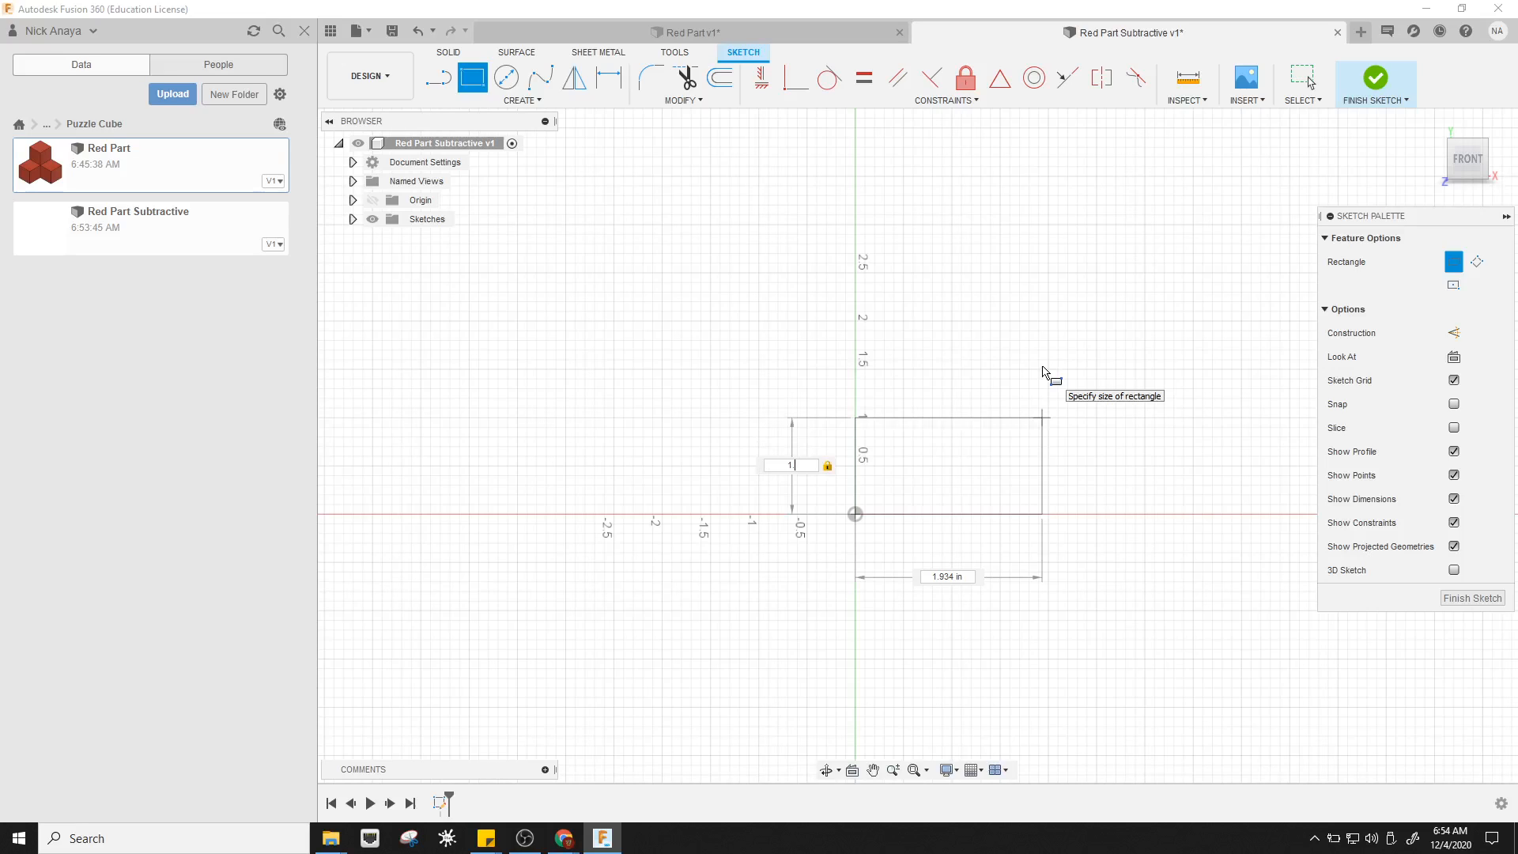
{"action": "type", "text": "1.5 in"}
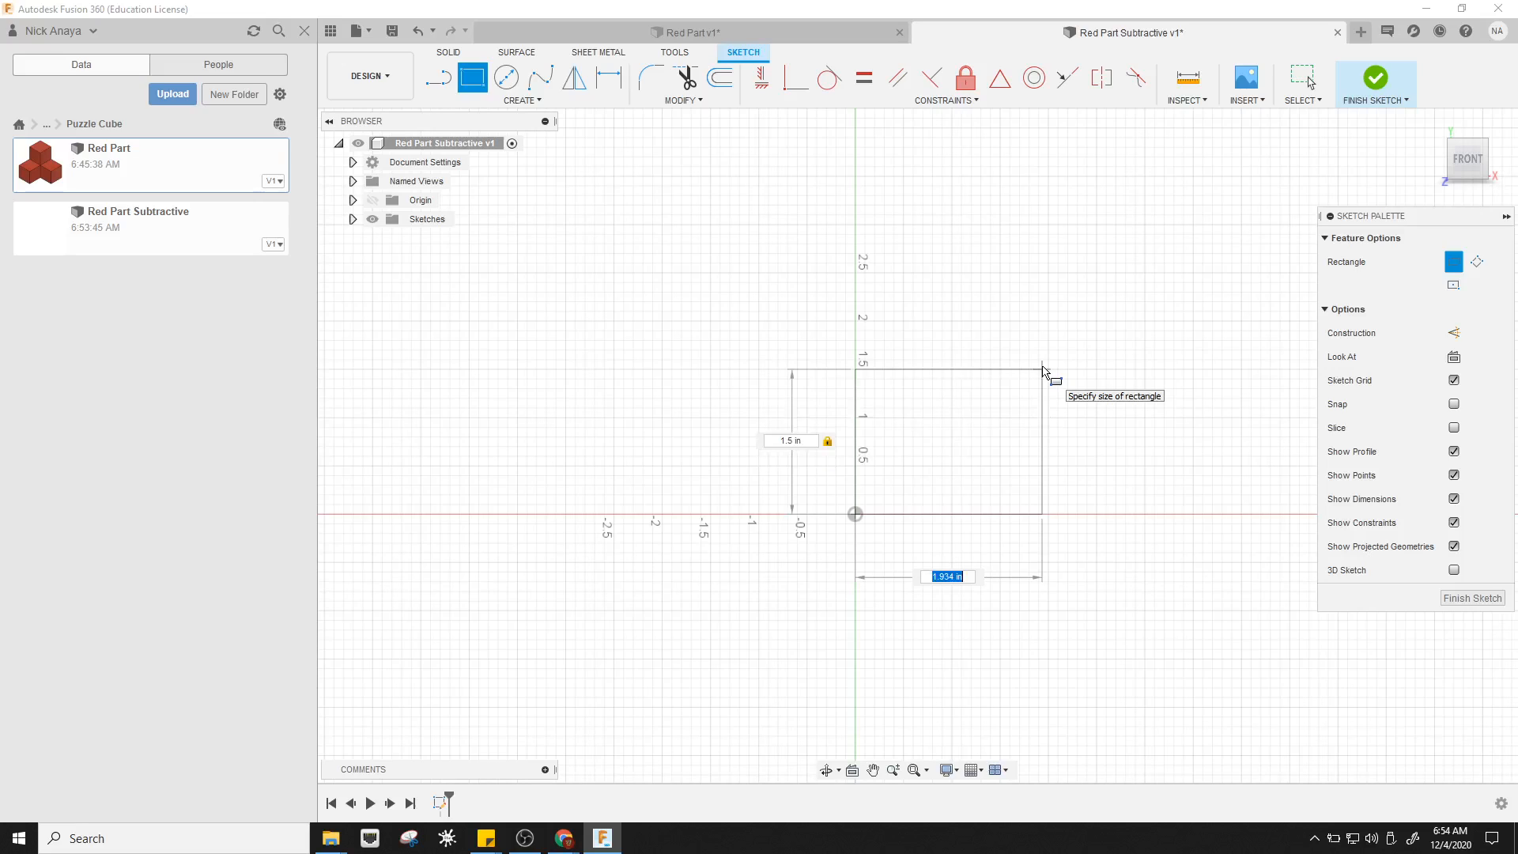
{"action": "type", "text": "1"}
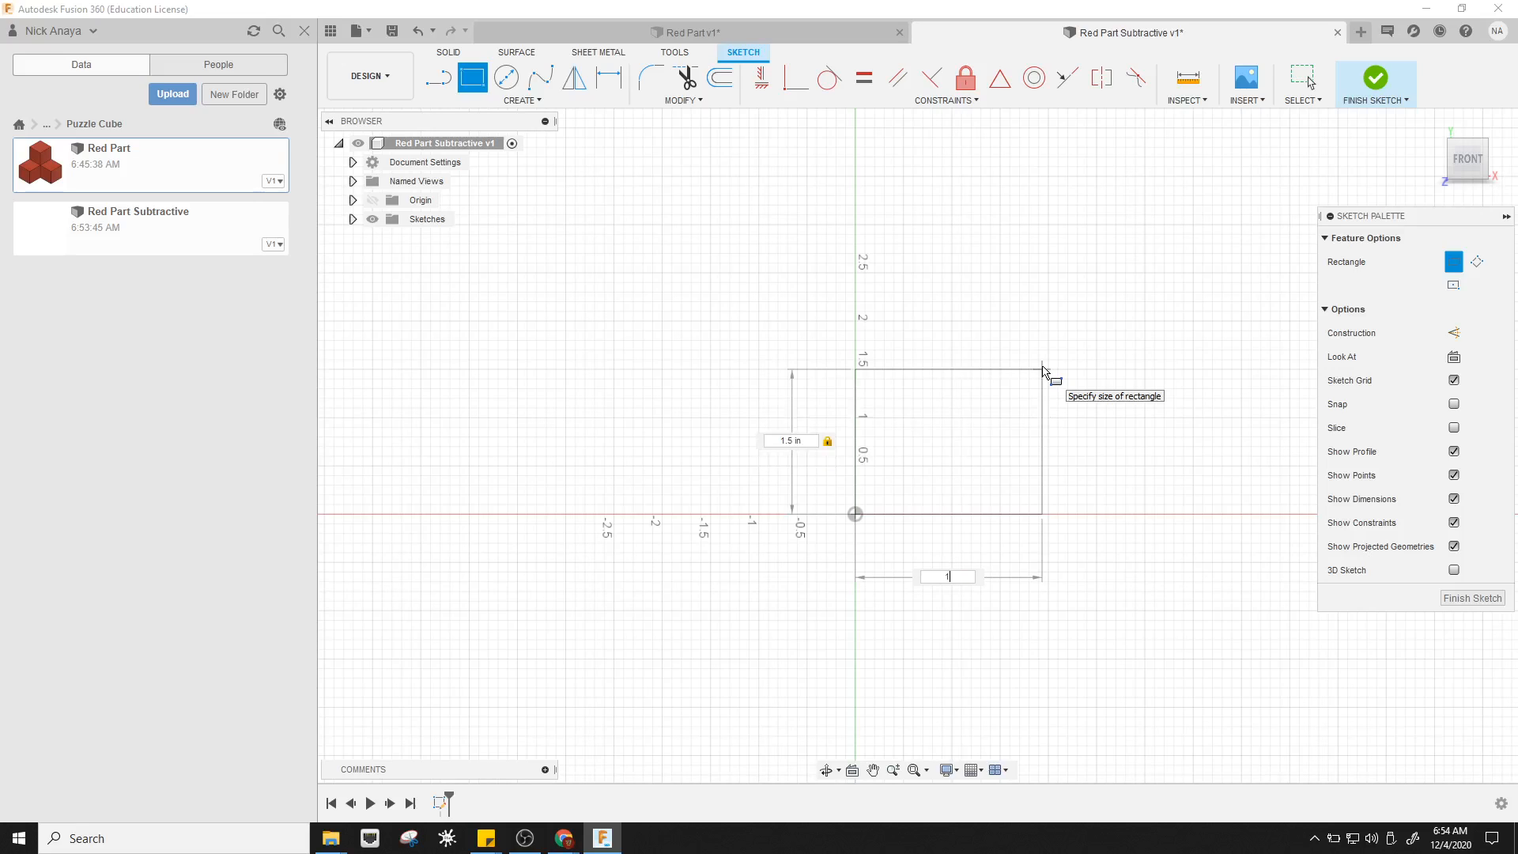
{"action": "type", "text": "1.5"}
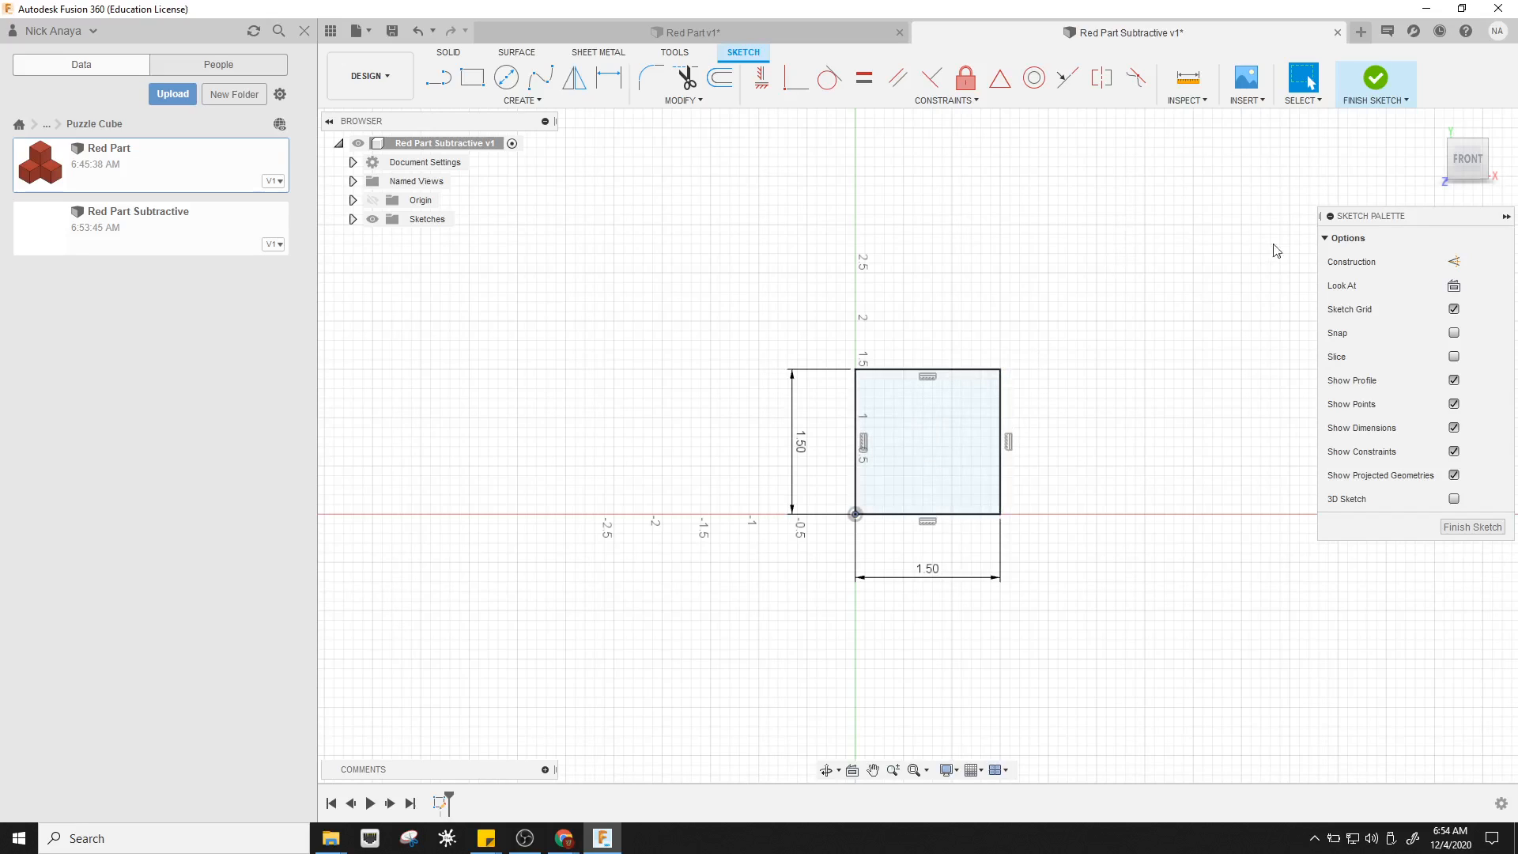
{"action": "mouse_move", "coordinate": [1375, 77]}
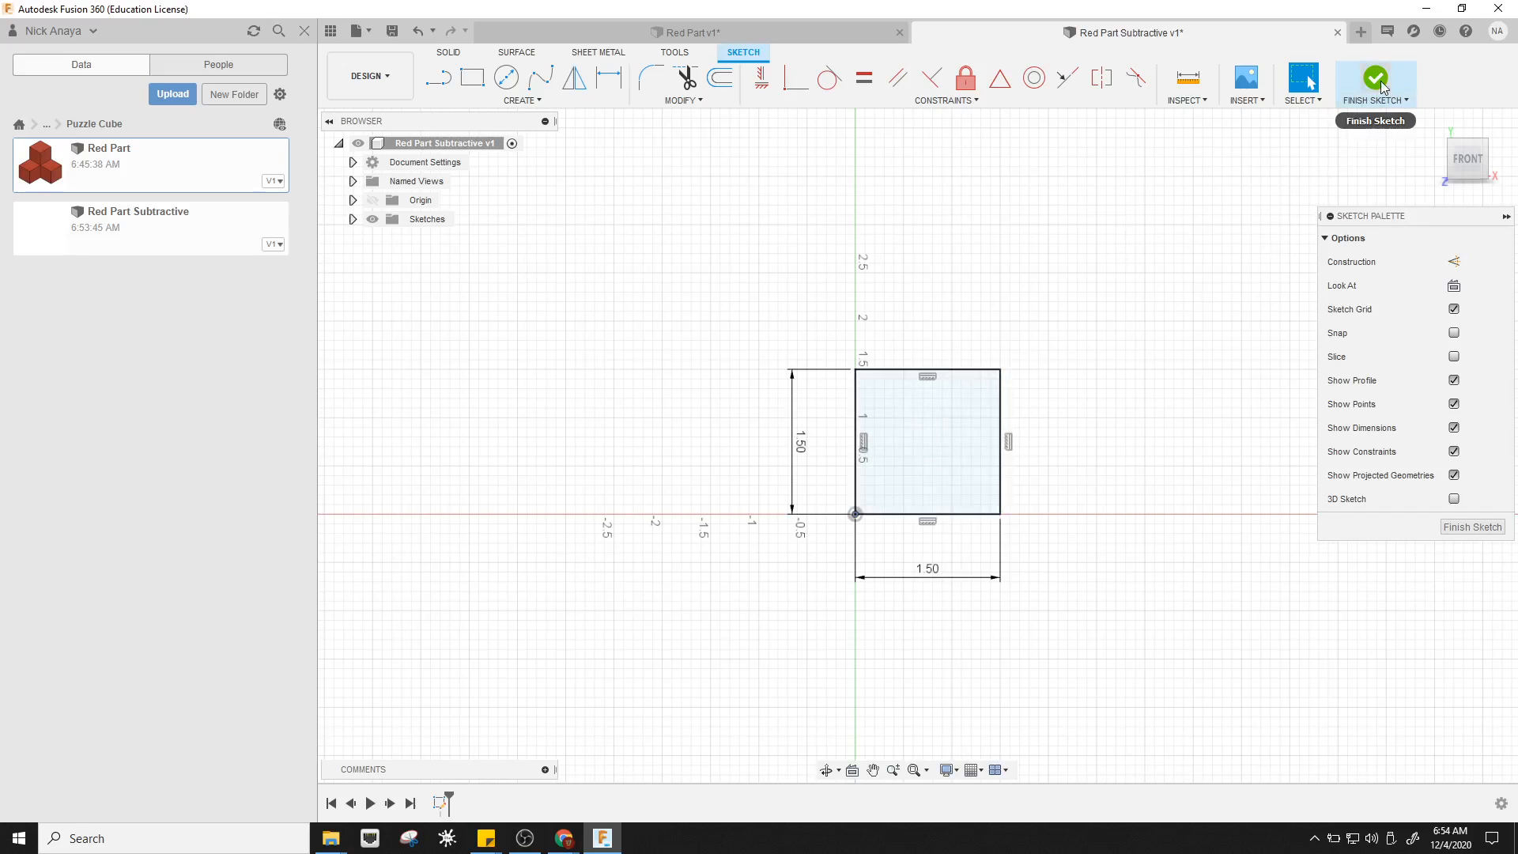
{"action": "left_click", "coordinate": [1375, 79]}
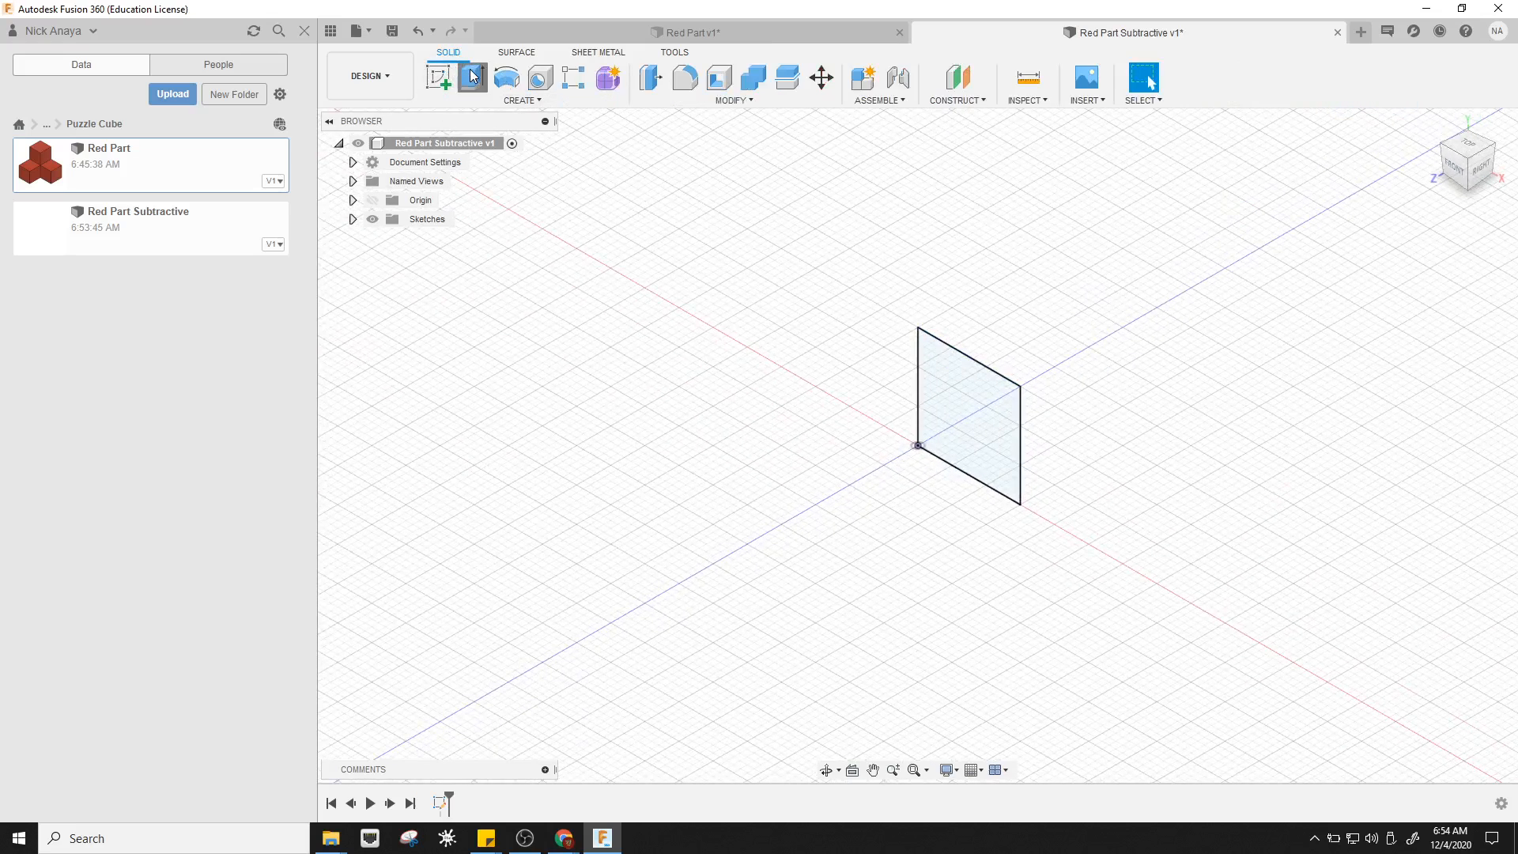
{"action": "left_click", "coordinate": [473, 78]}
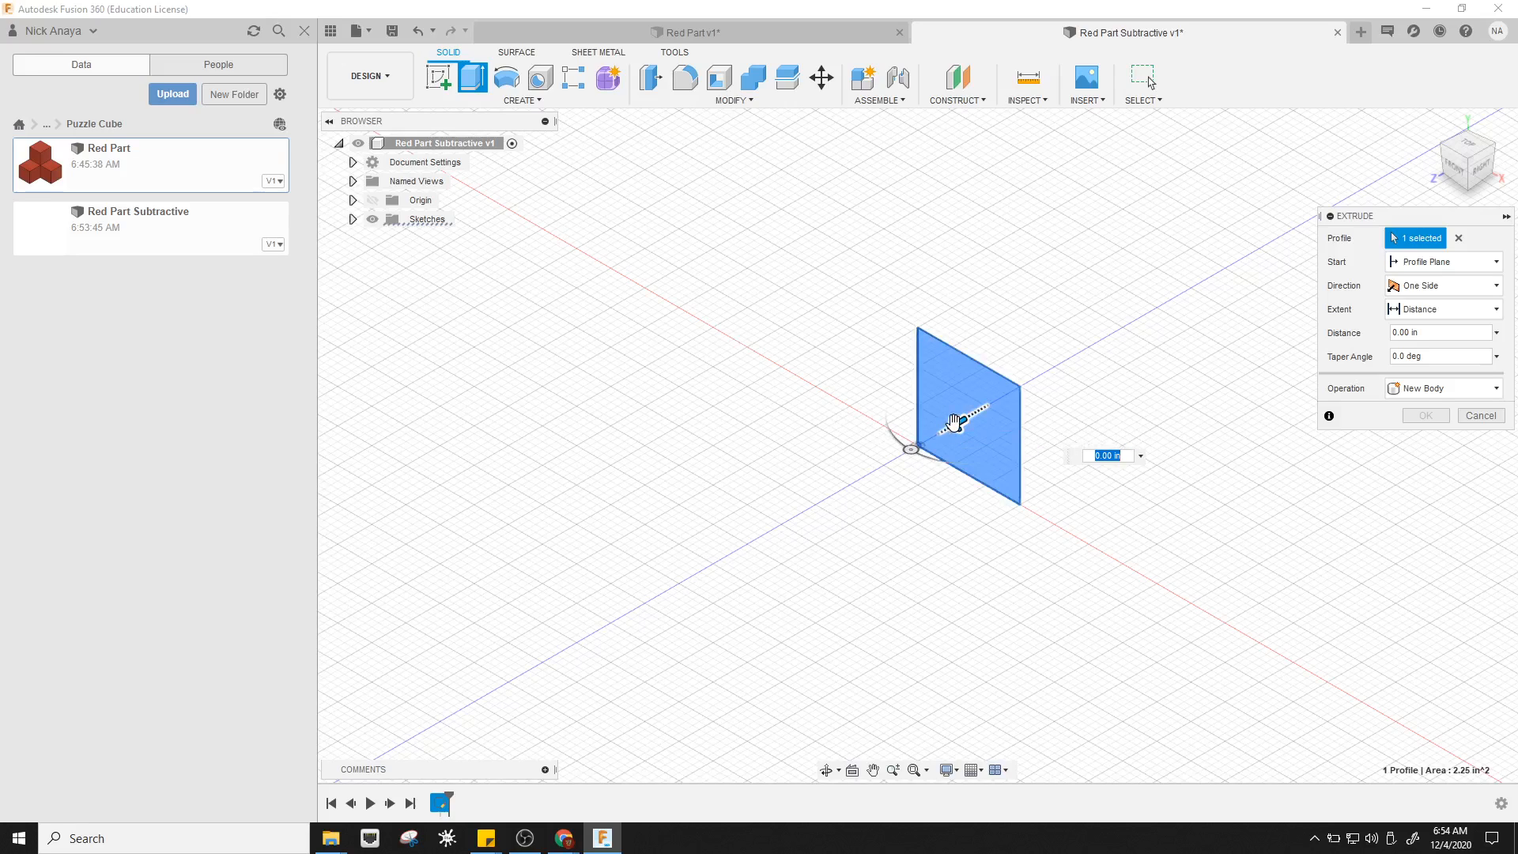
{"action": "left_click_drag", "start_coordinate": [953, 422], "coordinate": [862, 475]}
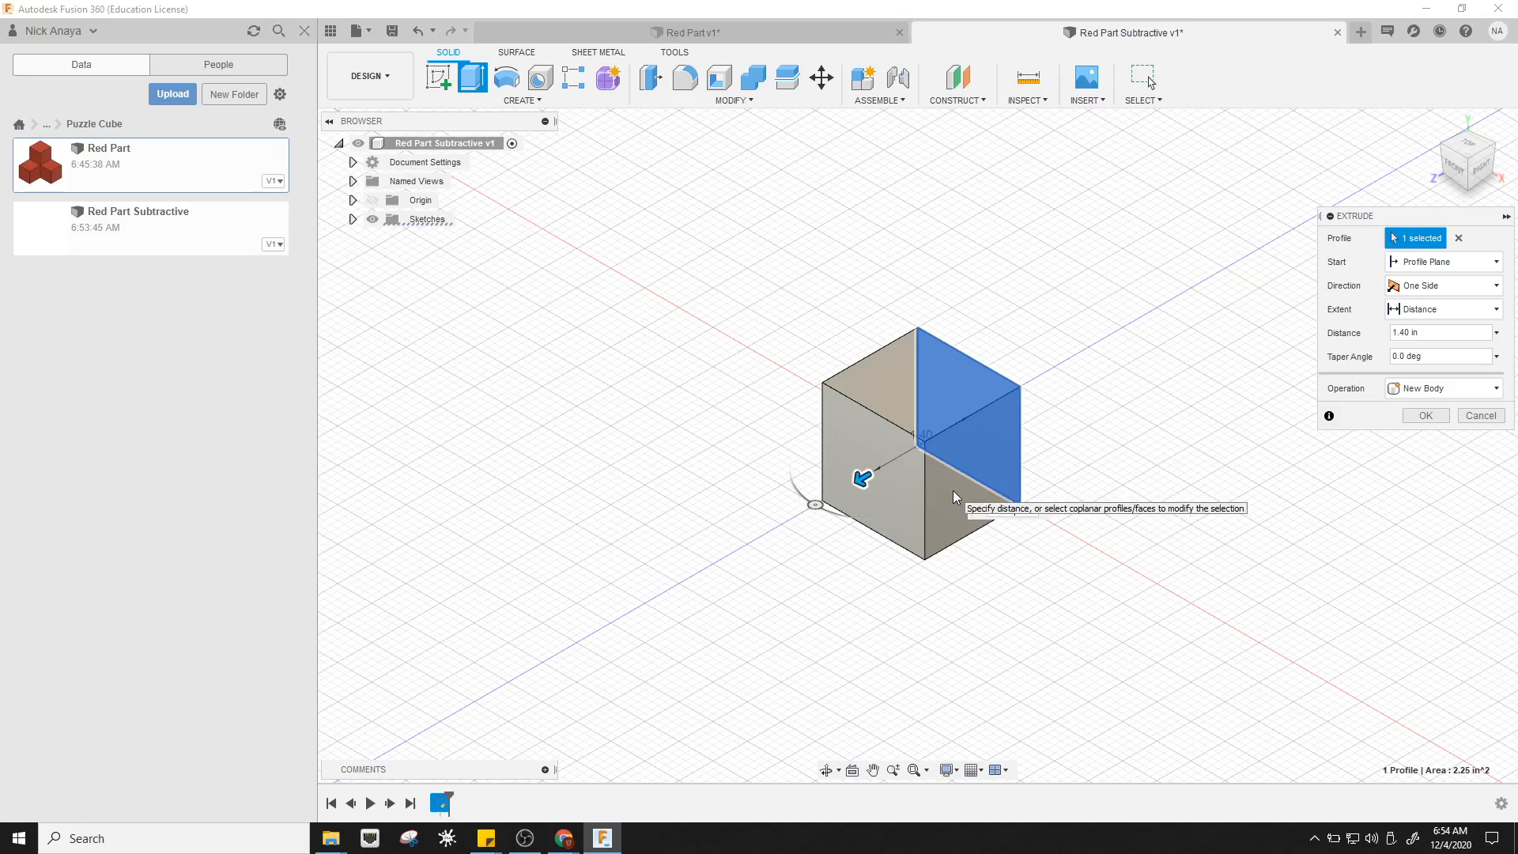
{"action": "left_click", "coordinate": [1426, 415]}
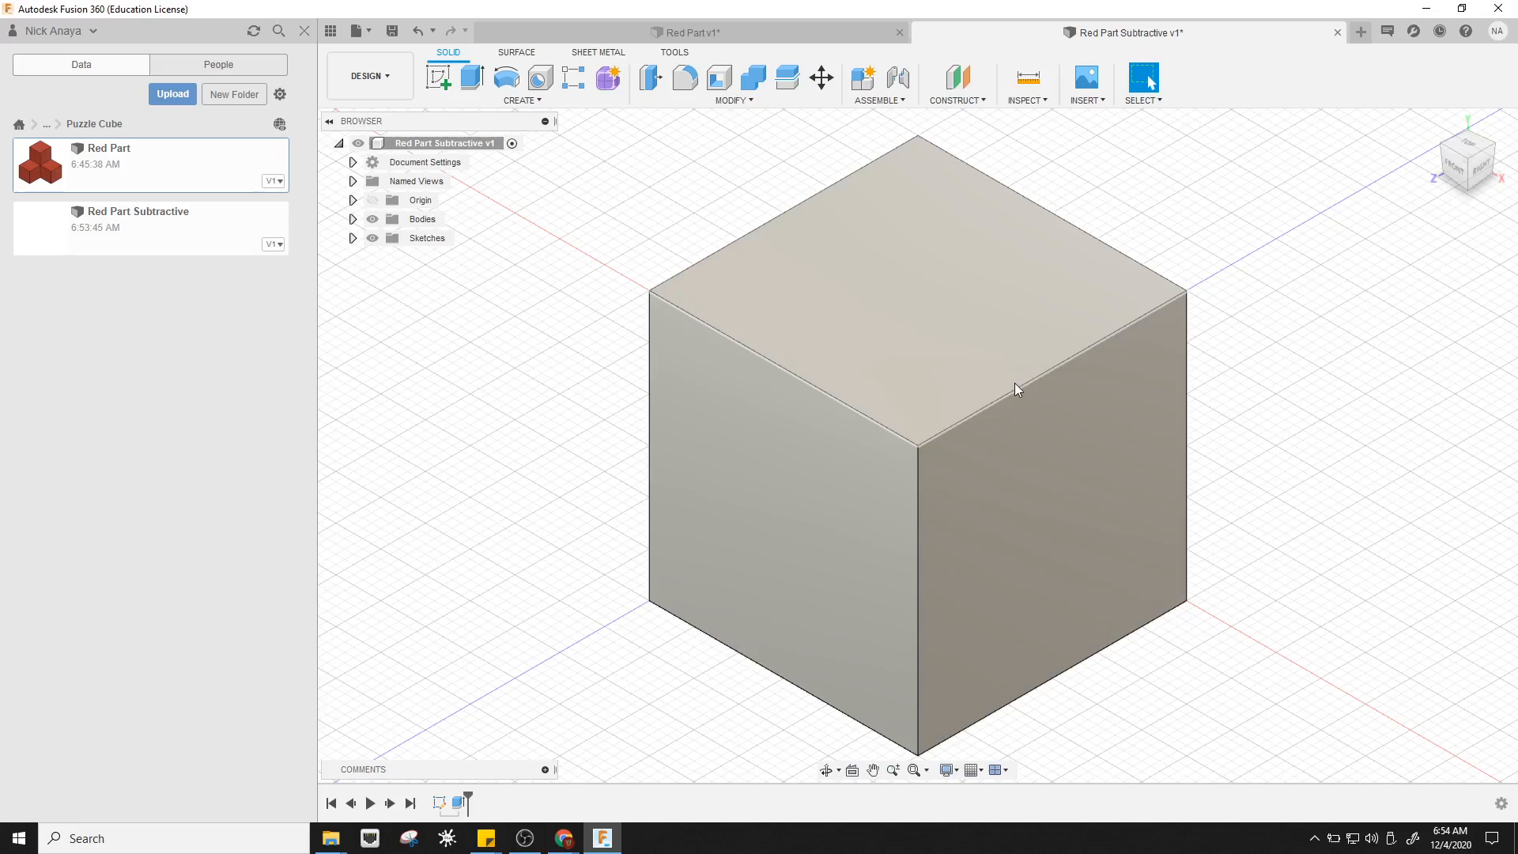
{"action": "mouse_move", "coordinate": [1012, 378]}
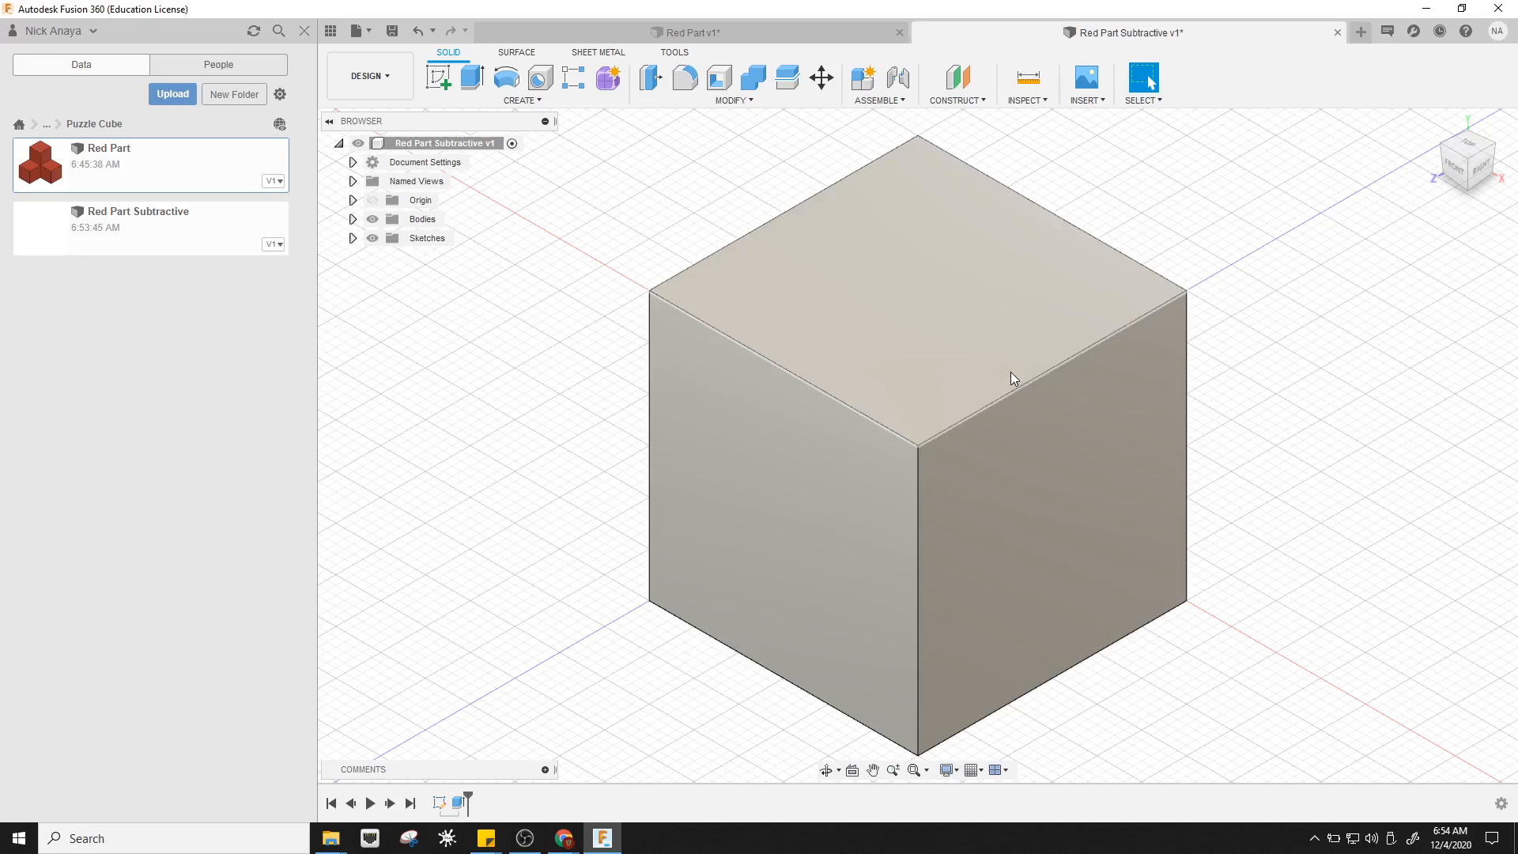
{"action": "mouse_move", "coordinate": [1059, 320]}
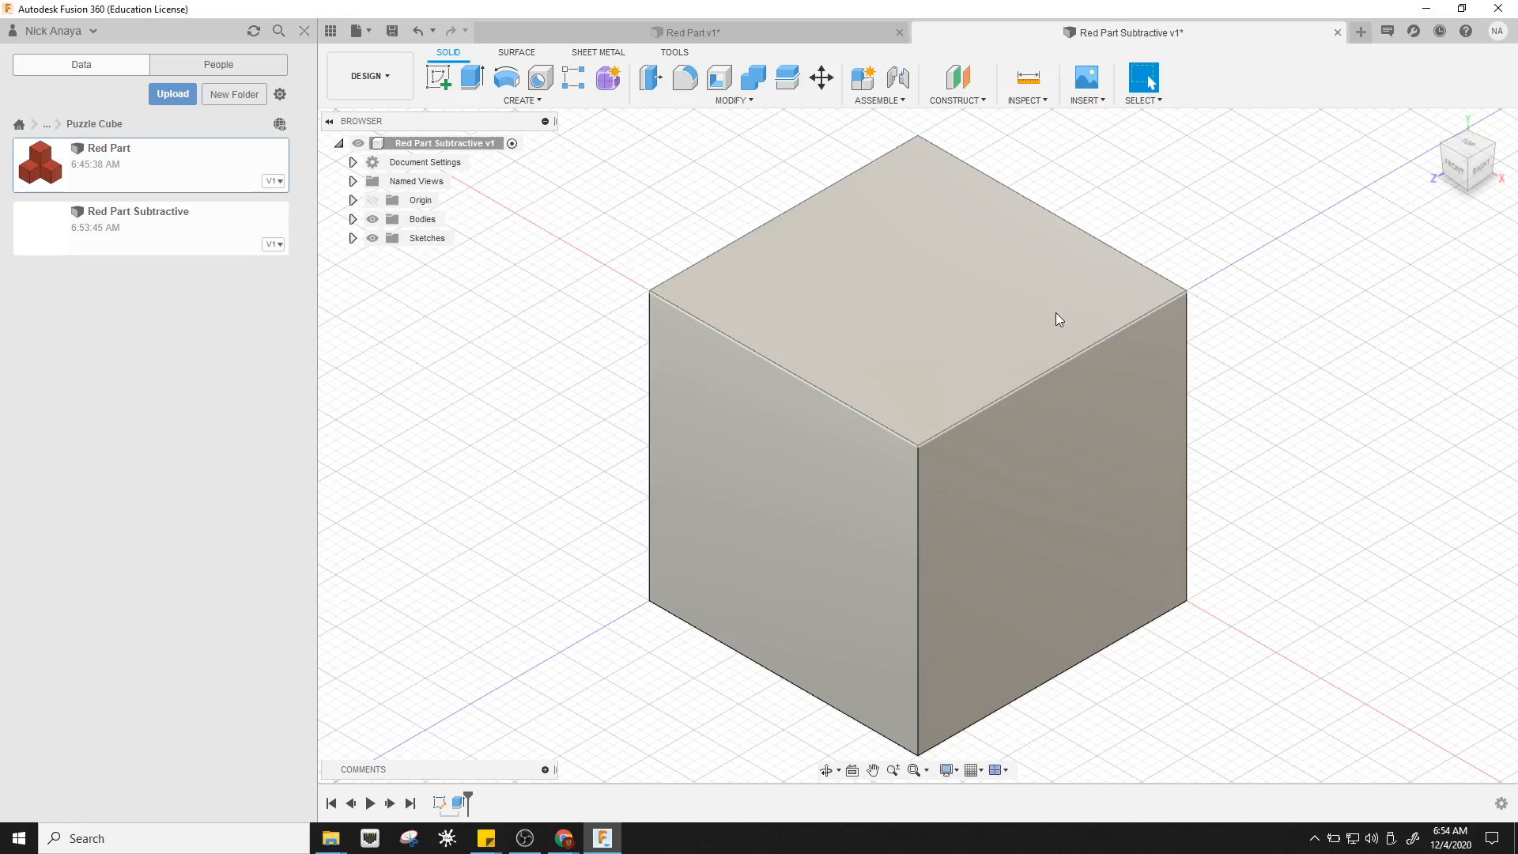
{"action": "mouse_move", "coordinate": [925, 397]}
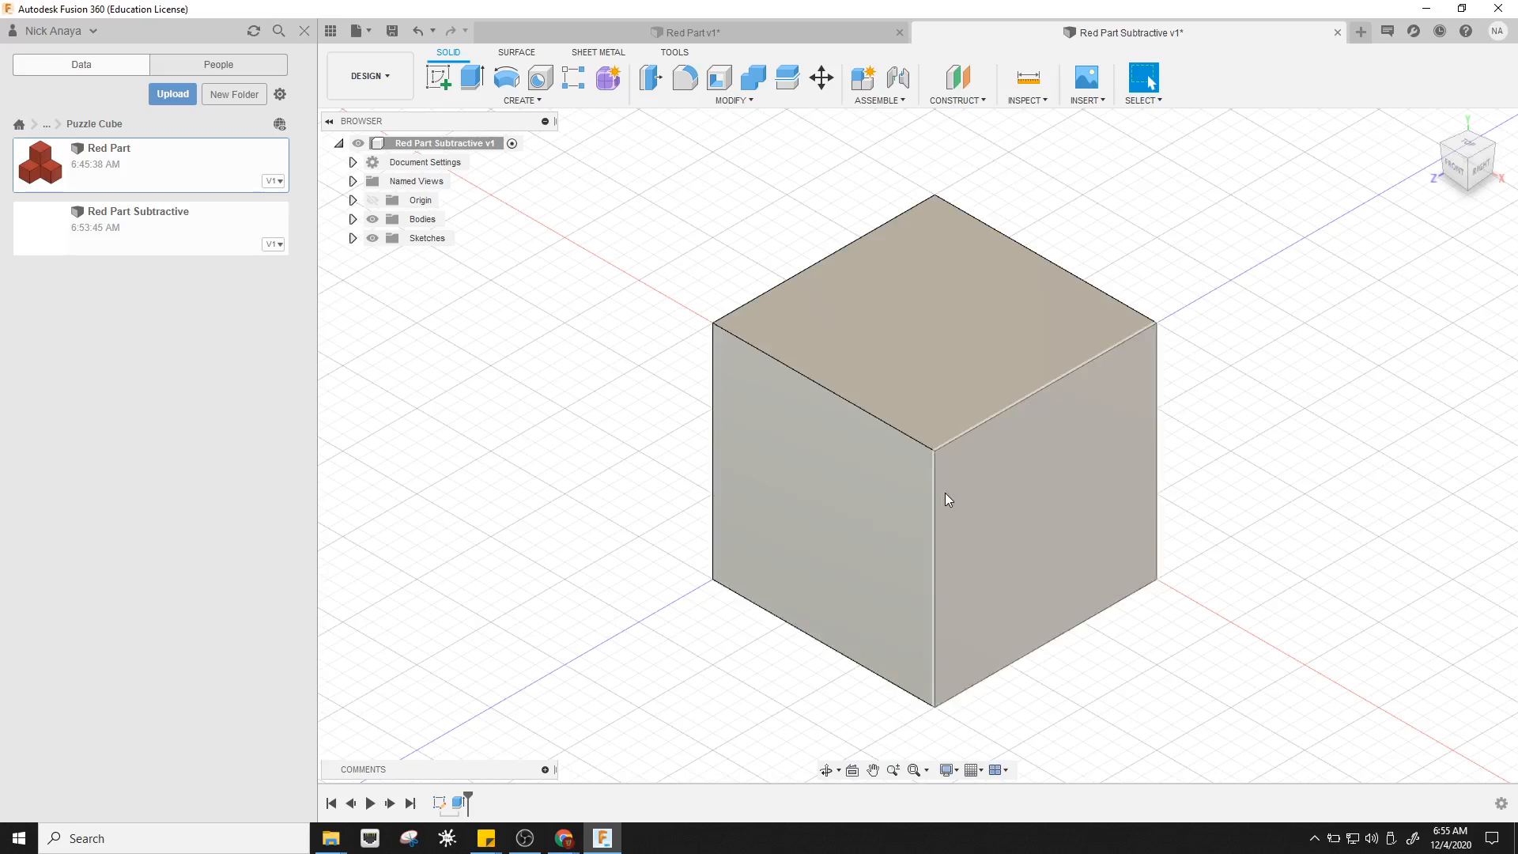
{"action": "mouse_move", "coordinate": [435, 76]}
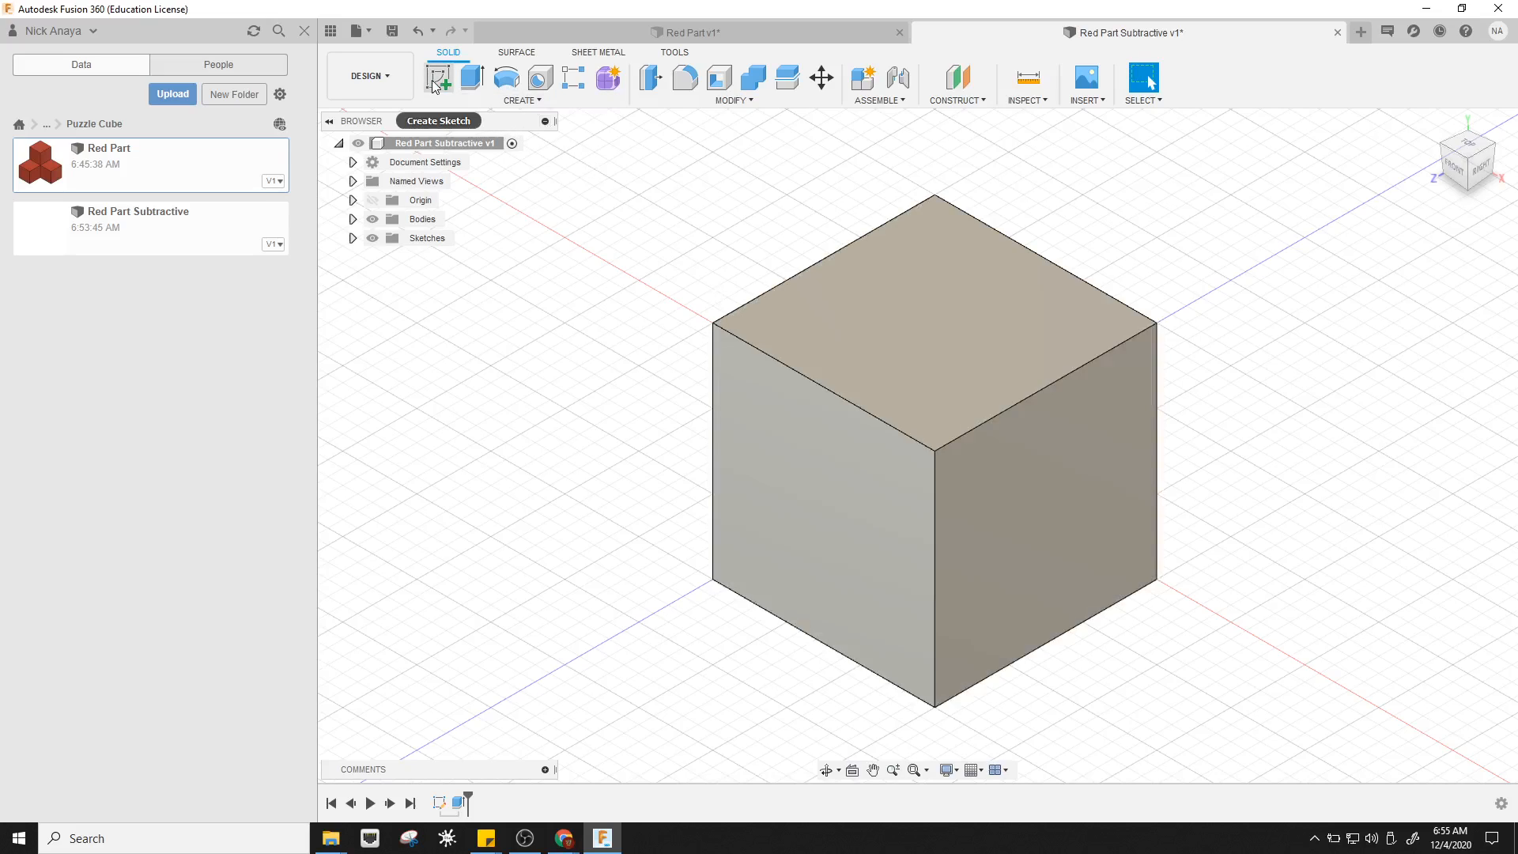
Draw a 0.75 by 0.75 inch rectangle at a corner of the cube's top face
{"action": "left_click", "coordinate": [439, 79]}
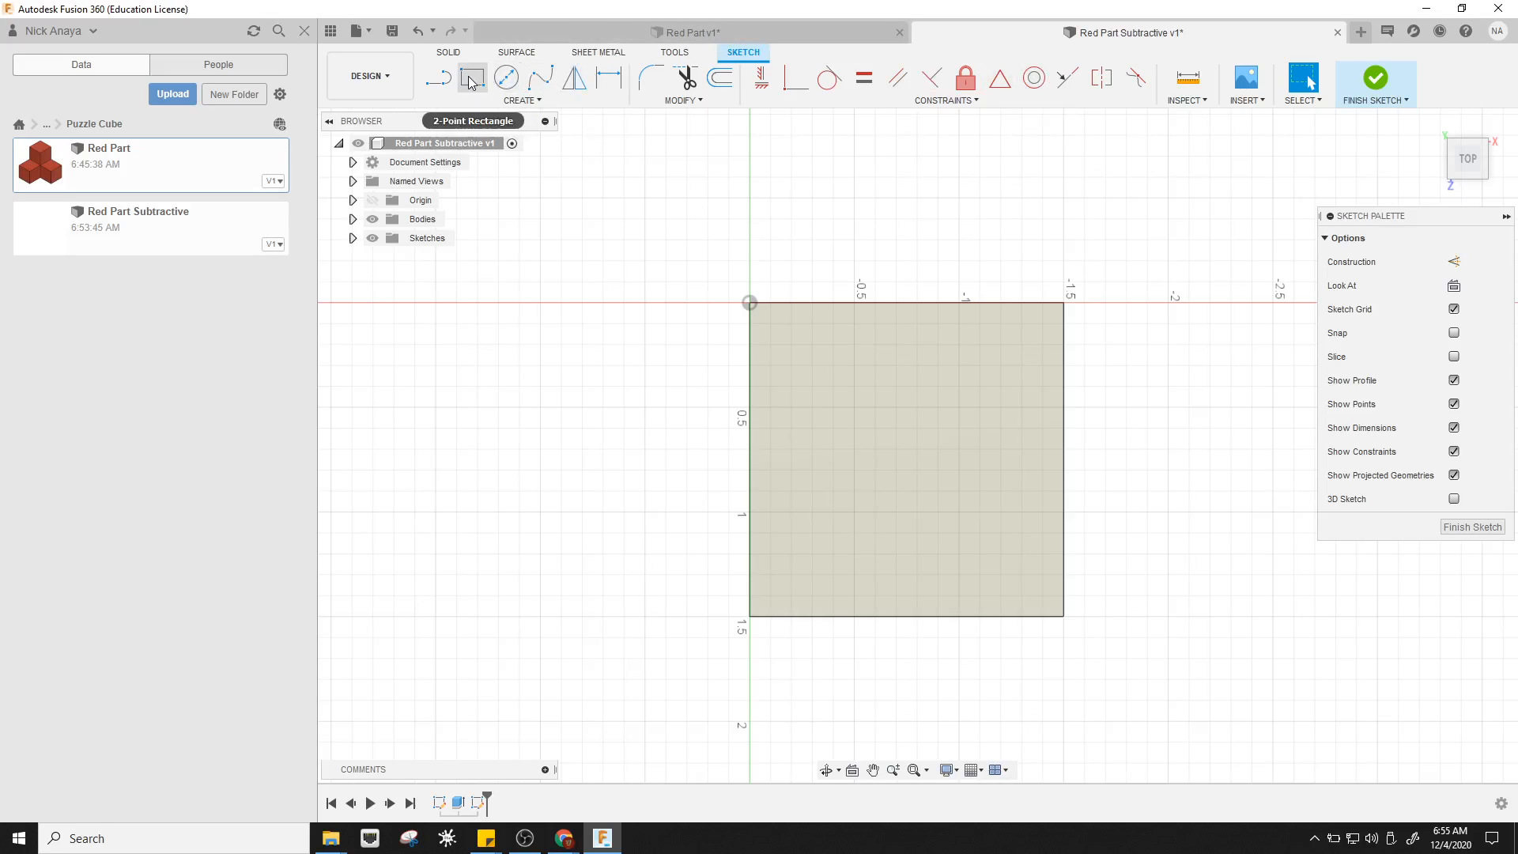
{"action": "left_click", "coordinate": [469, 79]}
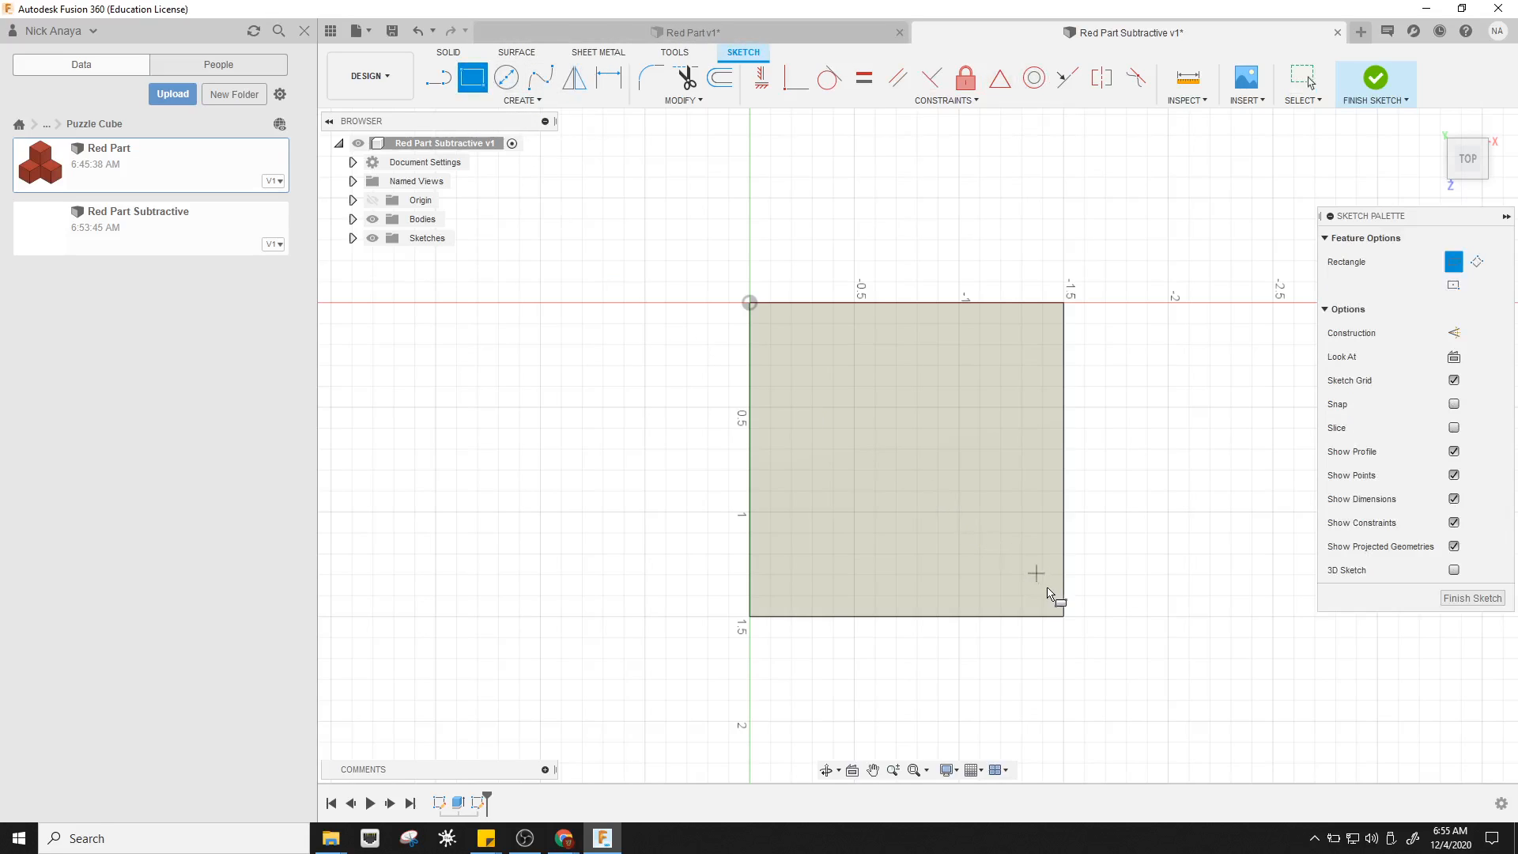
{"action": "mouse_move", "coordinate": [1063, 619]}
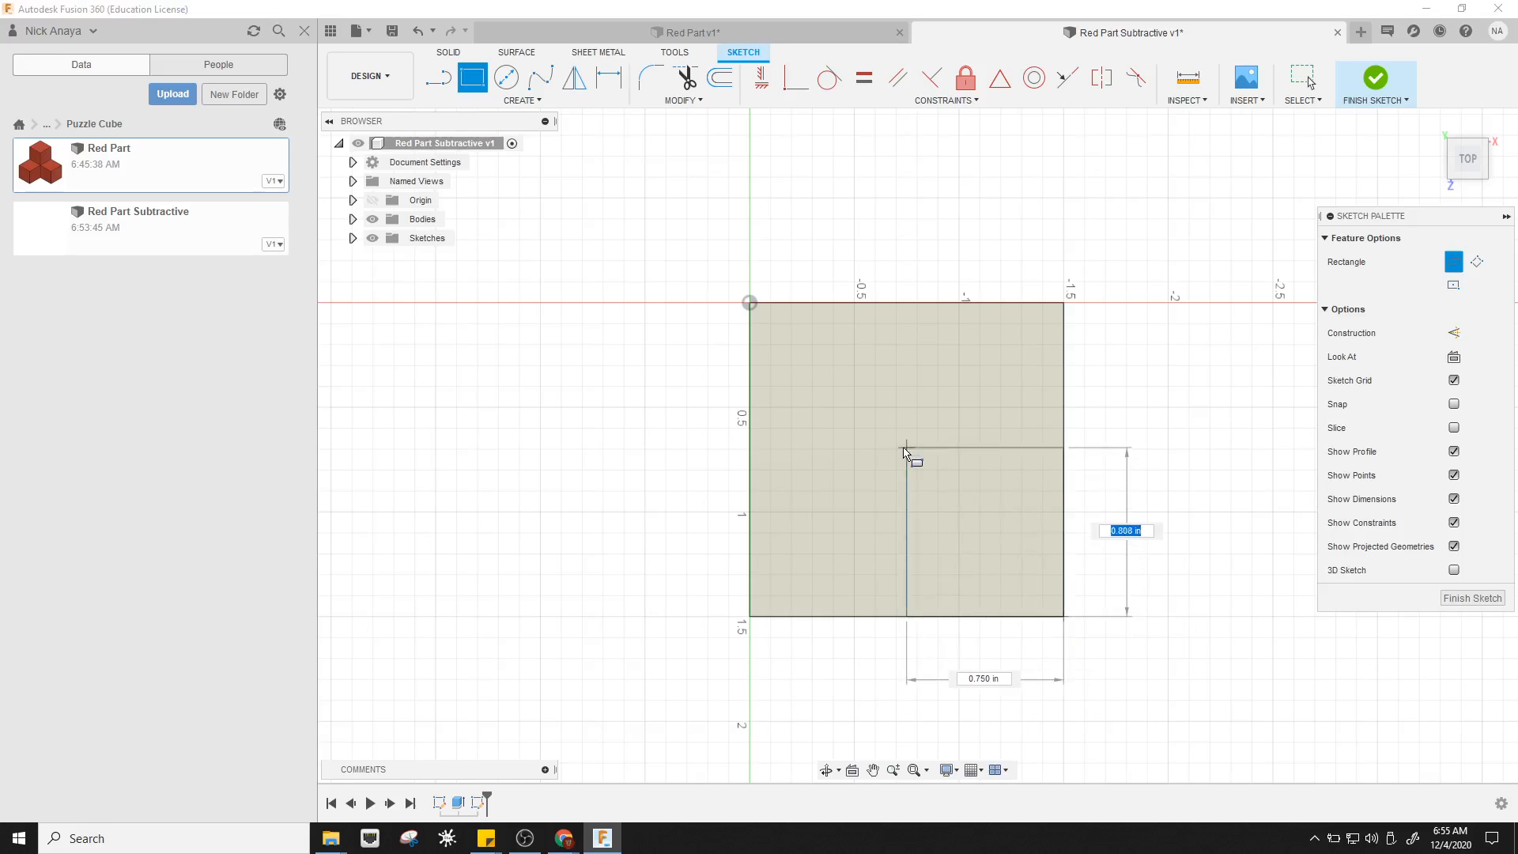
{"action": "mouse_move", "coordinate": [899, 465]}
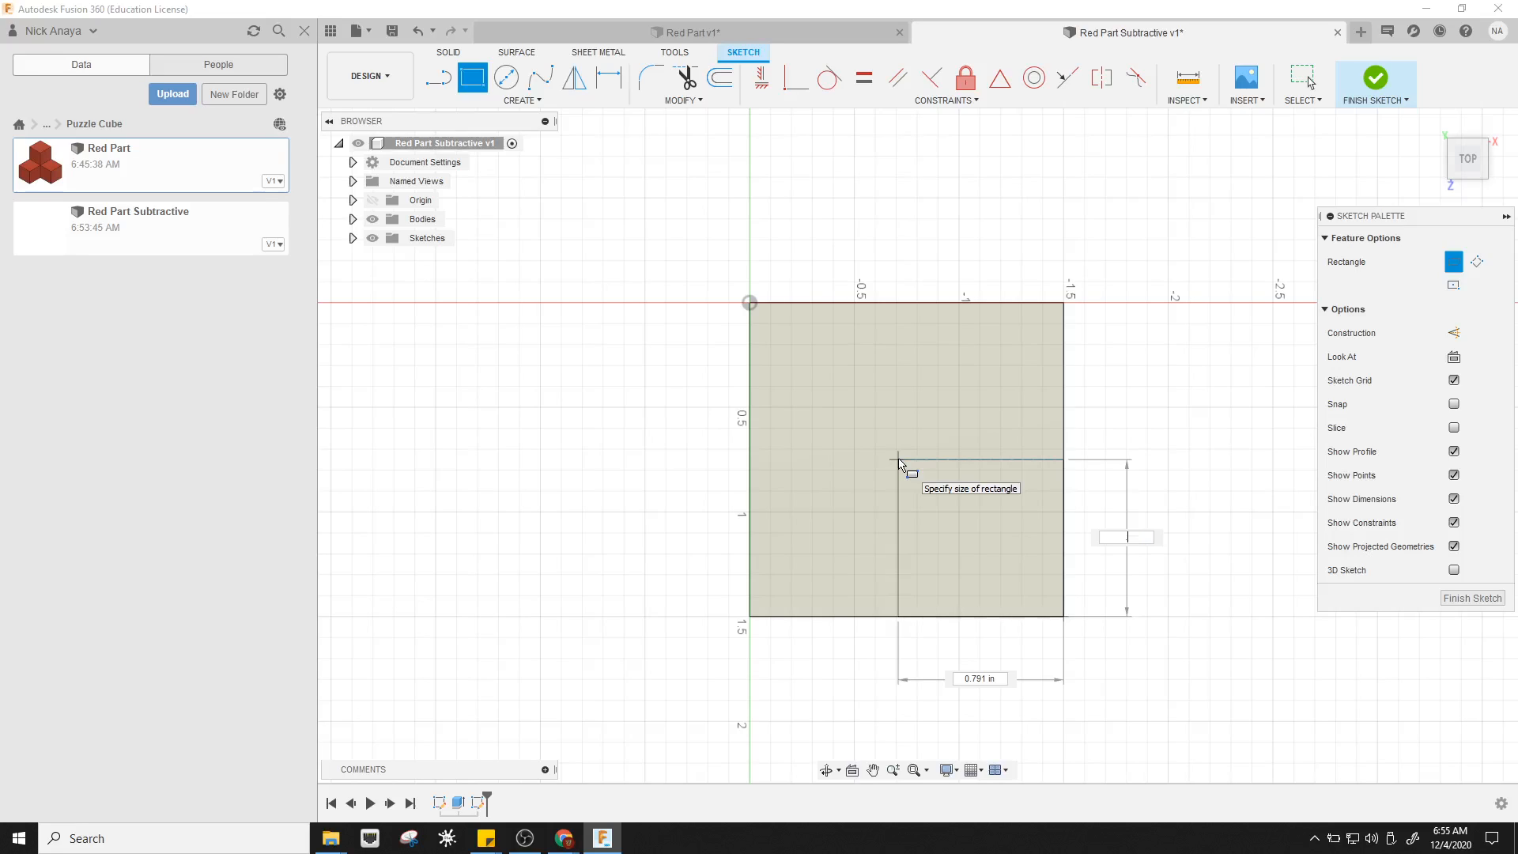
{"action": "type", "text": ".75 in"}
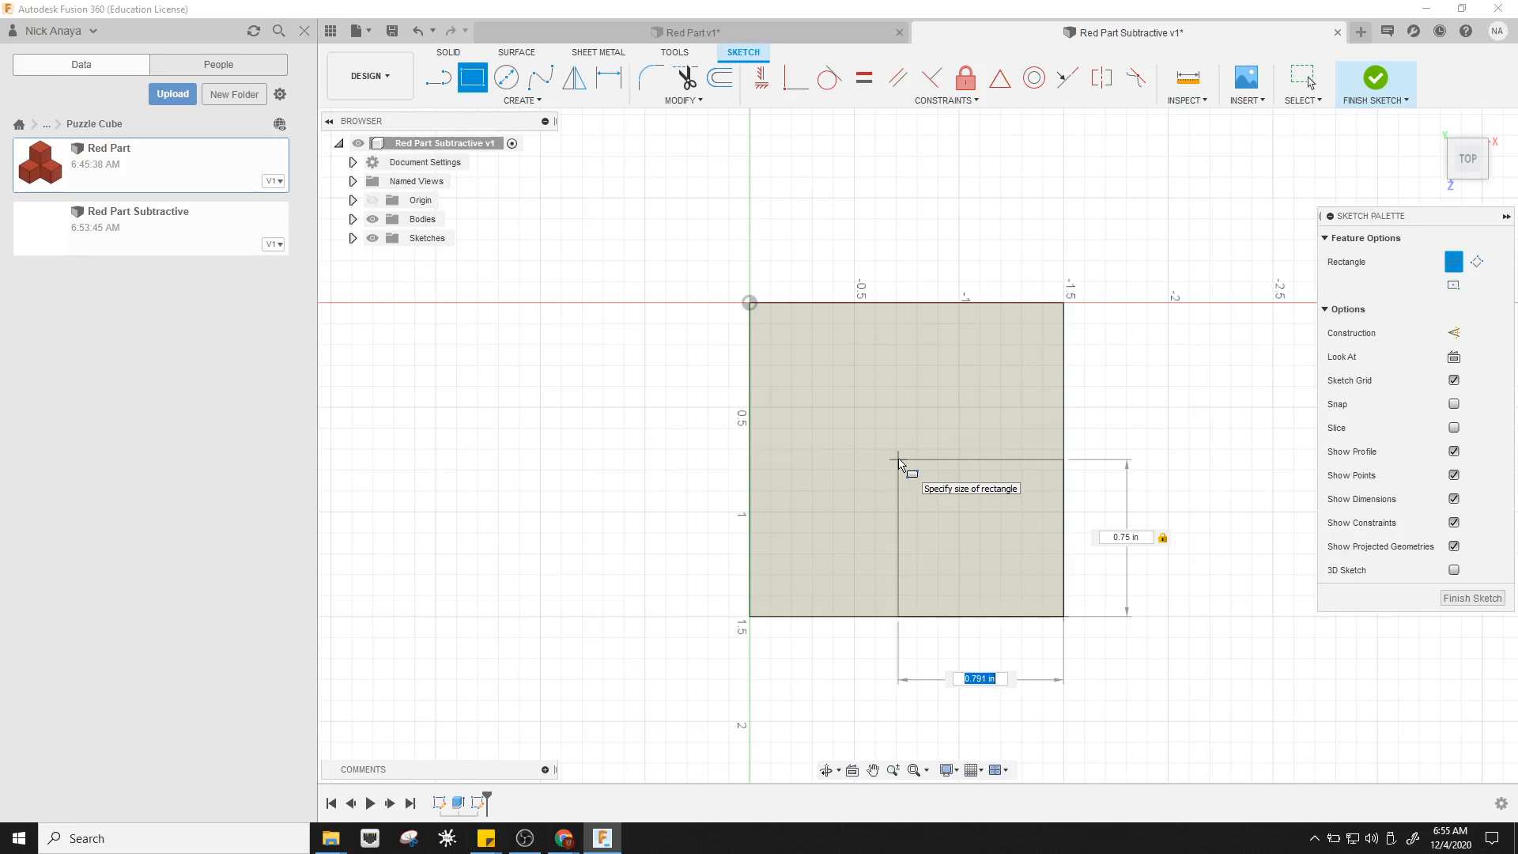
{"action": "type", "text": ".75"}
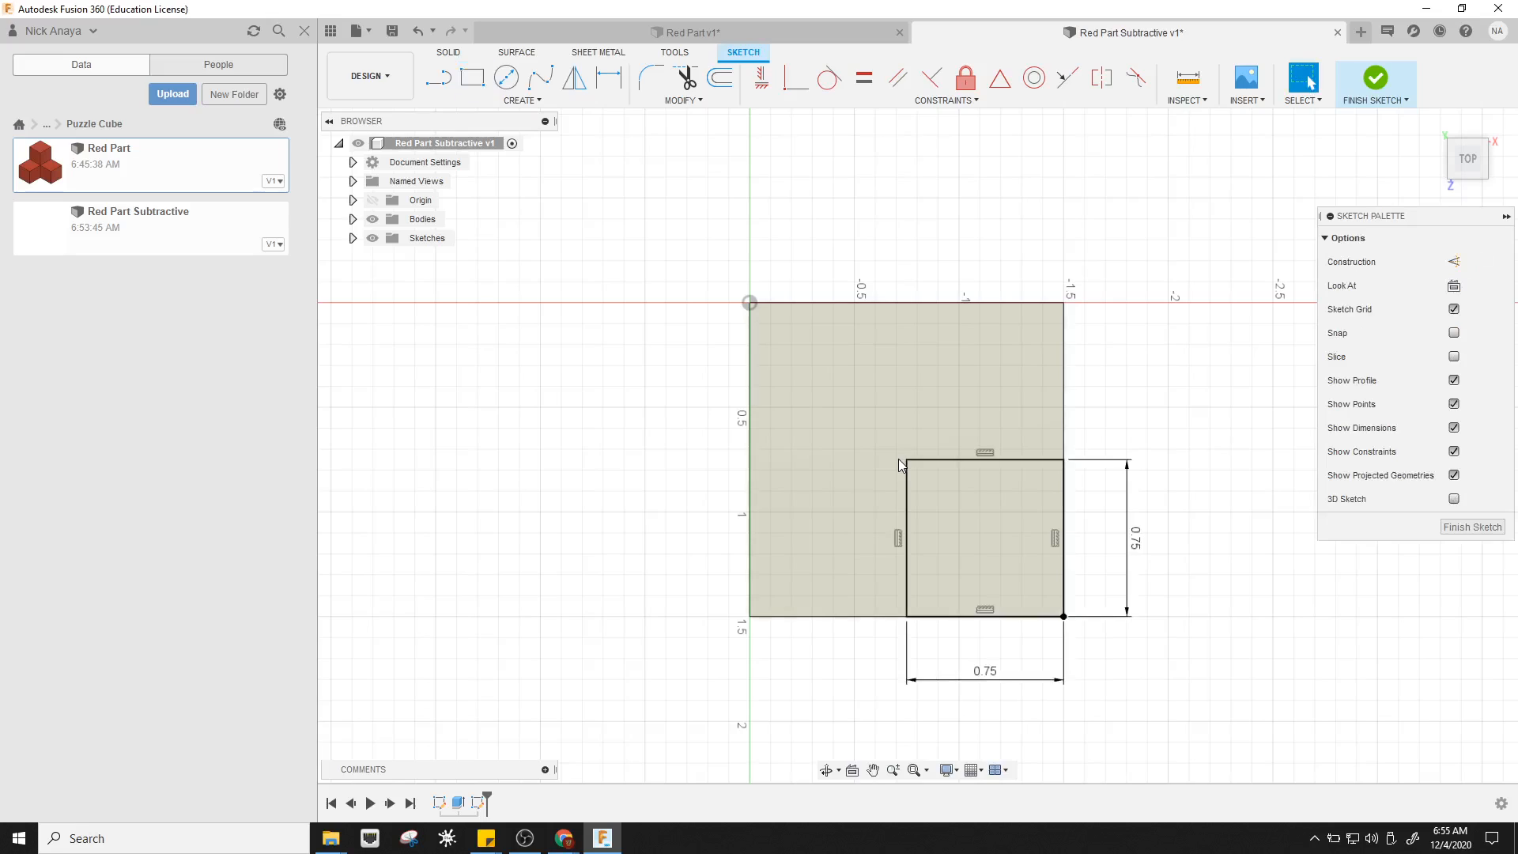
{"action": "left_click", "coordinate": [1132, 540]}
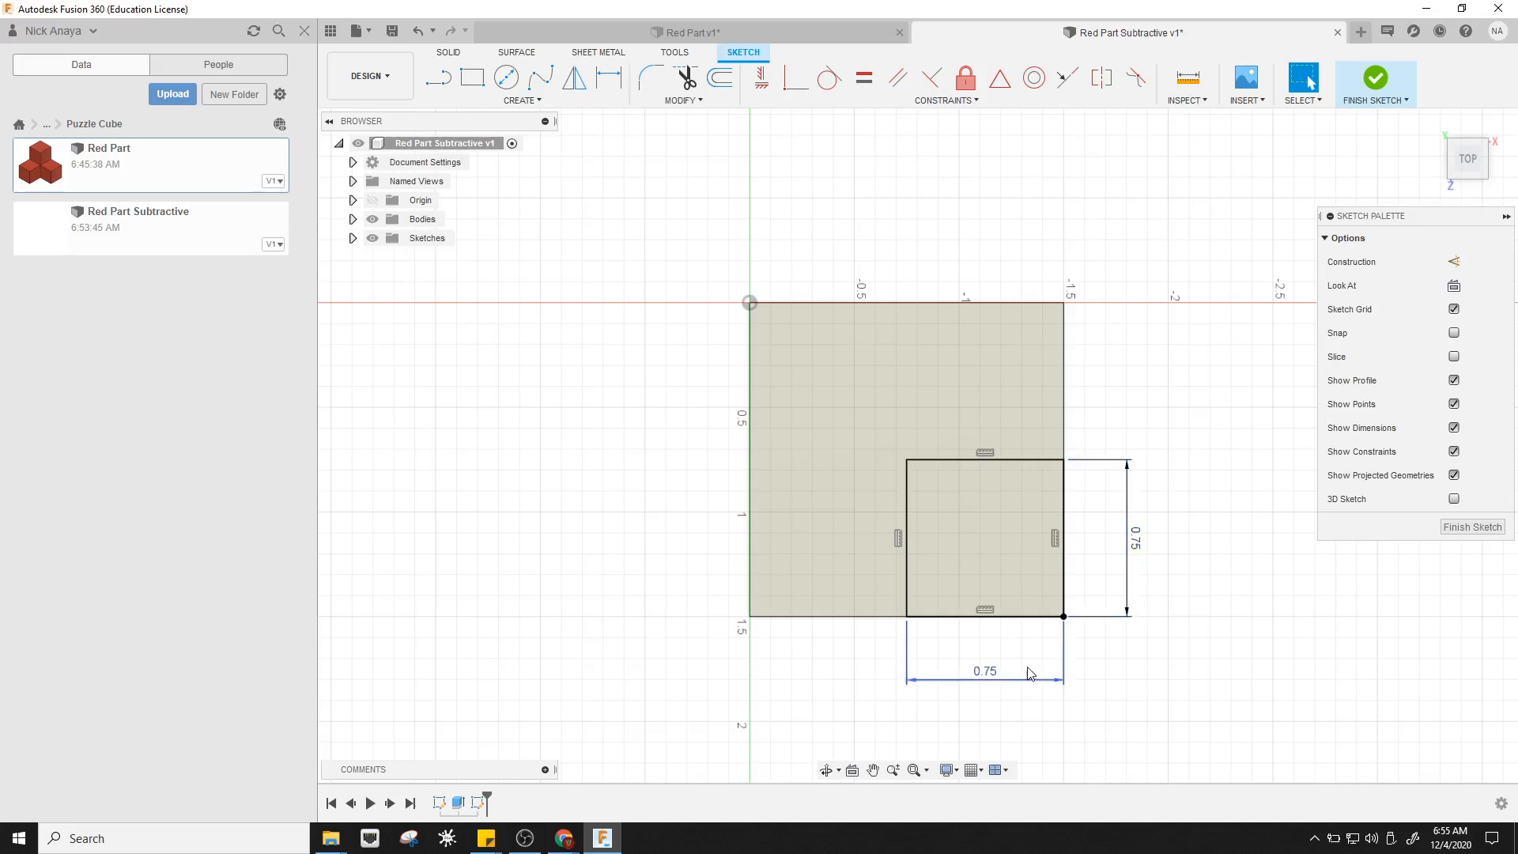
{"action": "mouse_move", "coordinate": [1380, 83]}
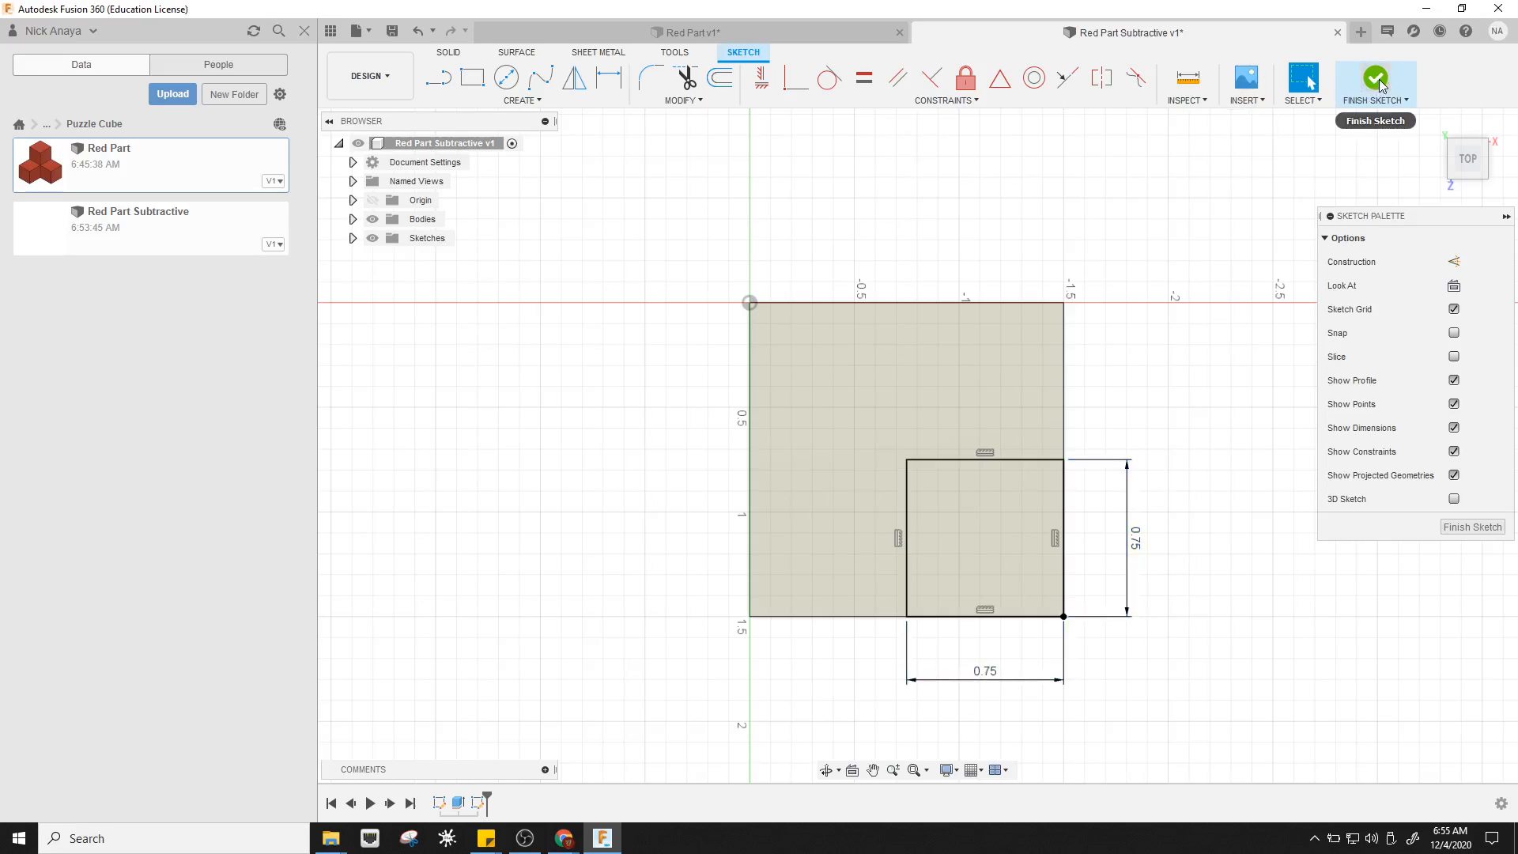
Extrude the corner square as a Cut, -1.50 in through the cube
{"action": "left_click", "coordinate": [1373, 79]}
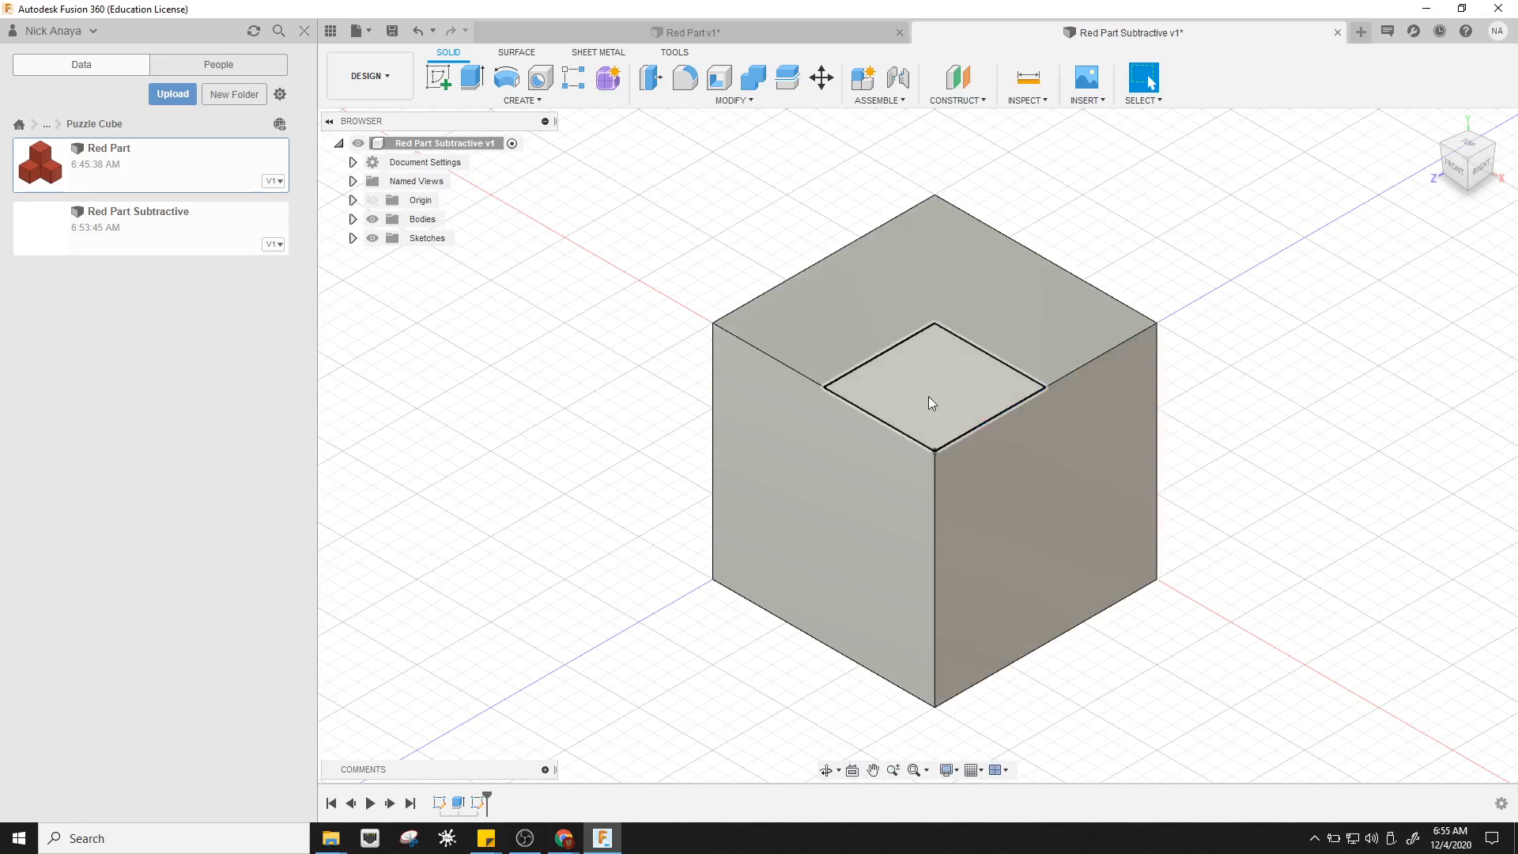
{"action": "left_click", "coordinate": [471, 77]}
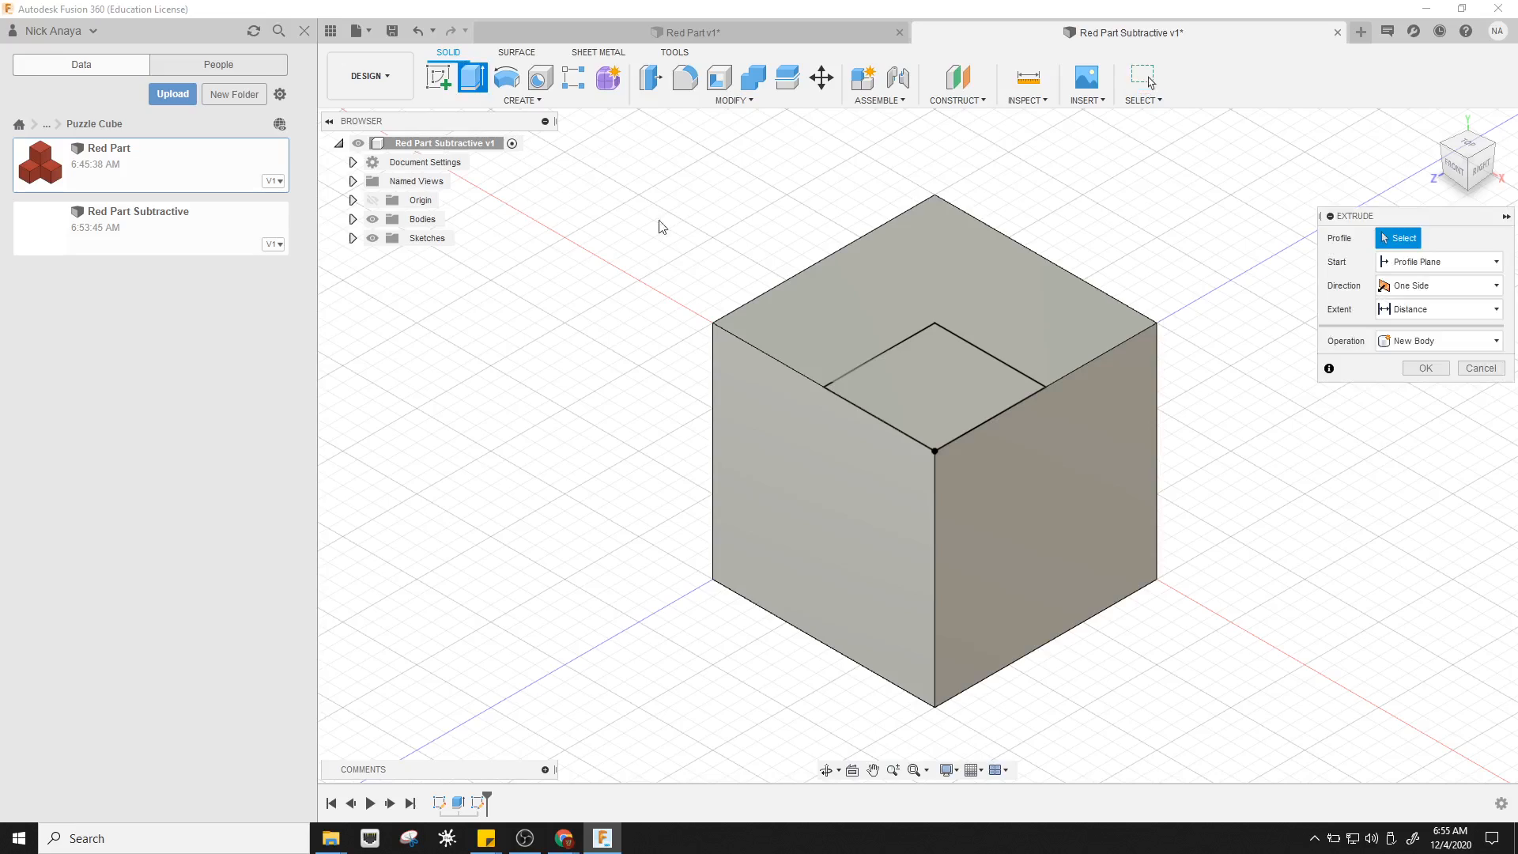
{"action": "left_click", "coordinate": [944, 405]}
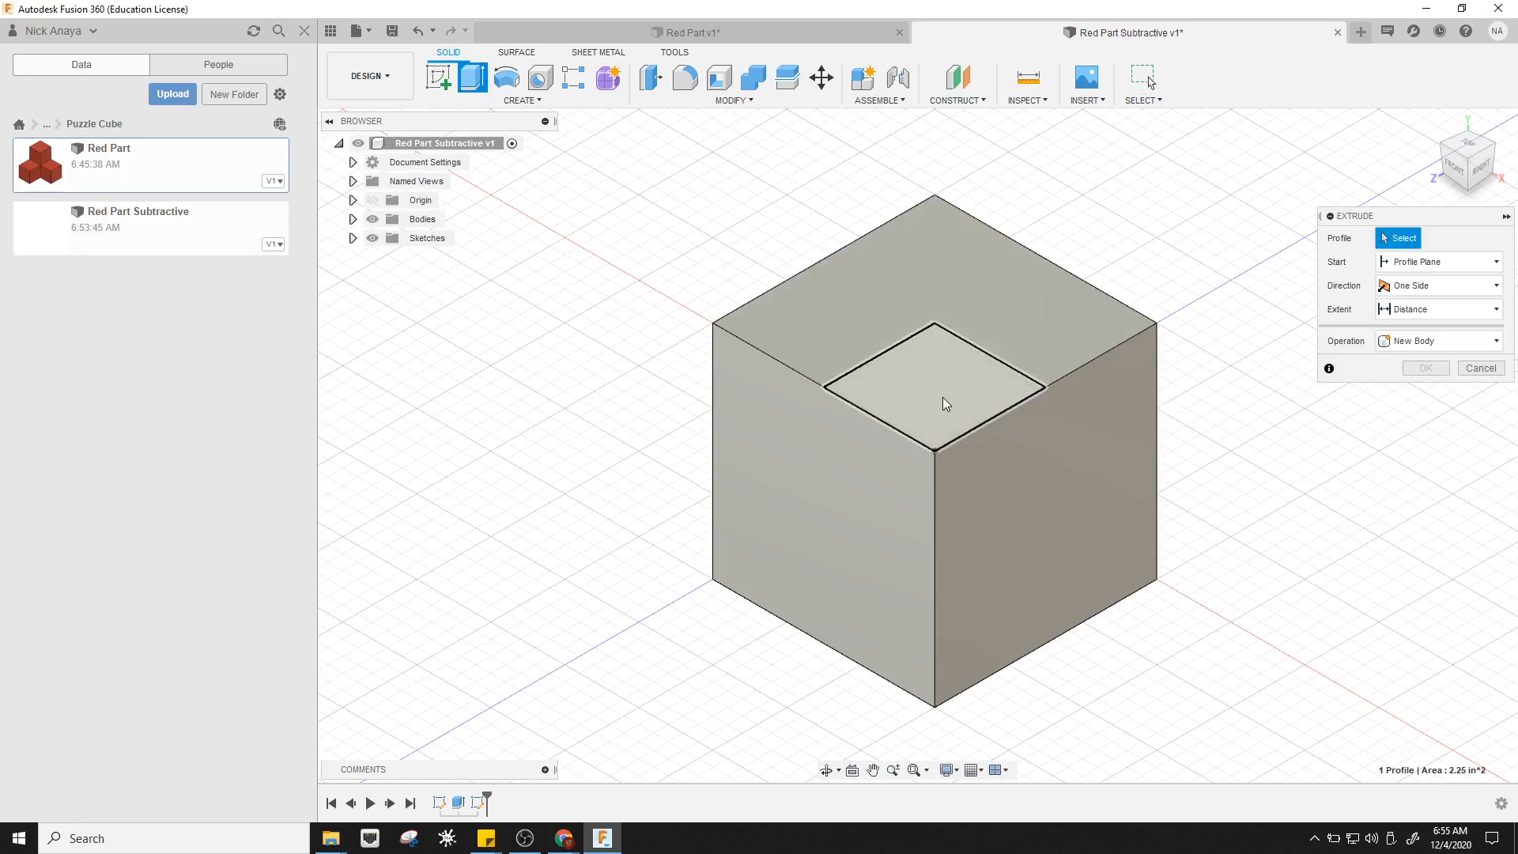
{"action": "left_click", "coordinate": [942, 403]}
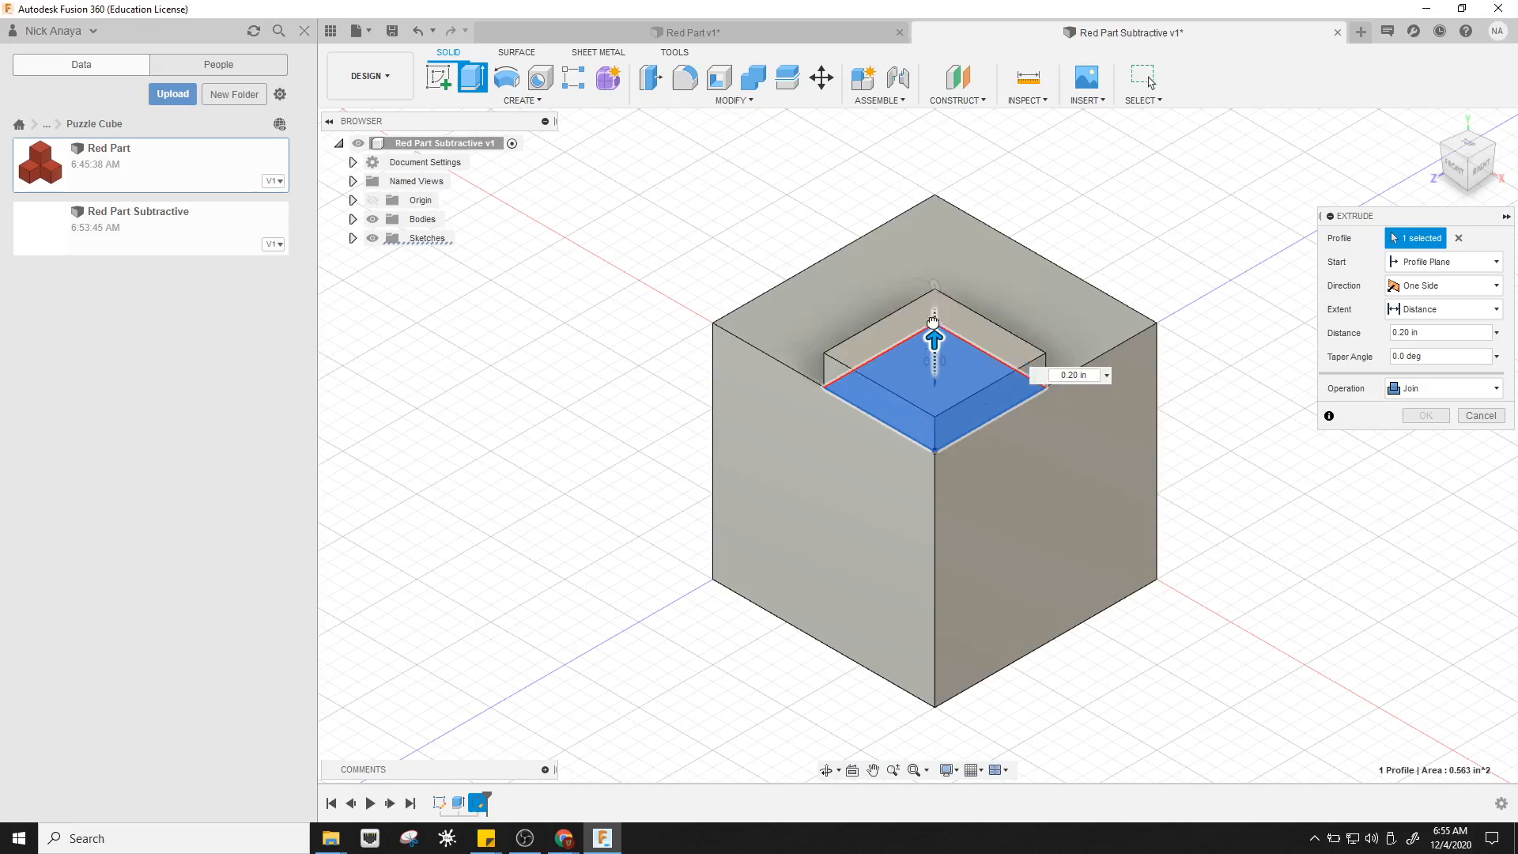
{"action": "left_click_drag", "start_coordinate": [934, 334], "coordinate": [931, 268]}
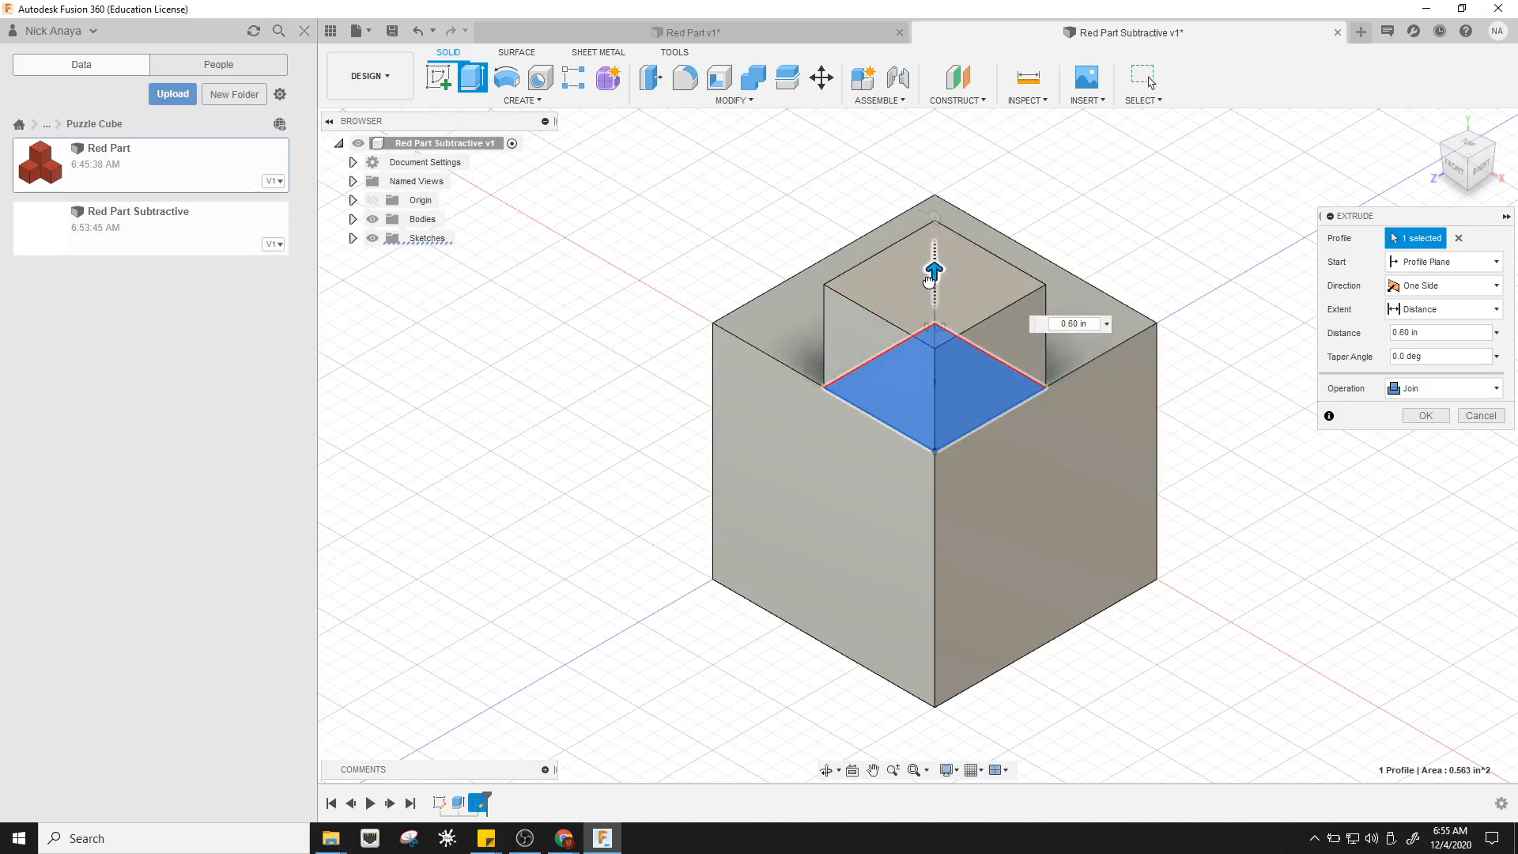
{"action": "left_click_drag", "start_coordinate": [930, 271], "coordinate": [934, 590]}
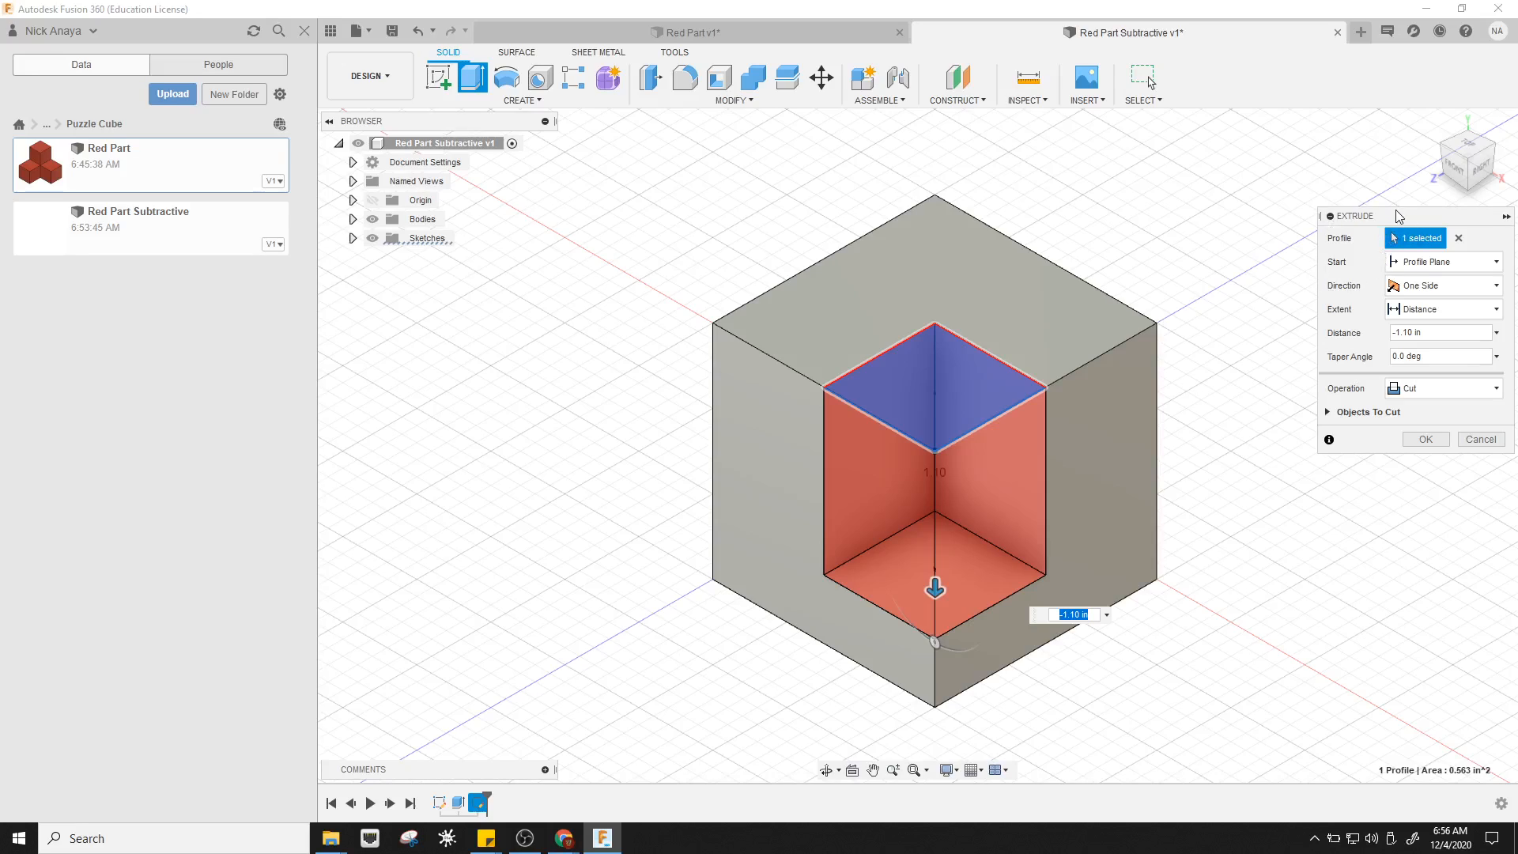
{"action": "mouse_move", "coordinate": [1468, 227]}
{"action": "type", "text": "-1.5"}
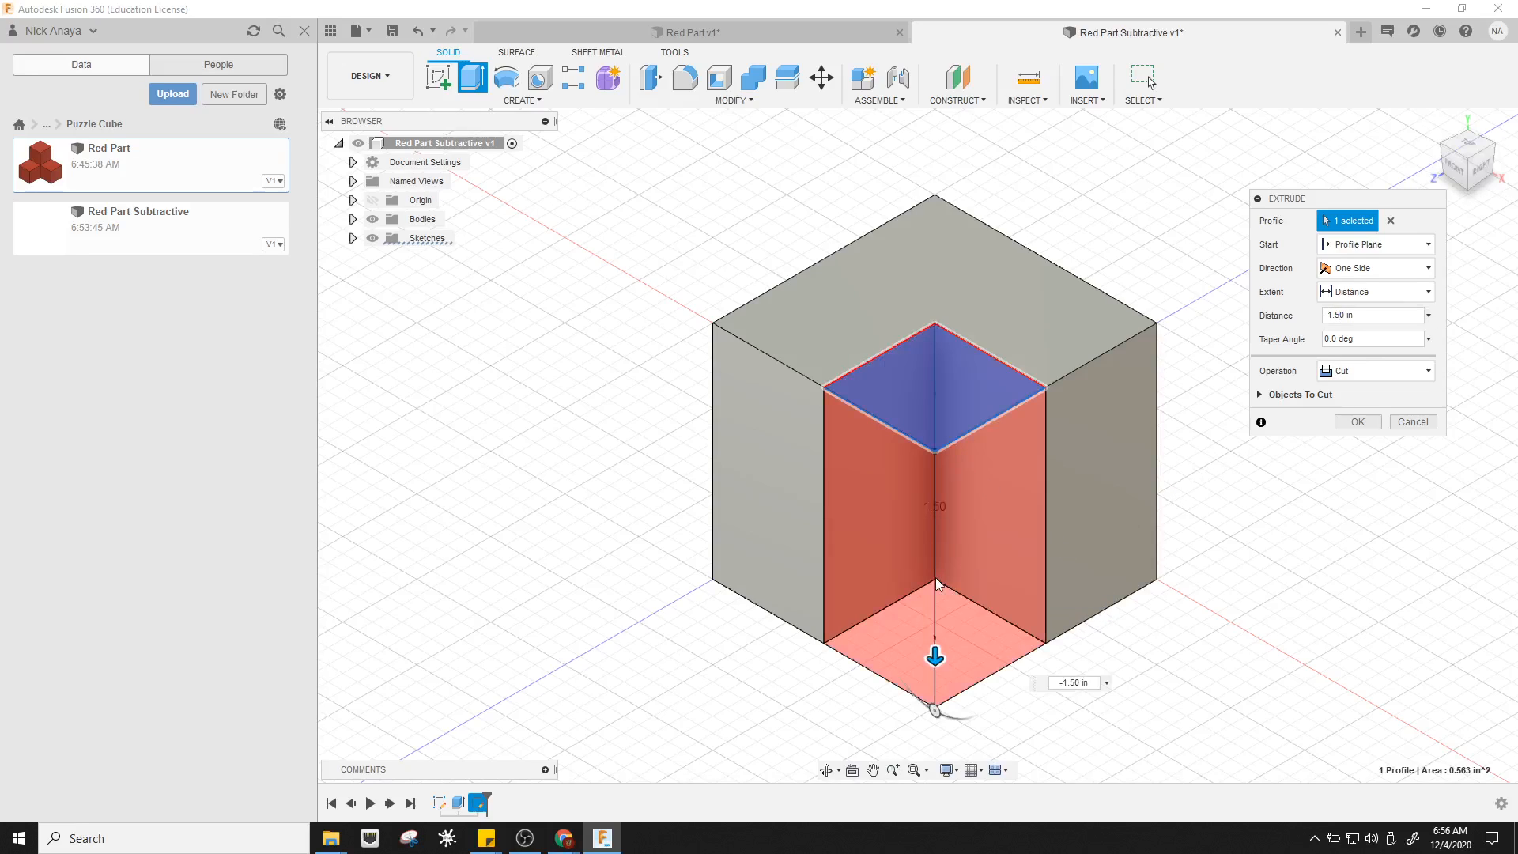
{"action": "mouse_move", "coordinate": [1322, 356]}
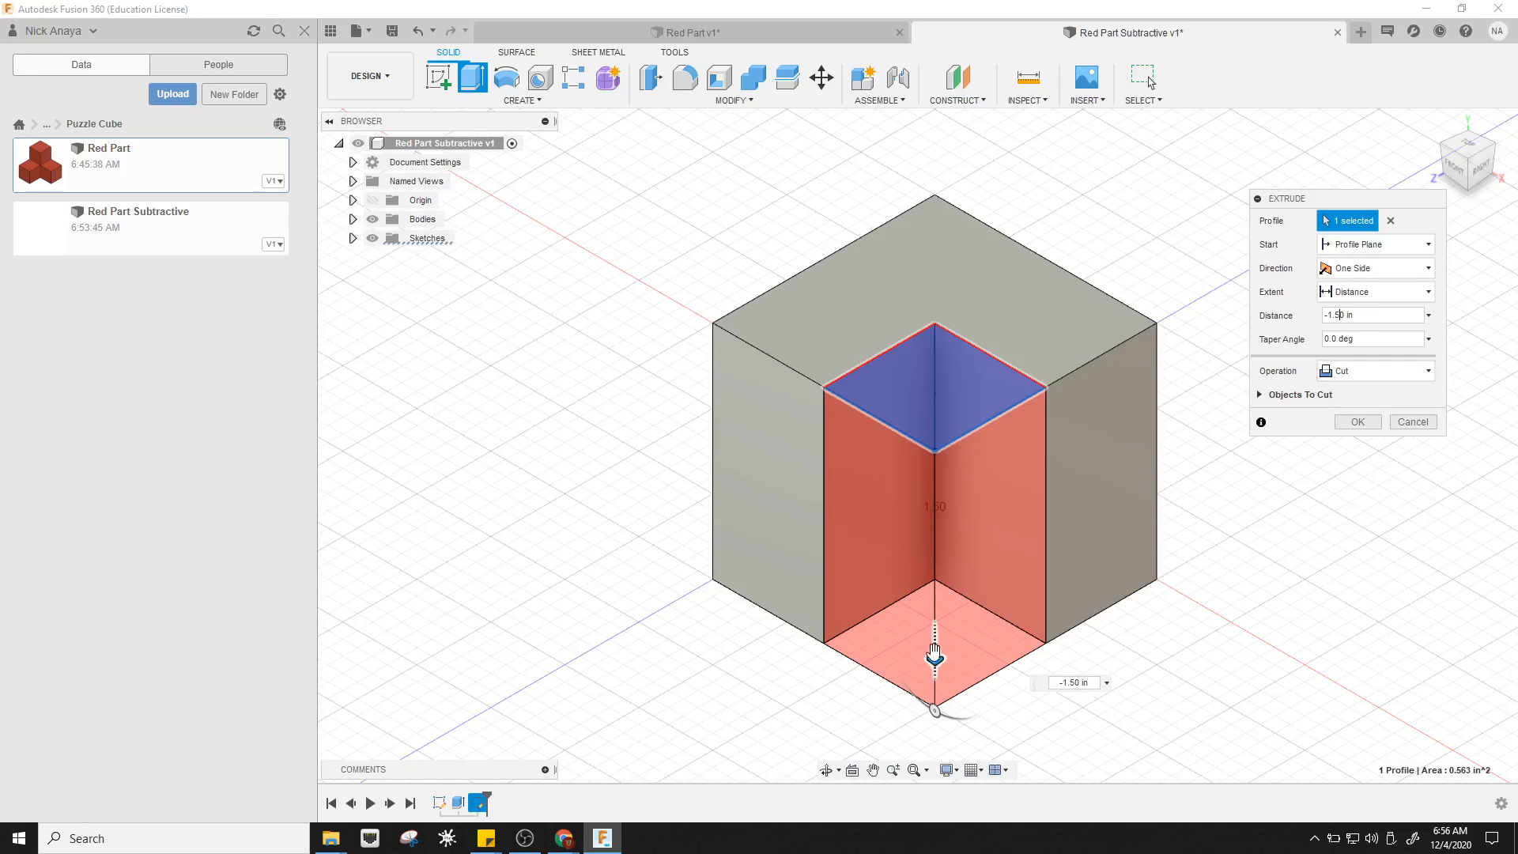
{"action": "mouse_move", "coordinate": [962, 477]}
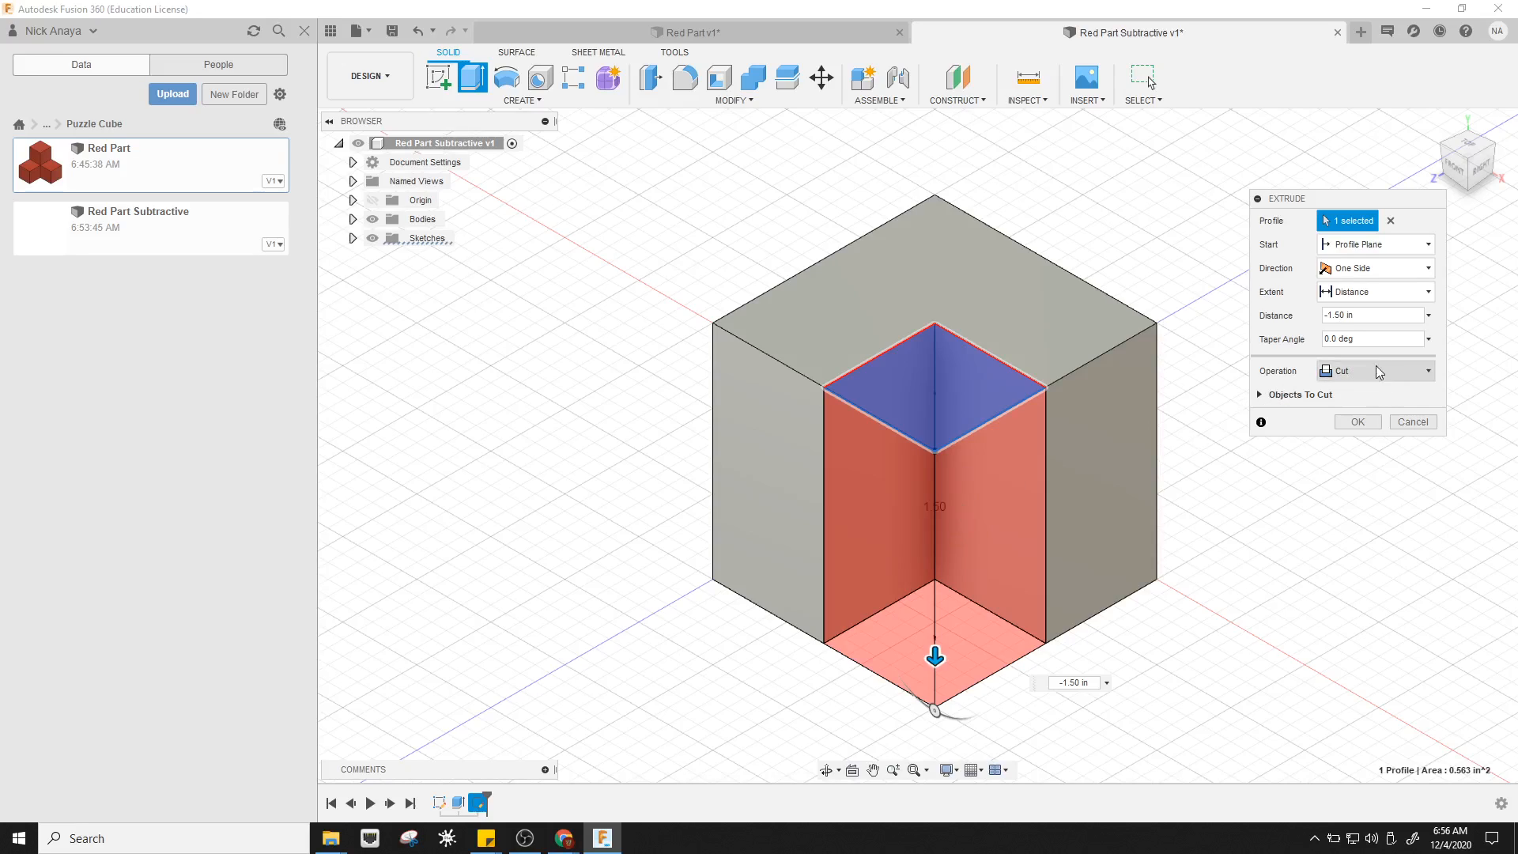
{"action": "left_click", "coordinate": [1374, 371]}
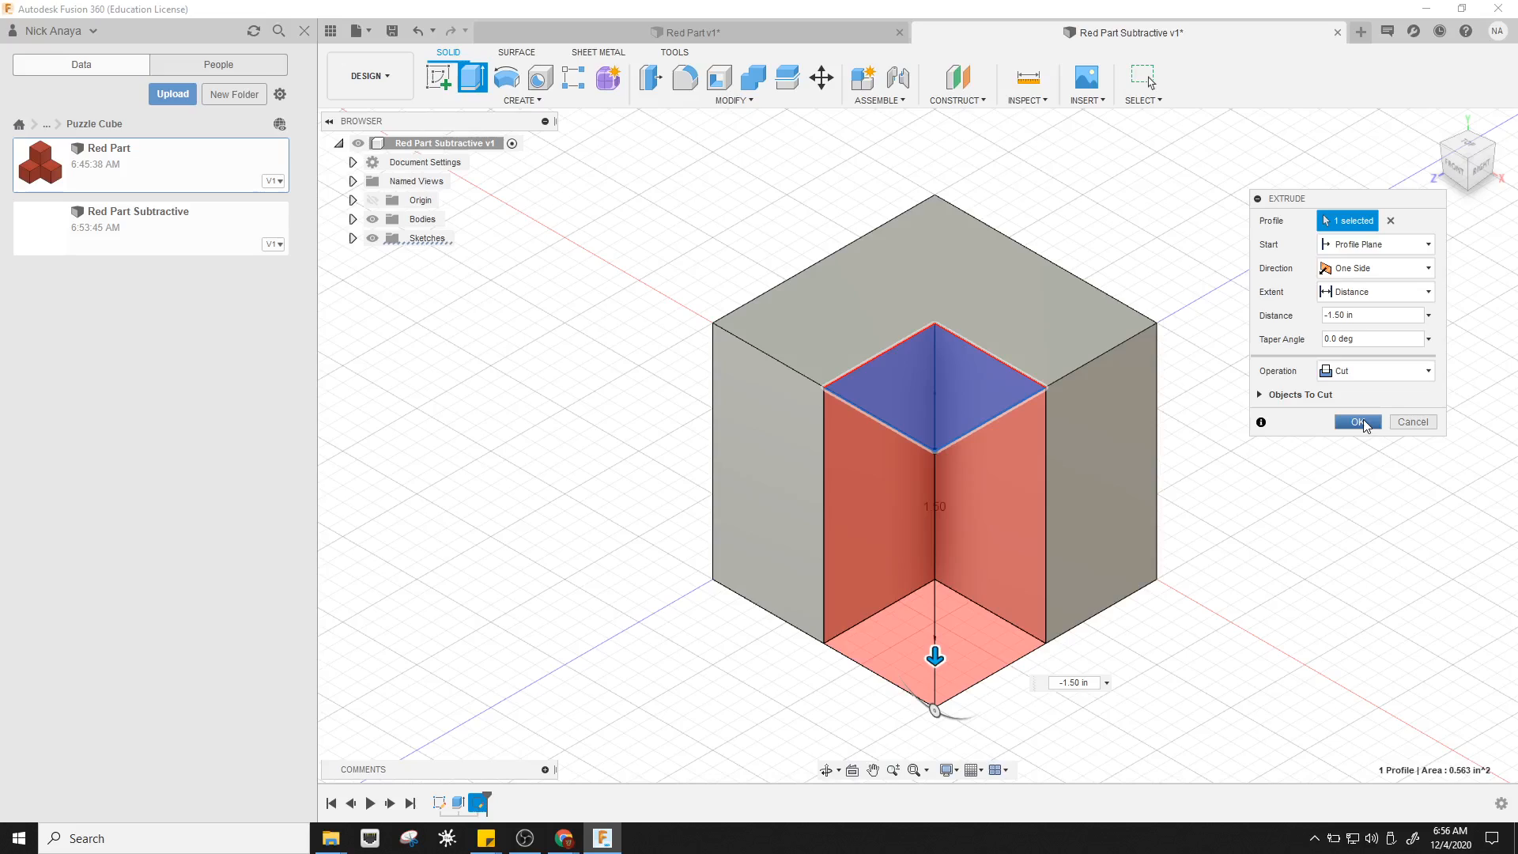
{"action": "left_click", "coordinate": [1357, 421]}
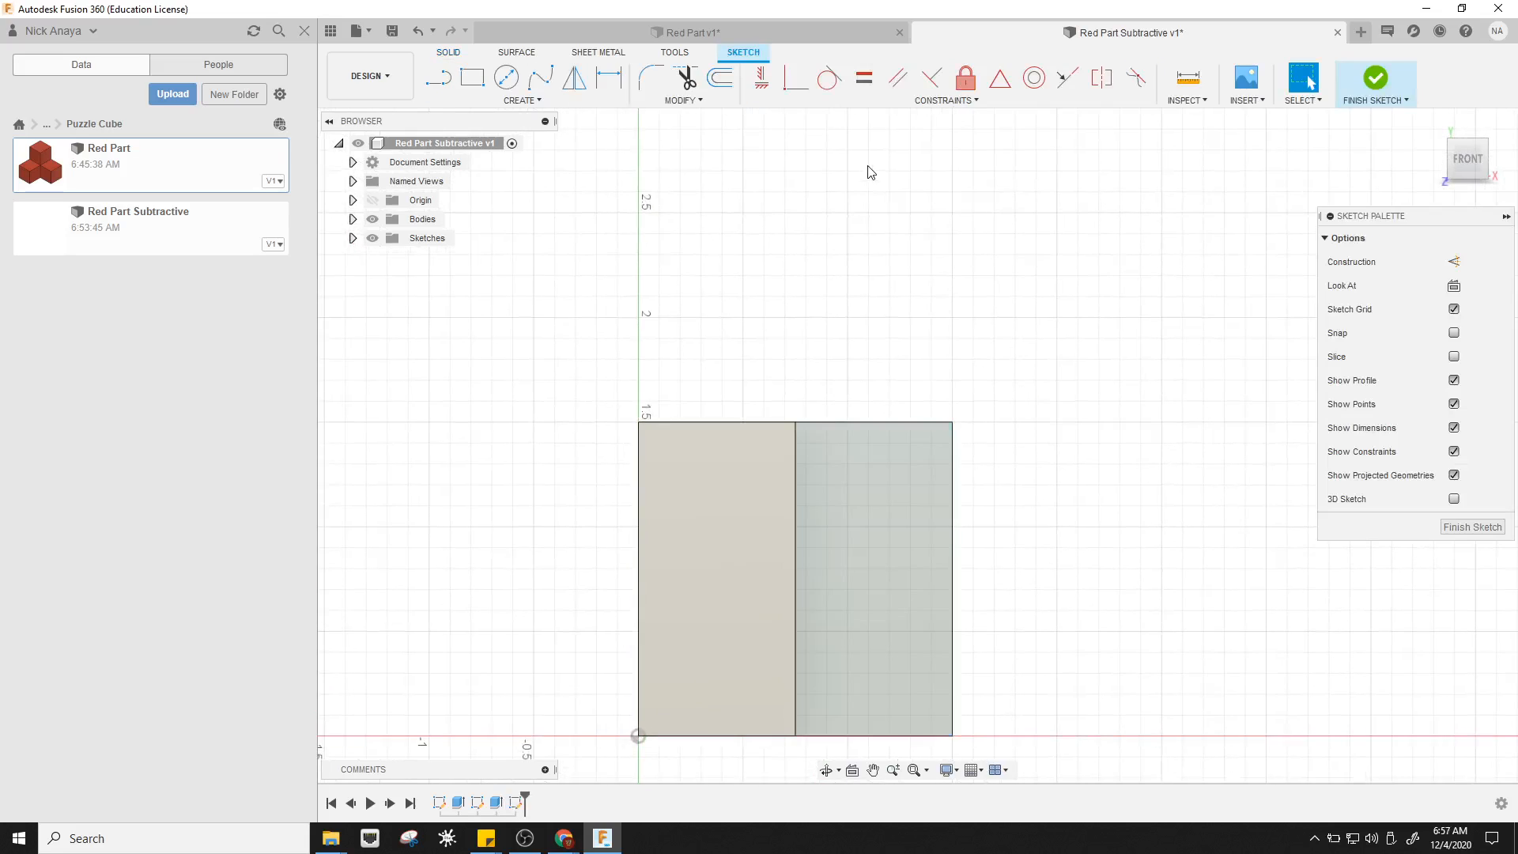
Draw a 0.75 inch square from the notch wall's top corner and finish the sketch
{"action": "left_click", "coordinate": [472, 78]}
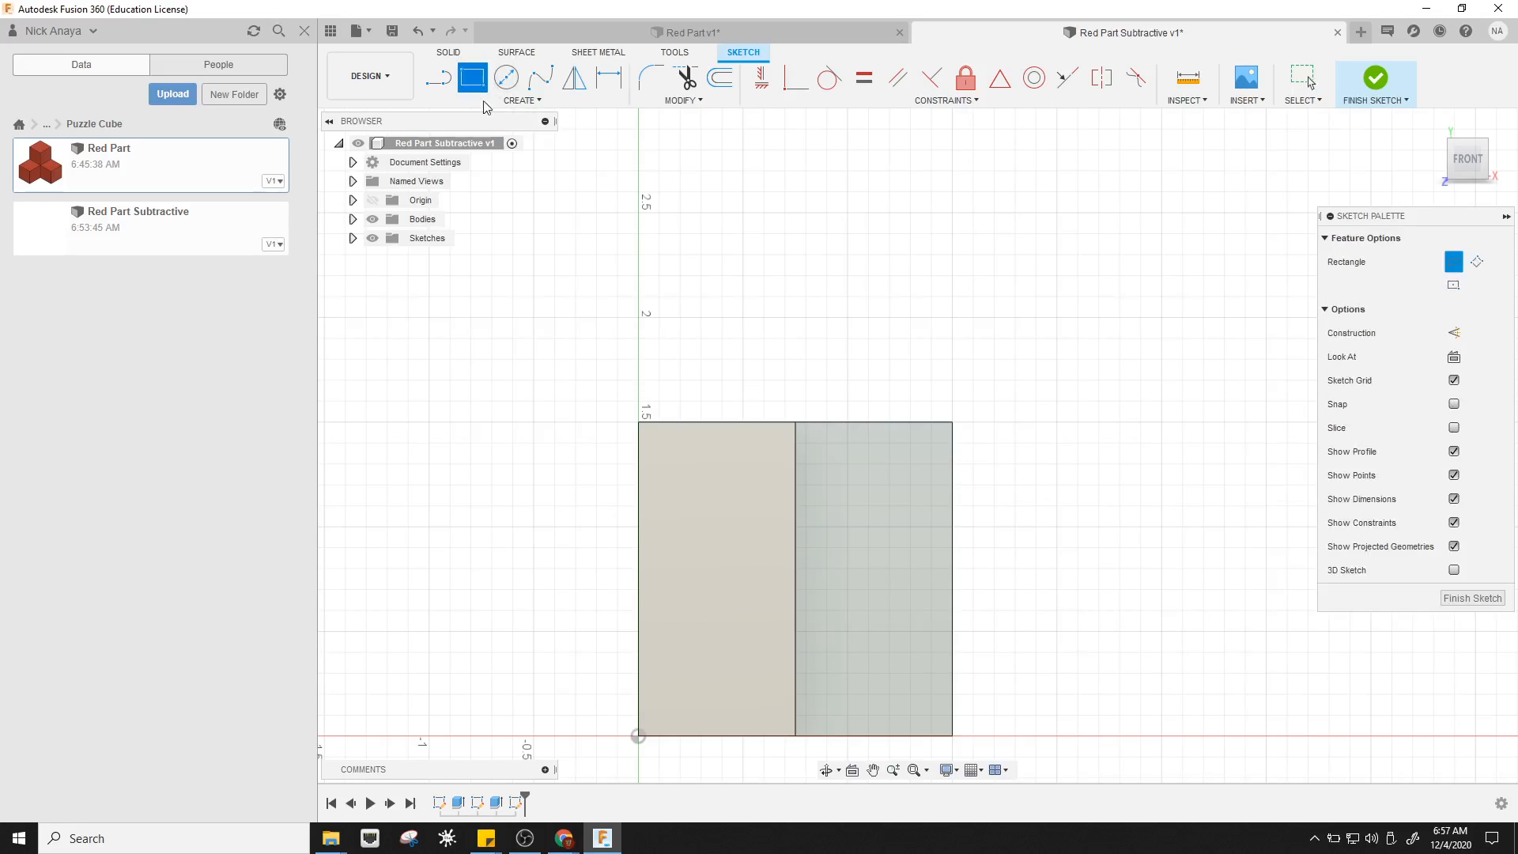
{"action": "mouse_move", "coordinate": [951, 426]}
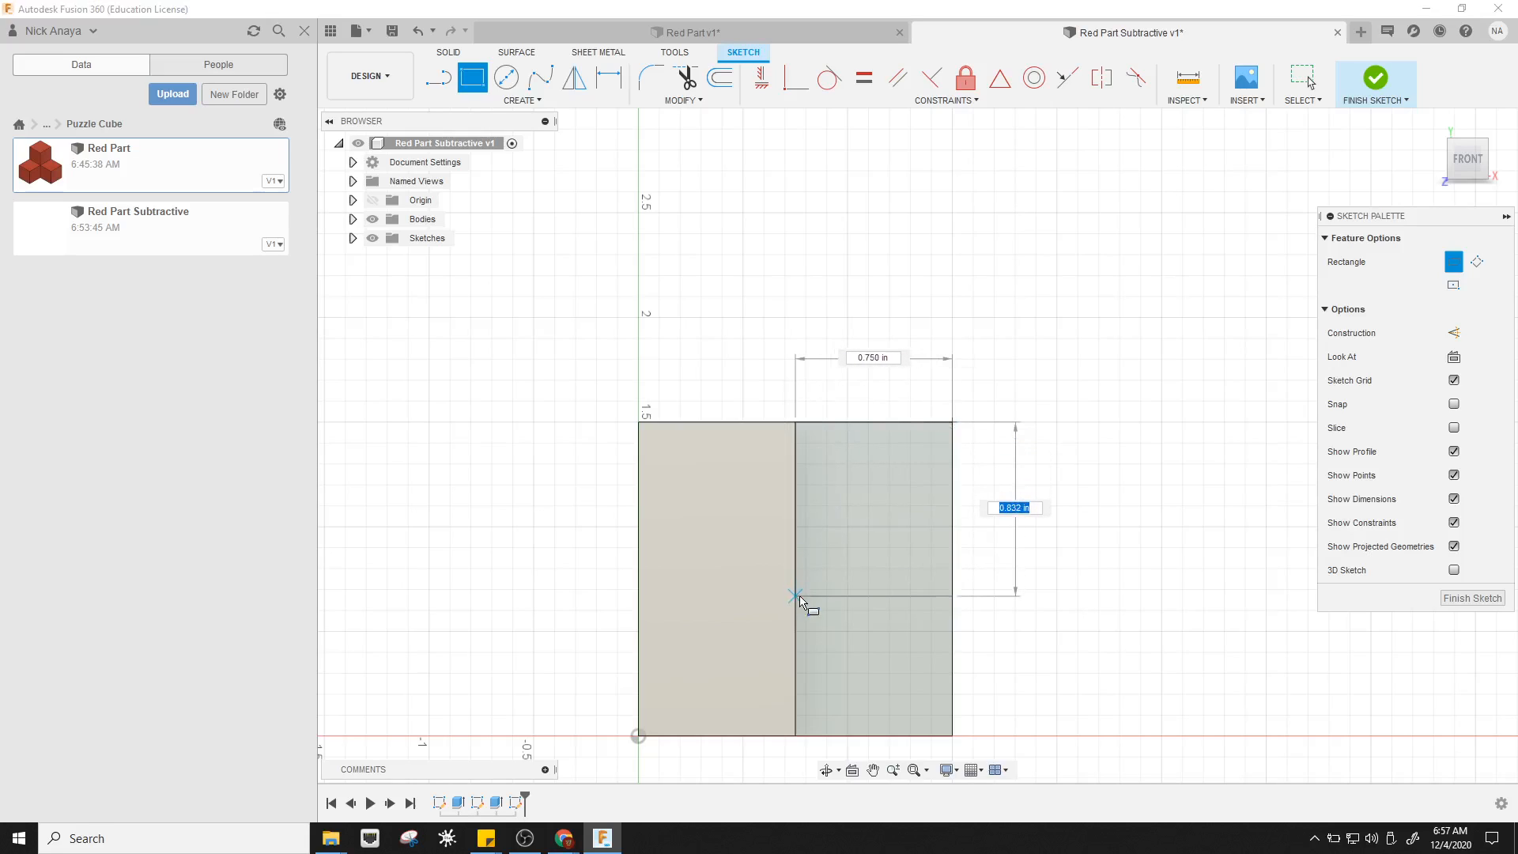
{"action": "left_click_drag", "start_coordinate": [801, 600], "coordinate": [801, 578]}
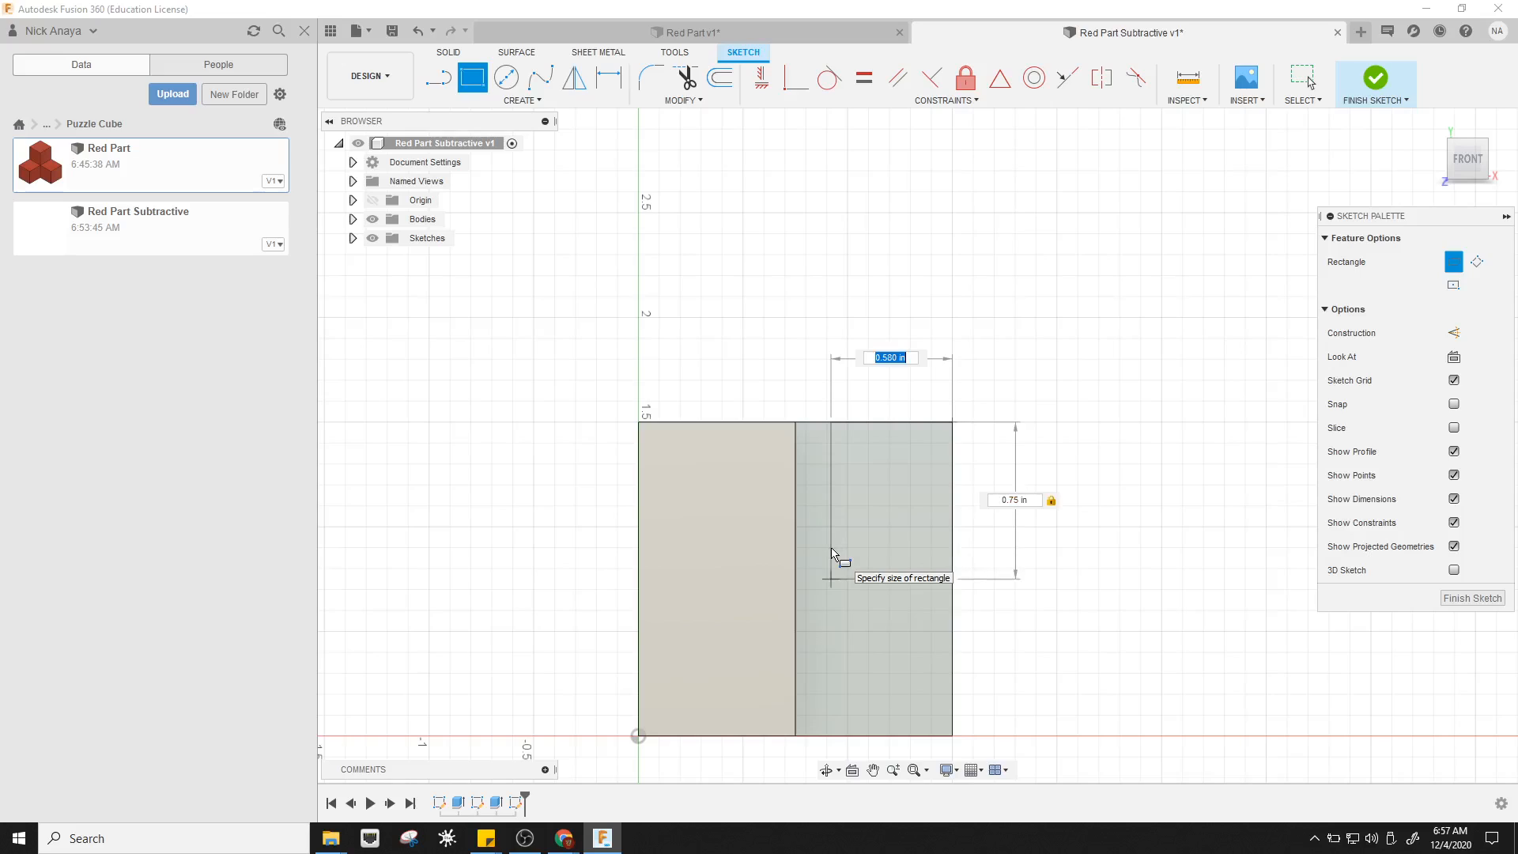
{"action": "type", "text": ".75"}
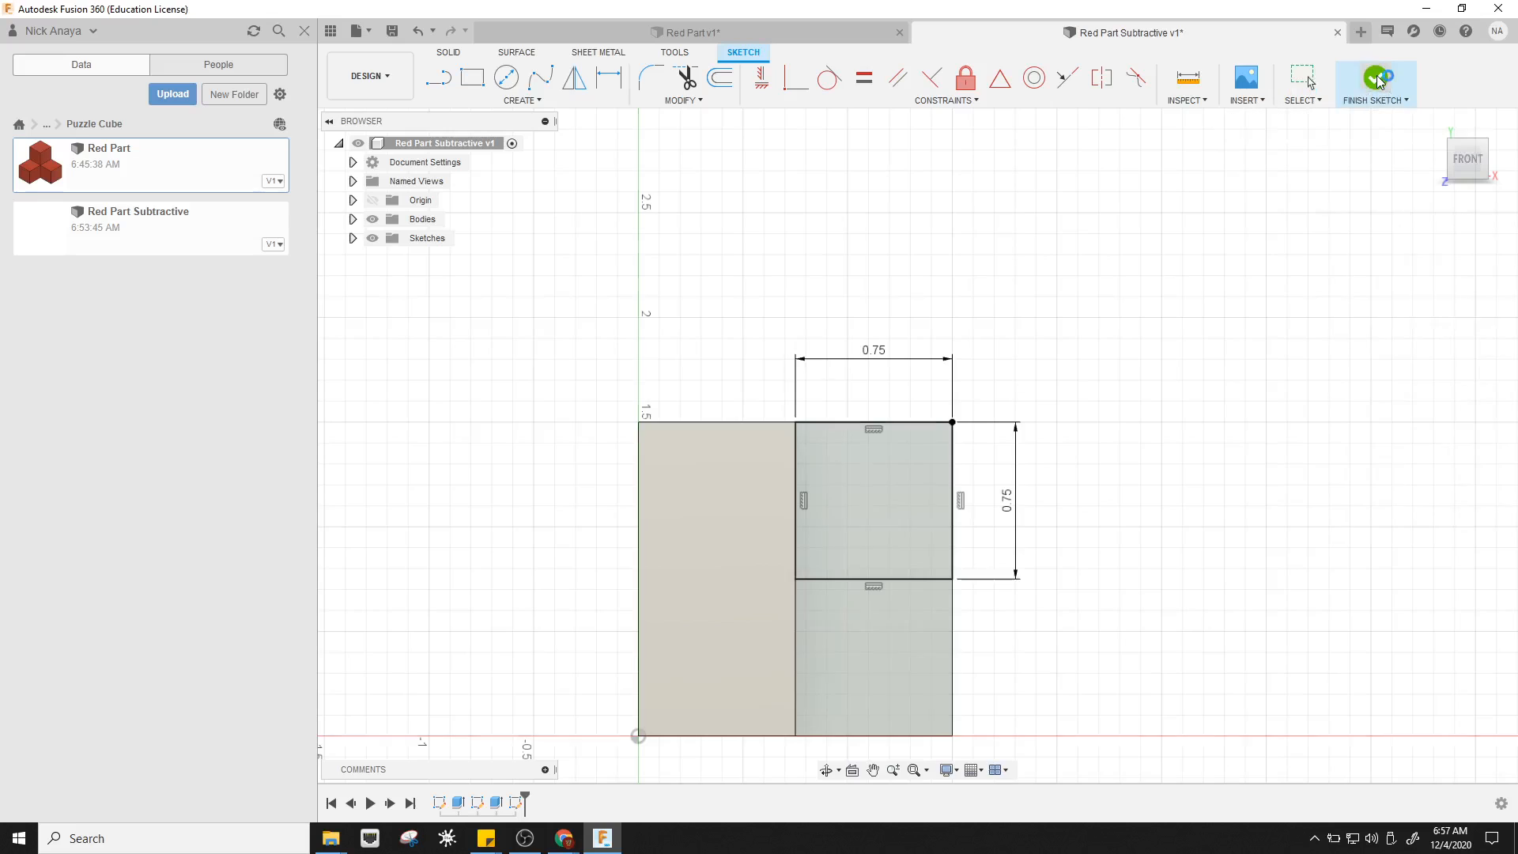
{"action": "left_click", "coordinate": [1374, 76]}
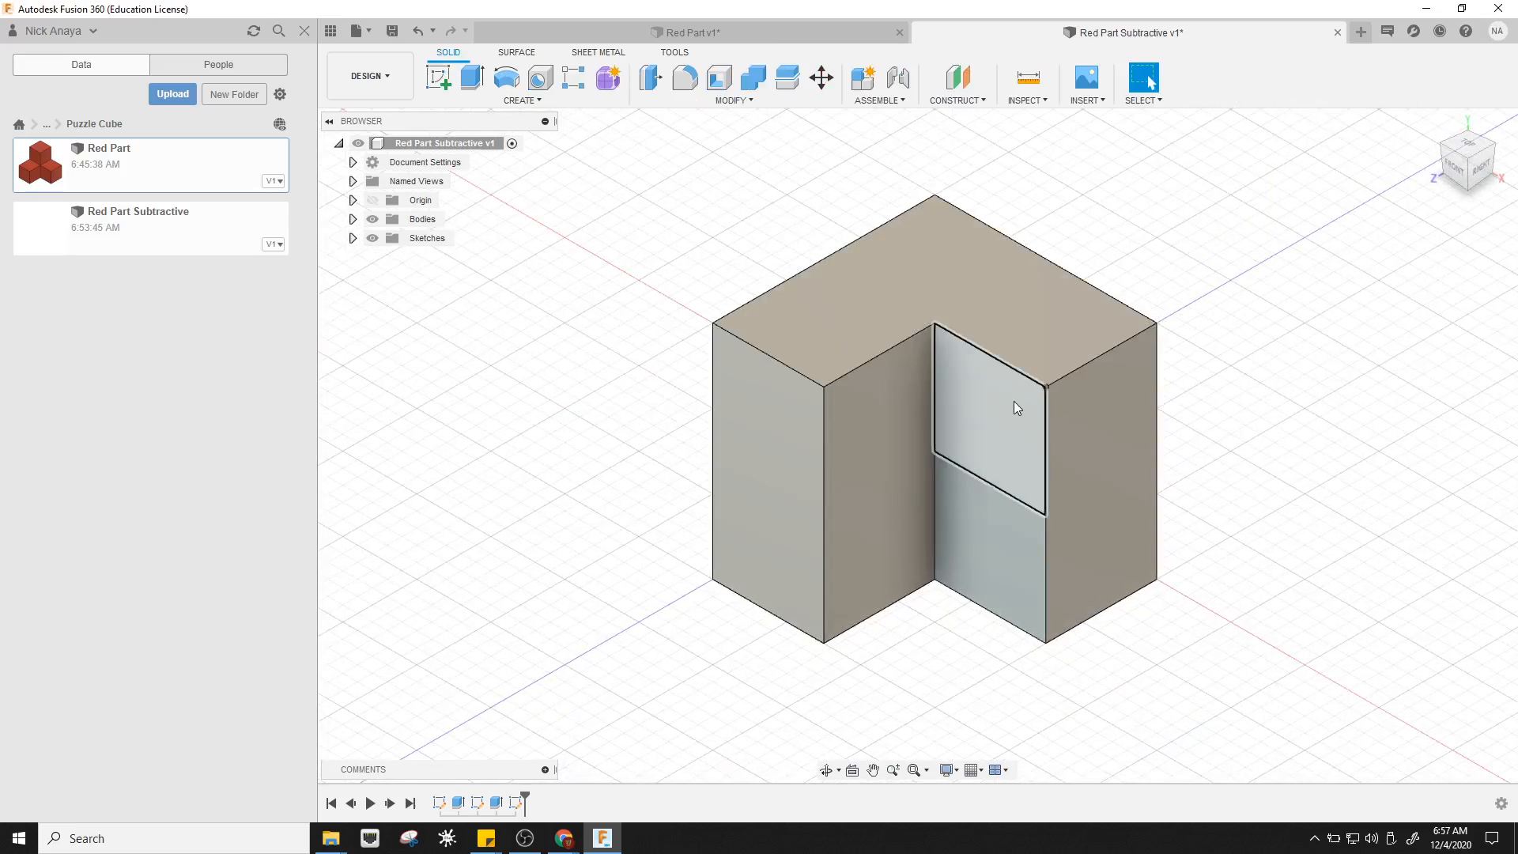
Extrude the wall square as a Cut with extent To Object, ending at the far face
{"action": "left_click", "coordinate": [466, 79]}
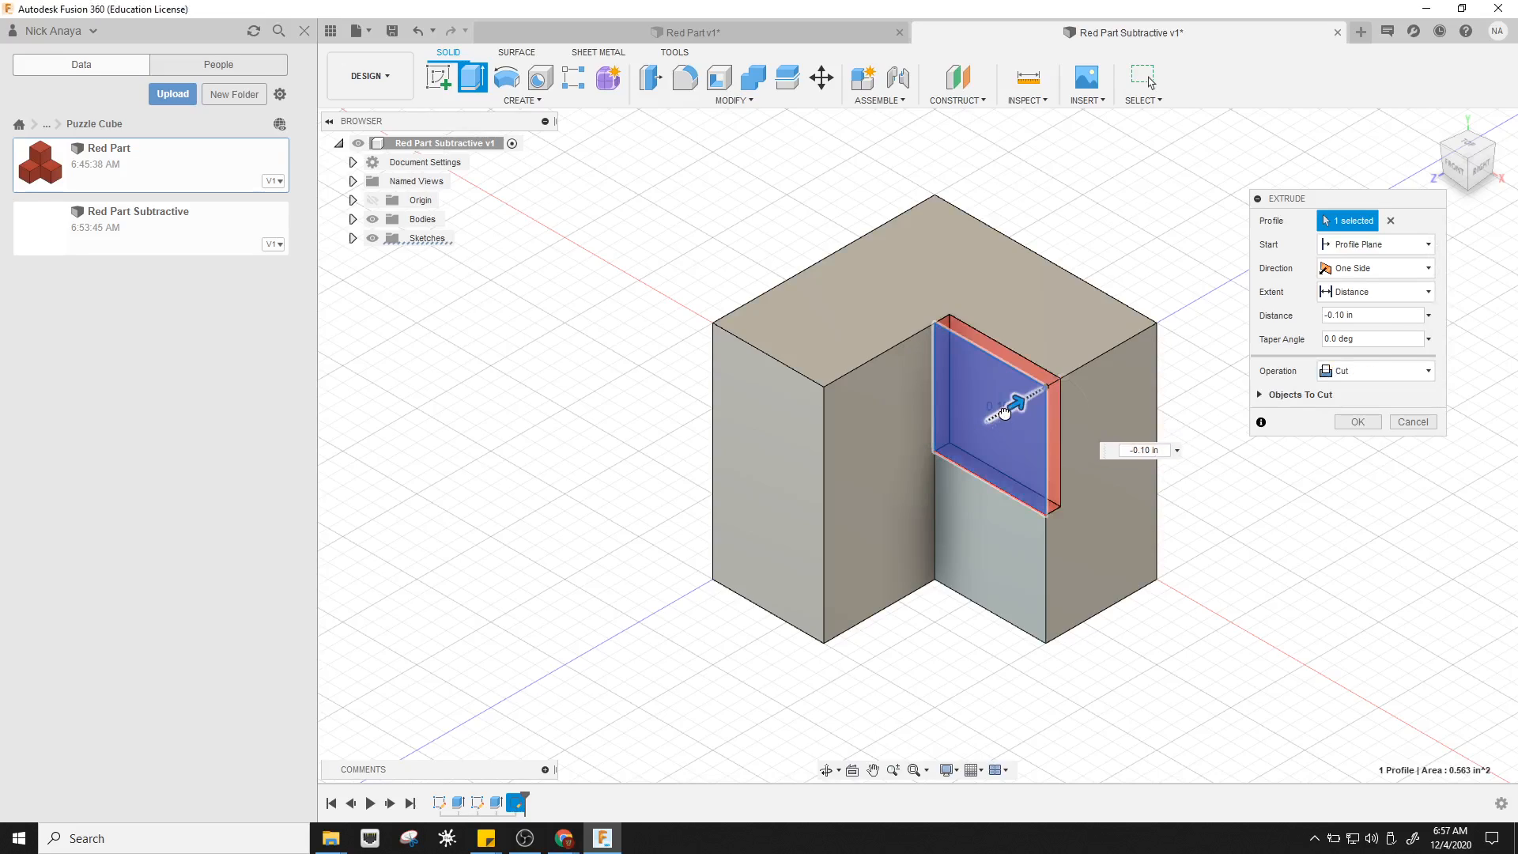
{"action": "left_click_drag", "start_coordinate": [1007, 411], "coordinate": [1040, 385]}
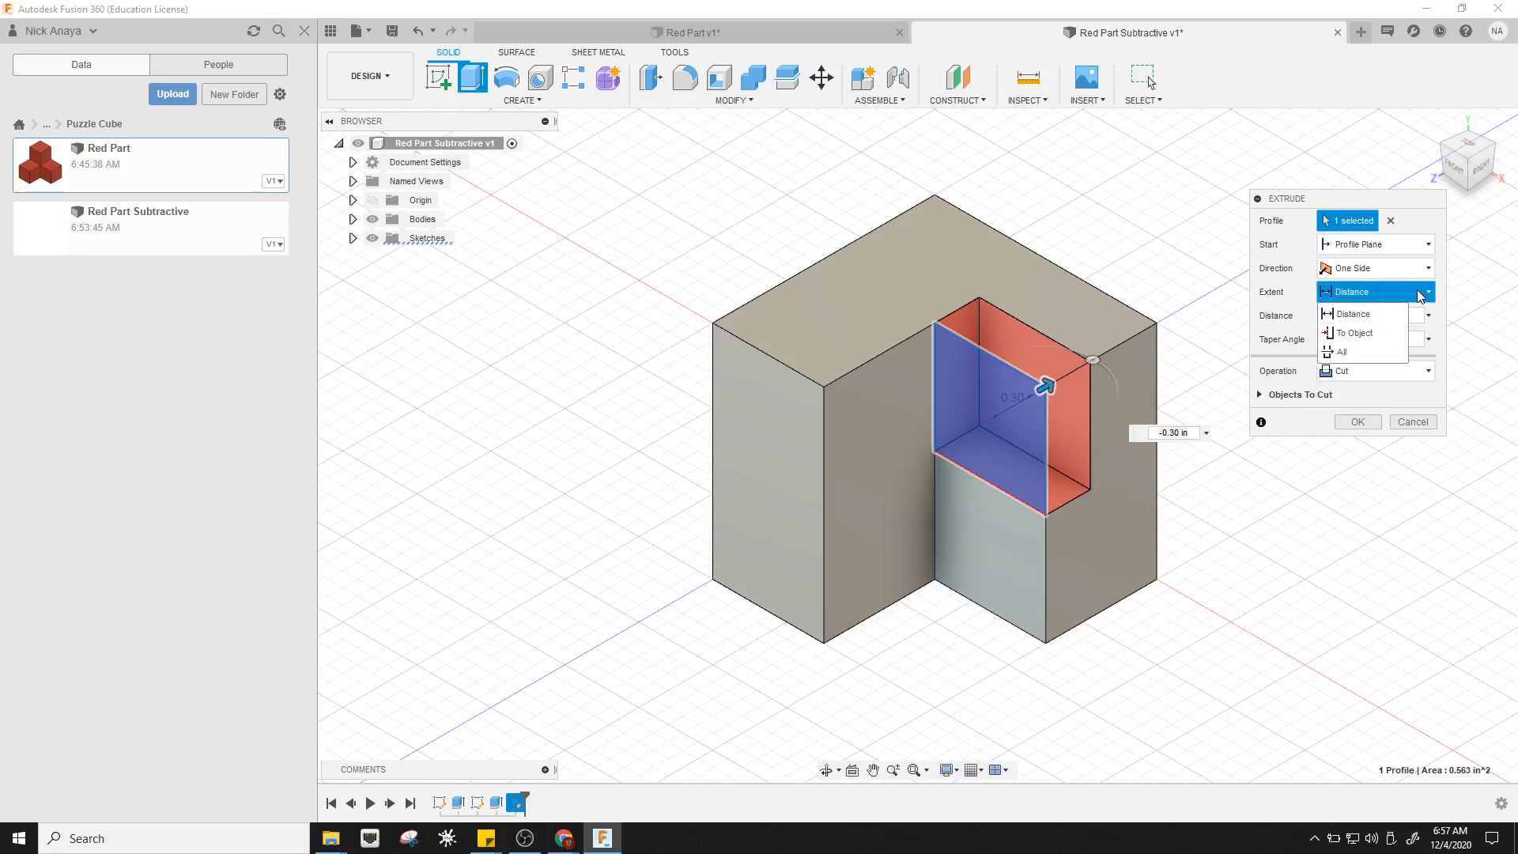
{"action": "left_click", "coordinate": [1349, 314]}
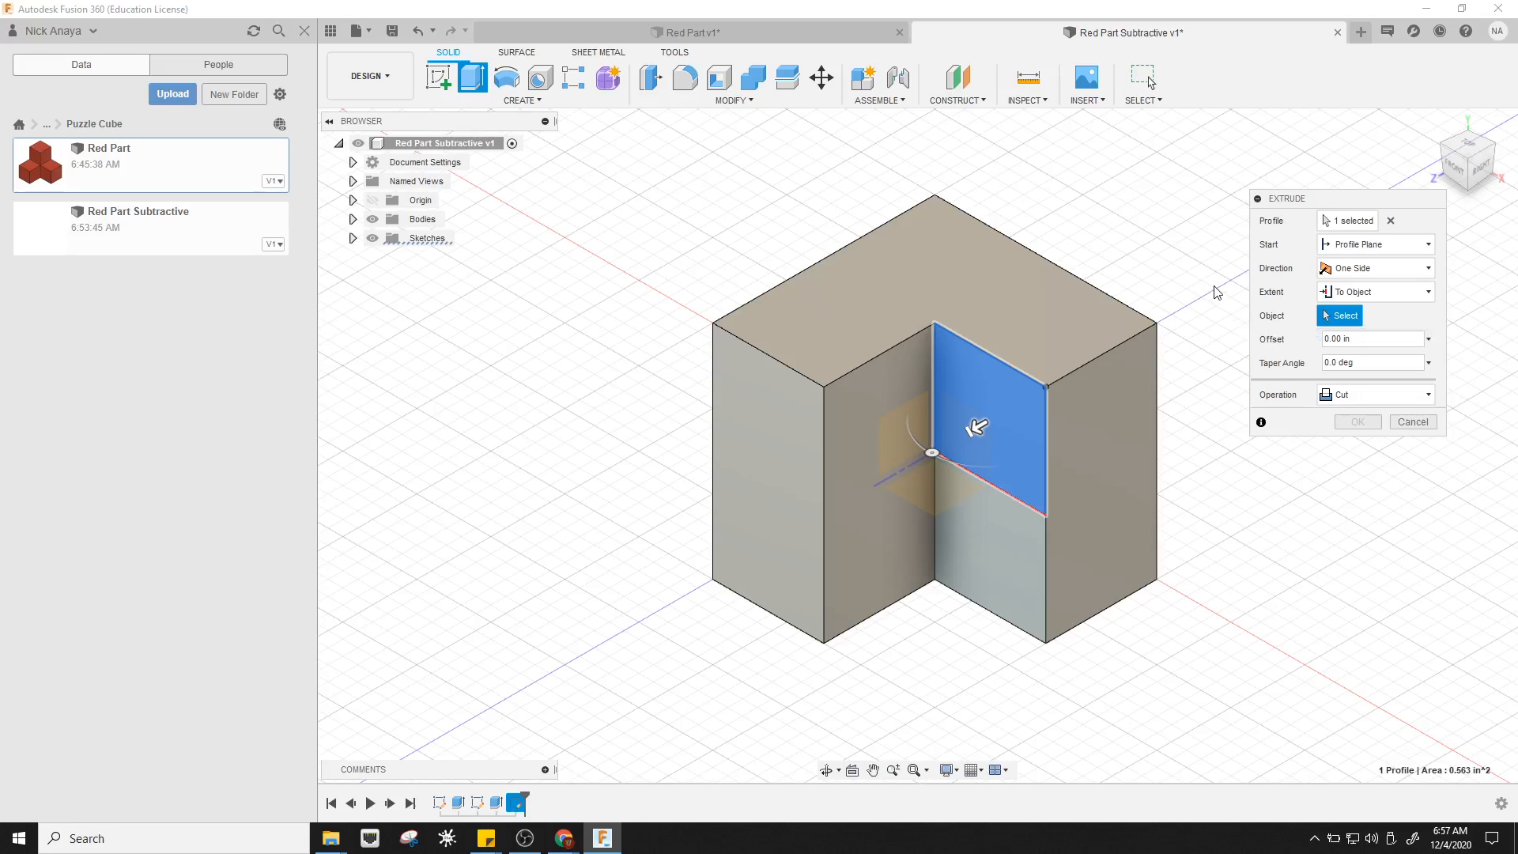
{"action": "mouse_move", "coordinate": [1372, 291]}
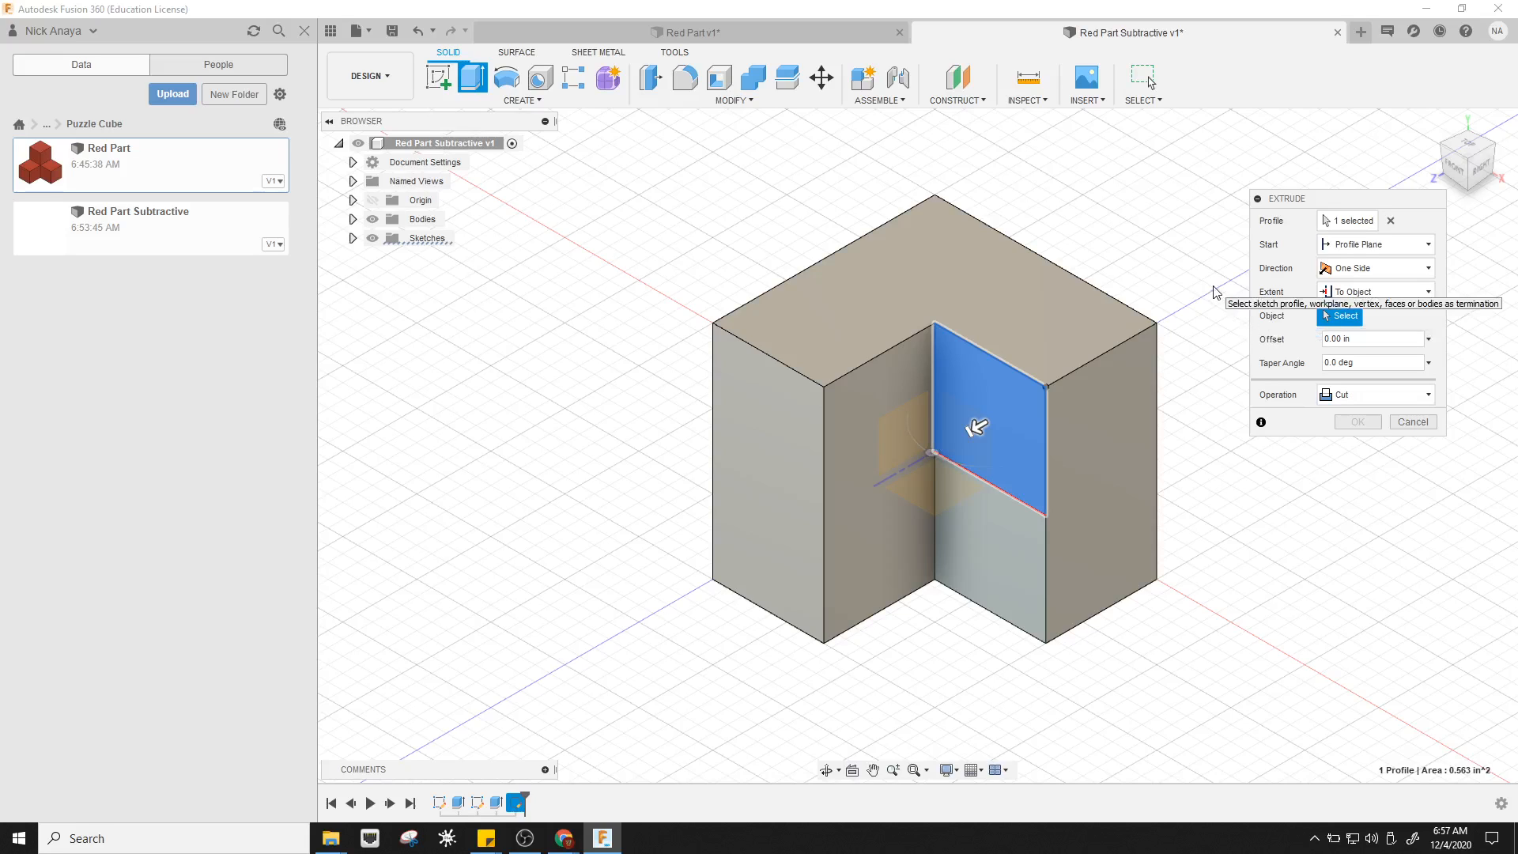
{"action": "left_click_drag", "start_coordinate": [973, 426], "coordinate": [886, 421]}
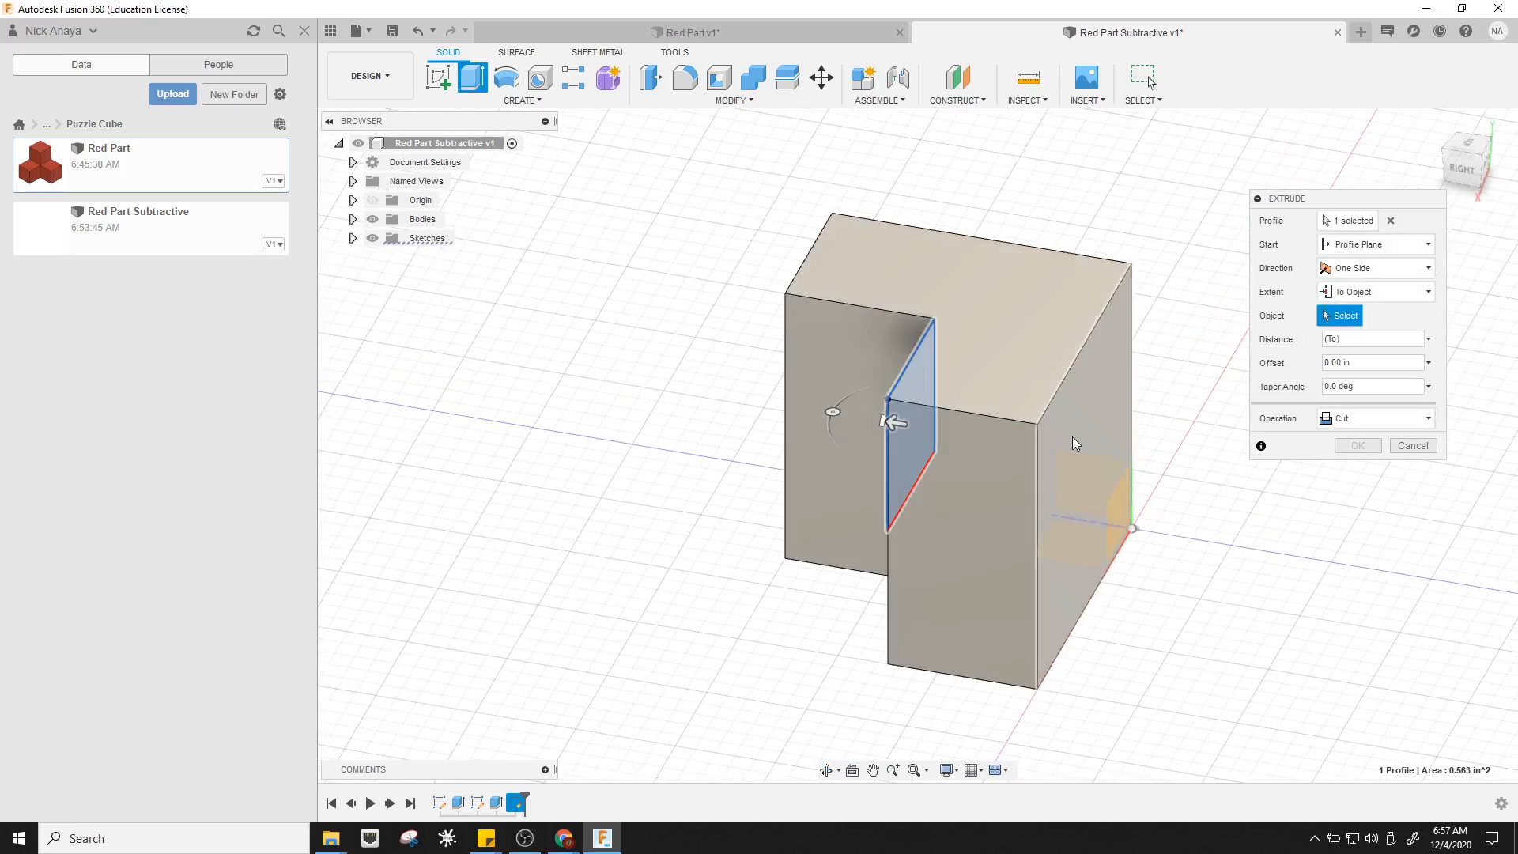
{"action": "left_click", "coordinate": [1076, 442]}
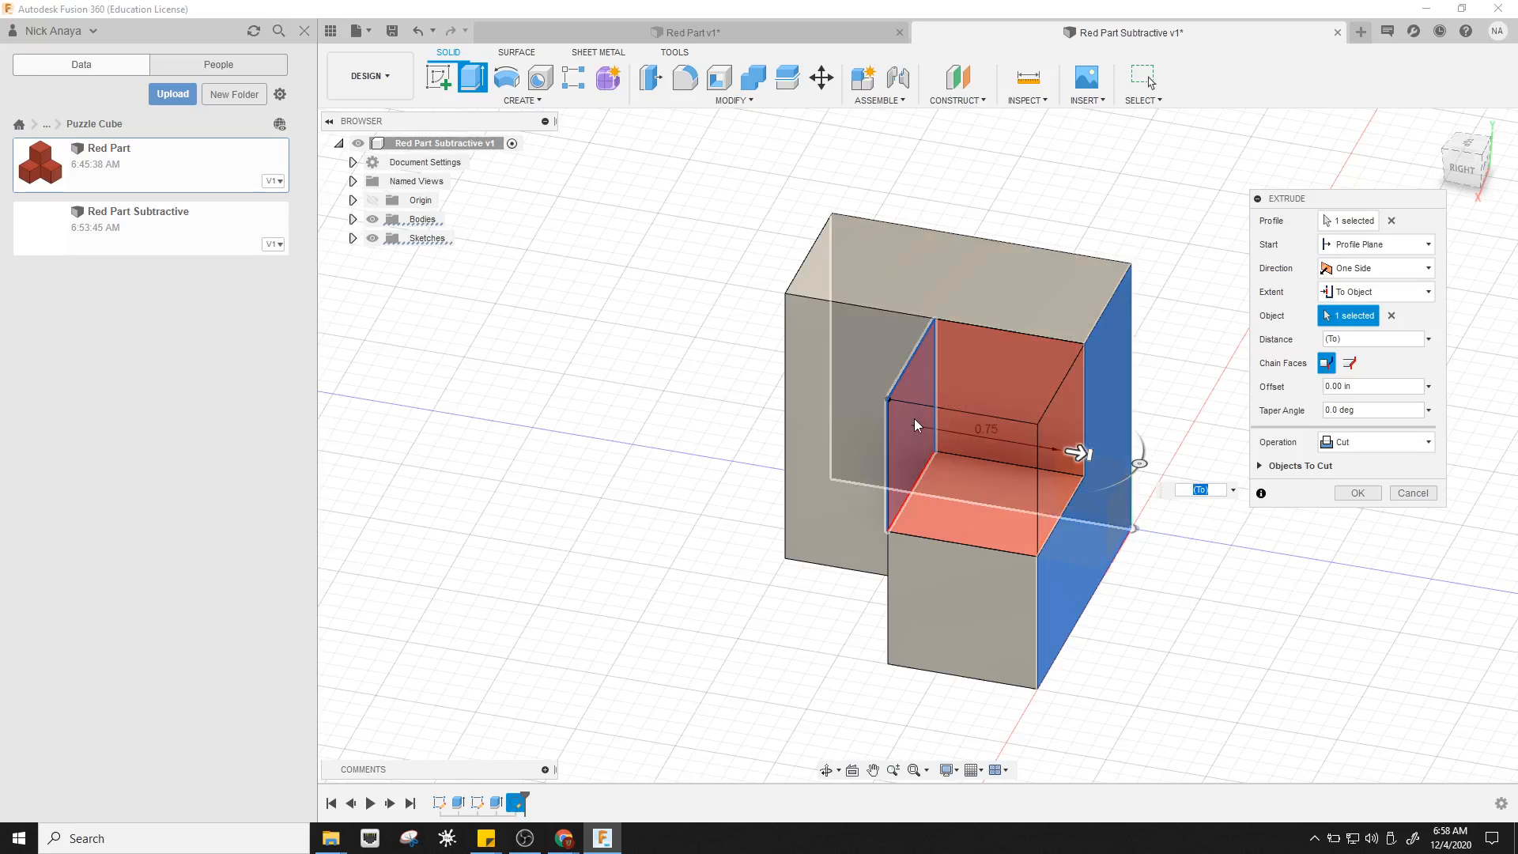
{"action": "left_click", "coordinate": [1358, 493]}
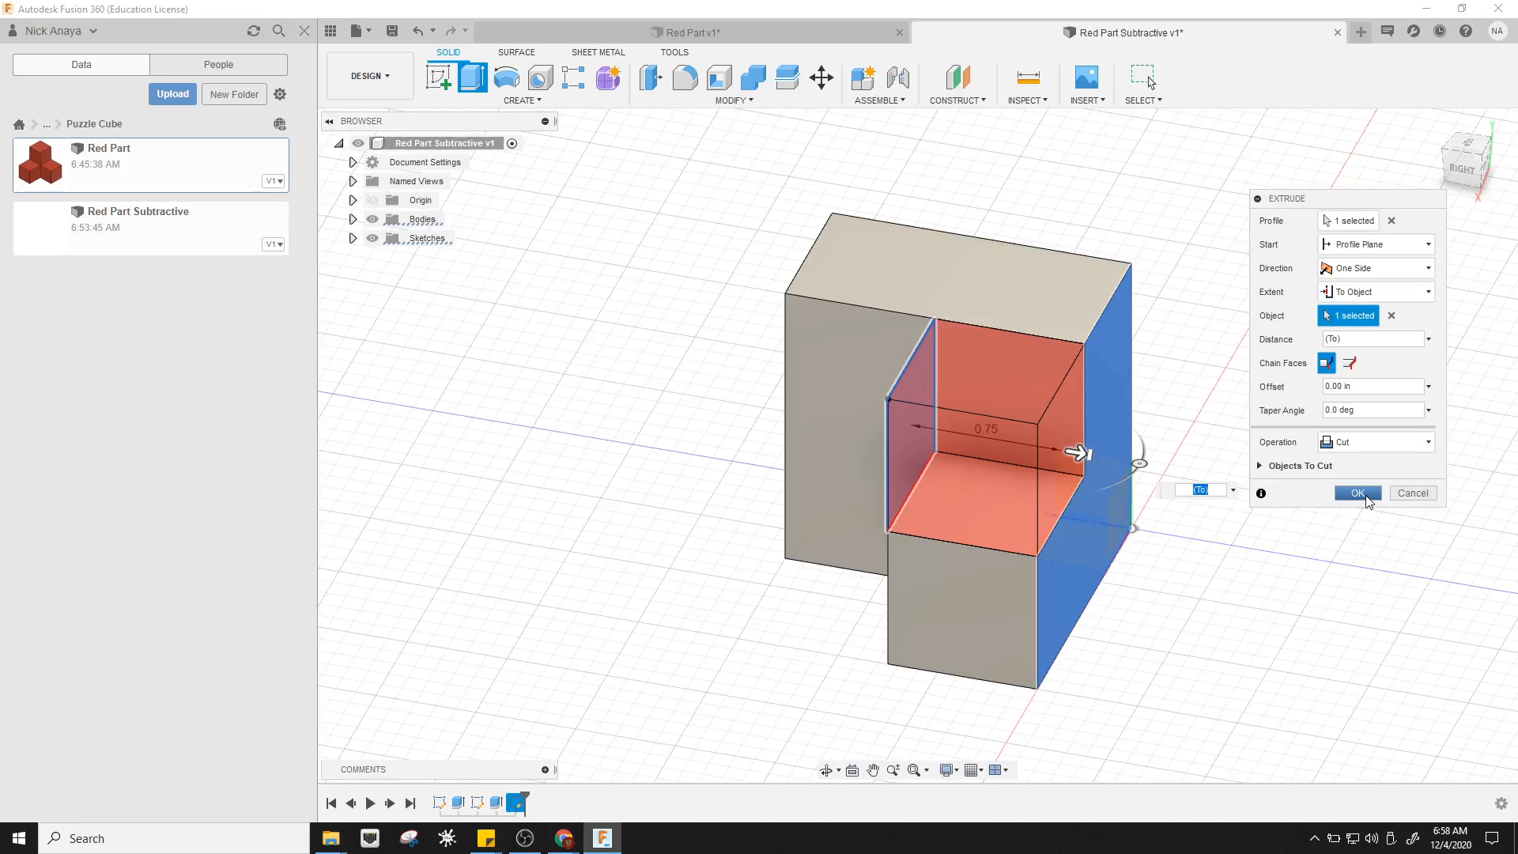
{"action": "left_click", "coordinate": [1356, 492]}
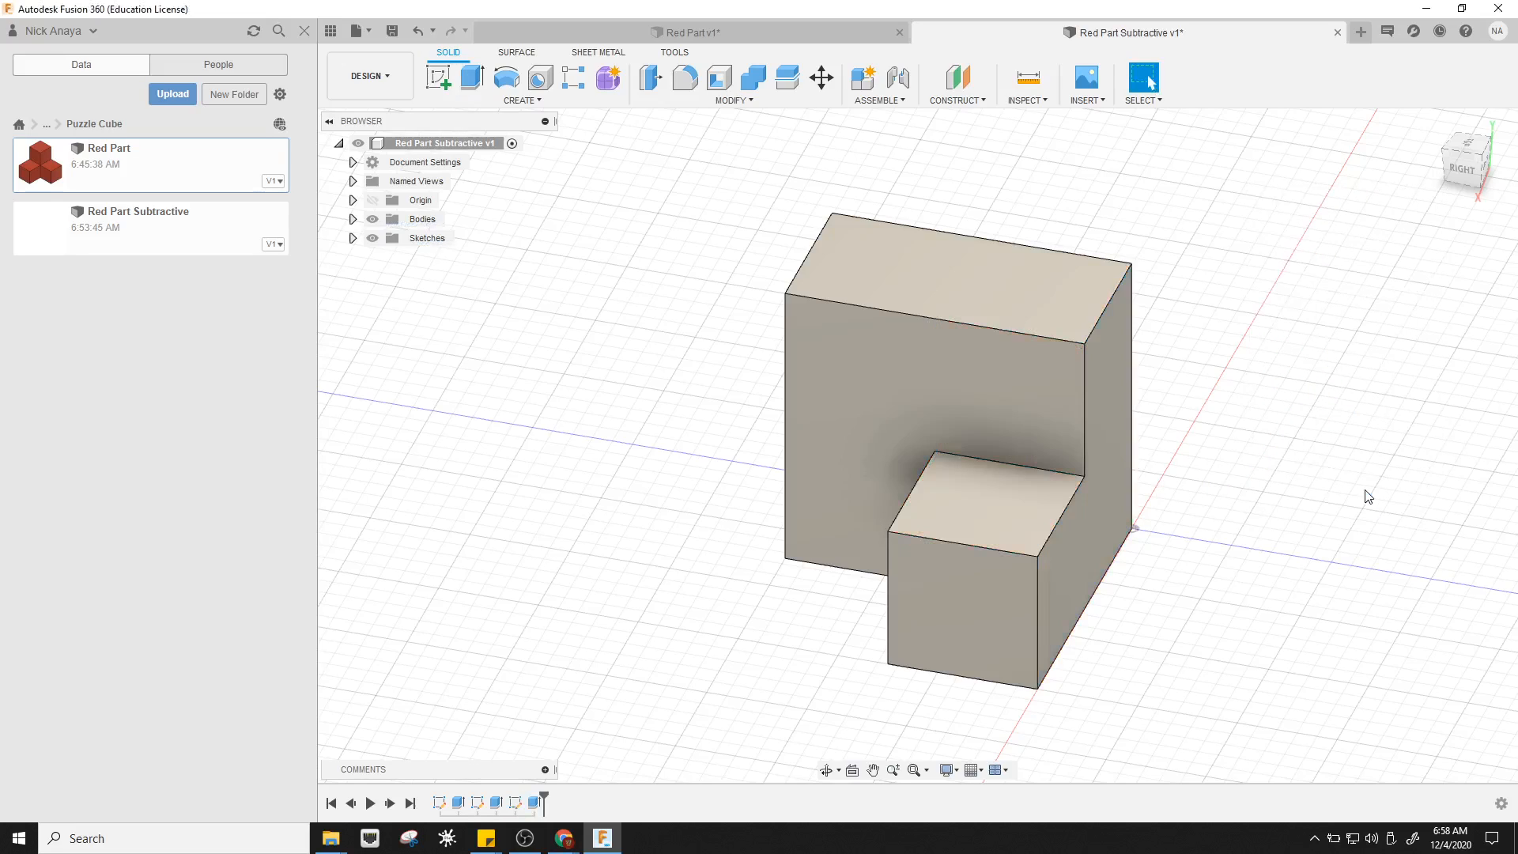
{"action": "mouse_move", "coordinate": [1129, 408]}
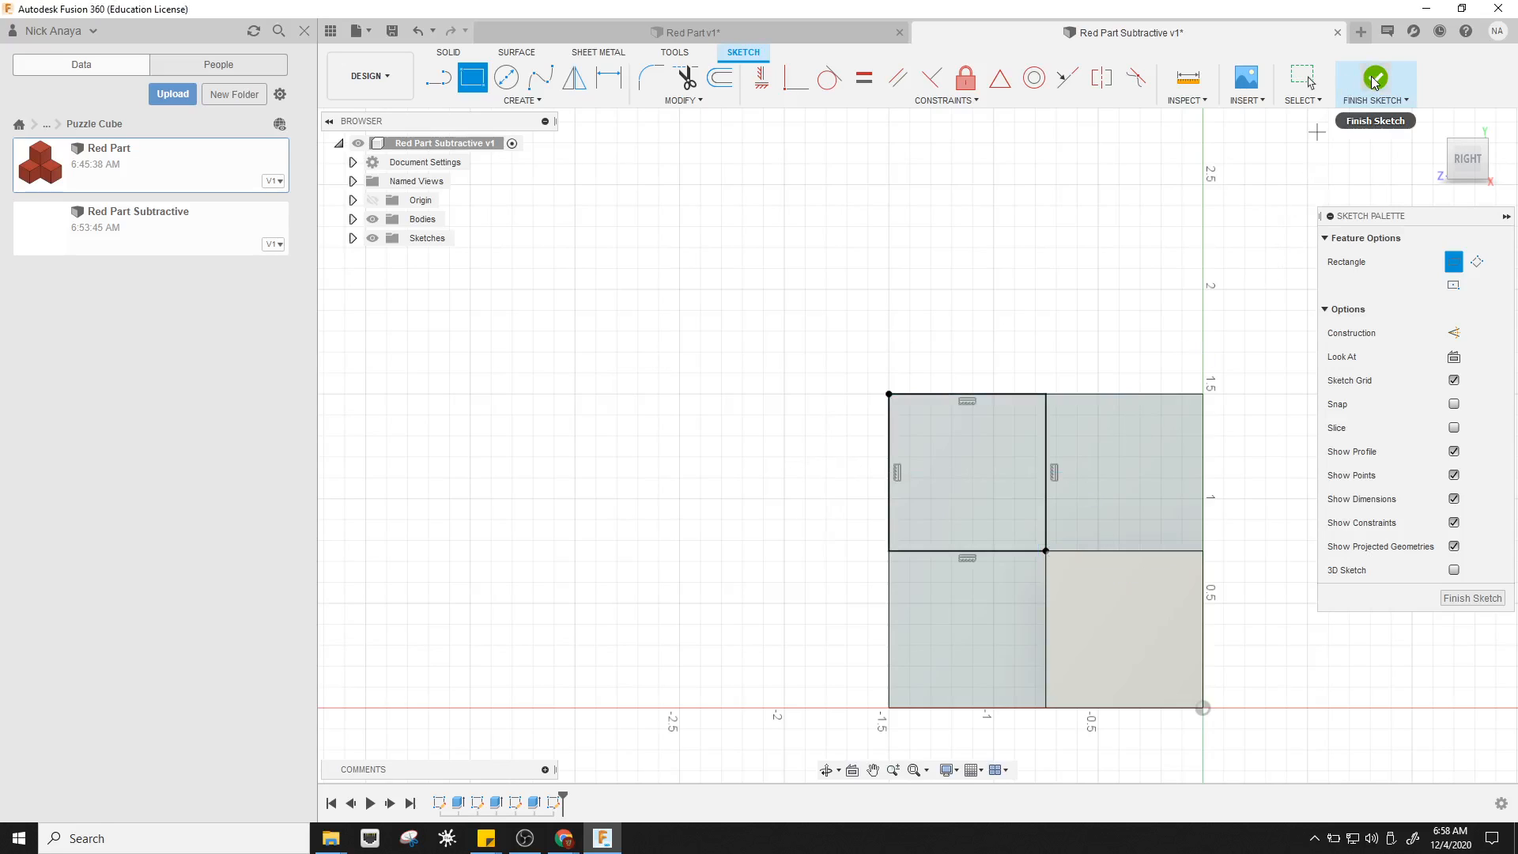
Finish the sketch dividing the front face into four 0.75 inch squares
{"action": "left_click", "coordinate": [1374, 77]}
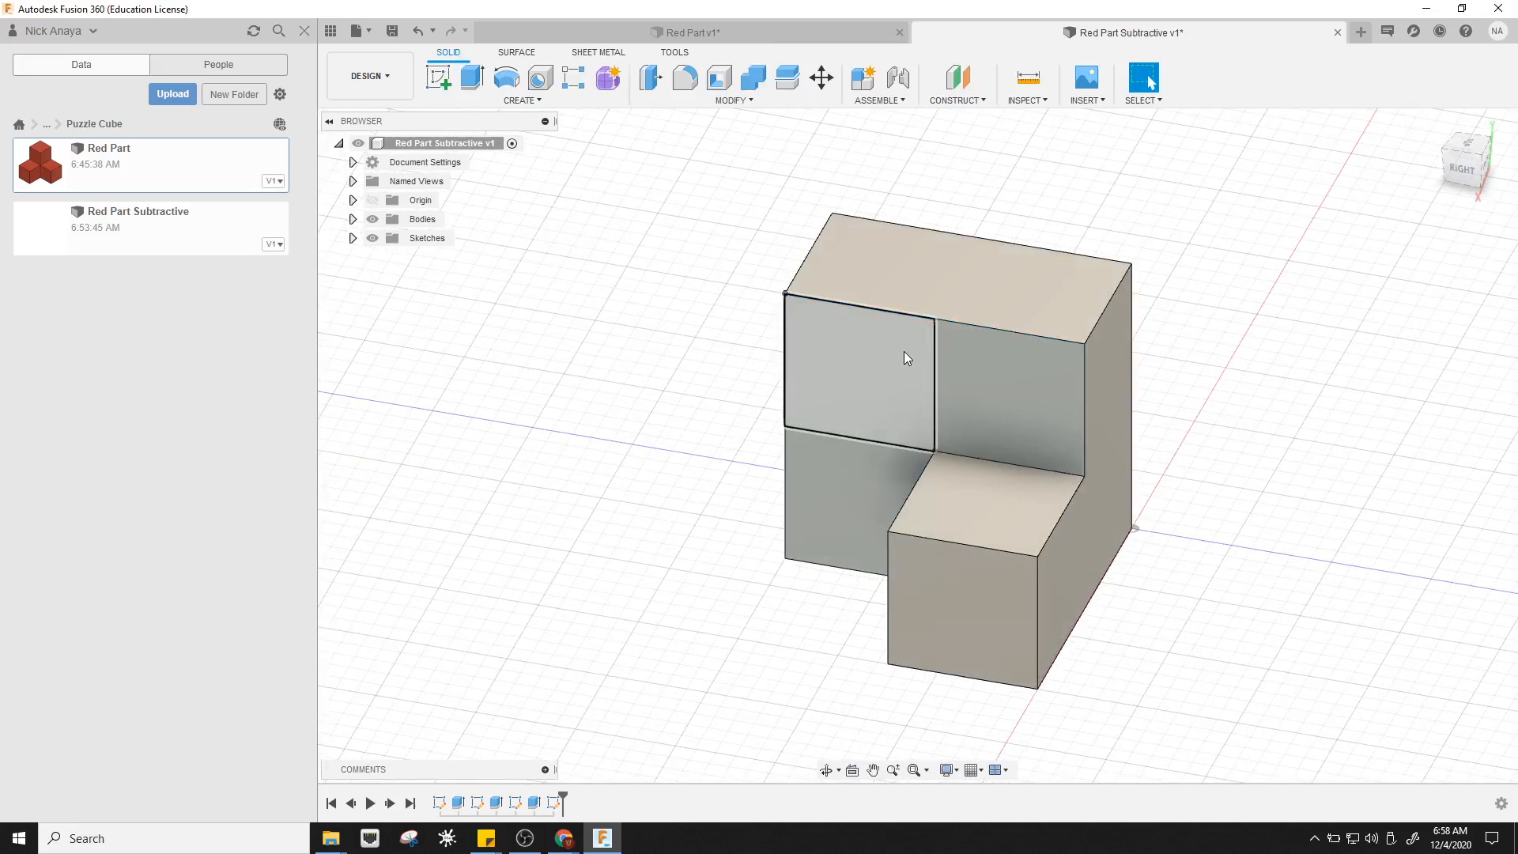
{"action": "left_click", "coordinate": [468, 79]}
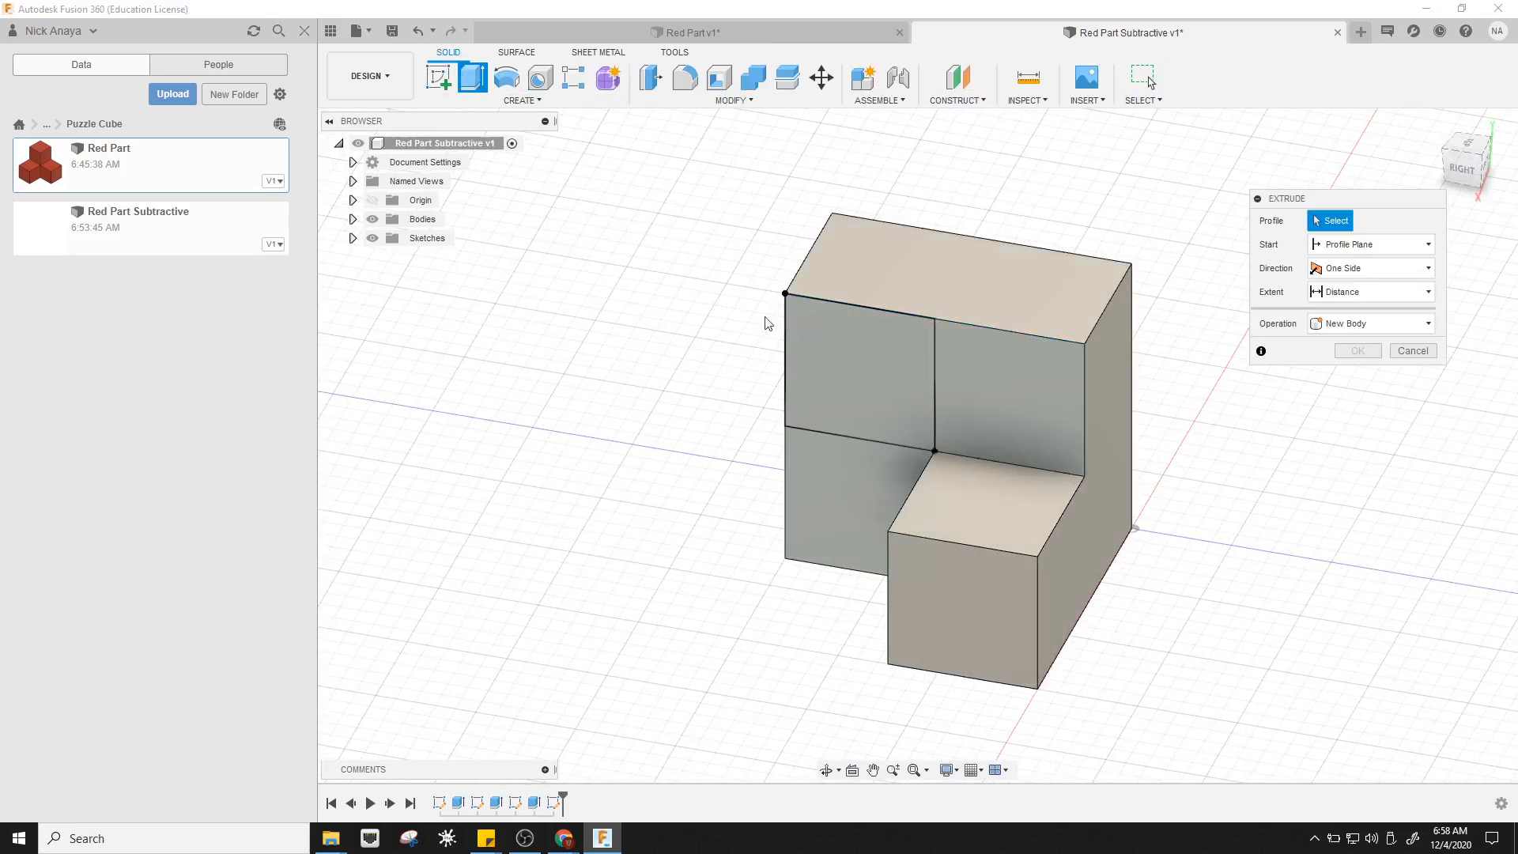
Cut the upper-left square profile through the entire part using extent All
{"action": "left_click", "coordinate": [858, 367]}
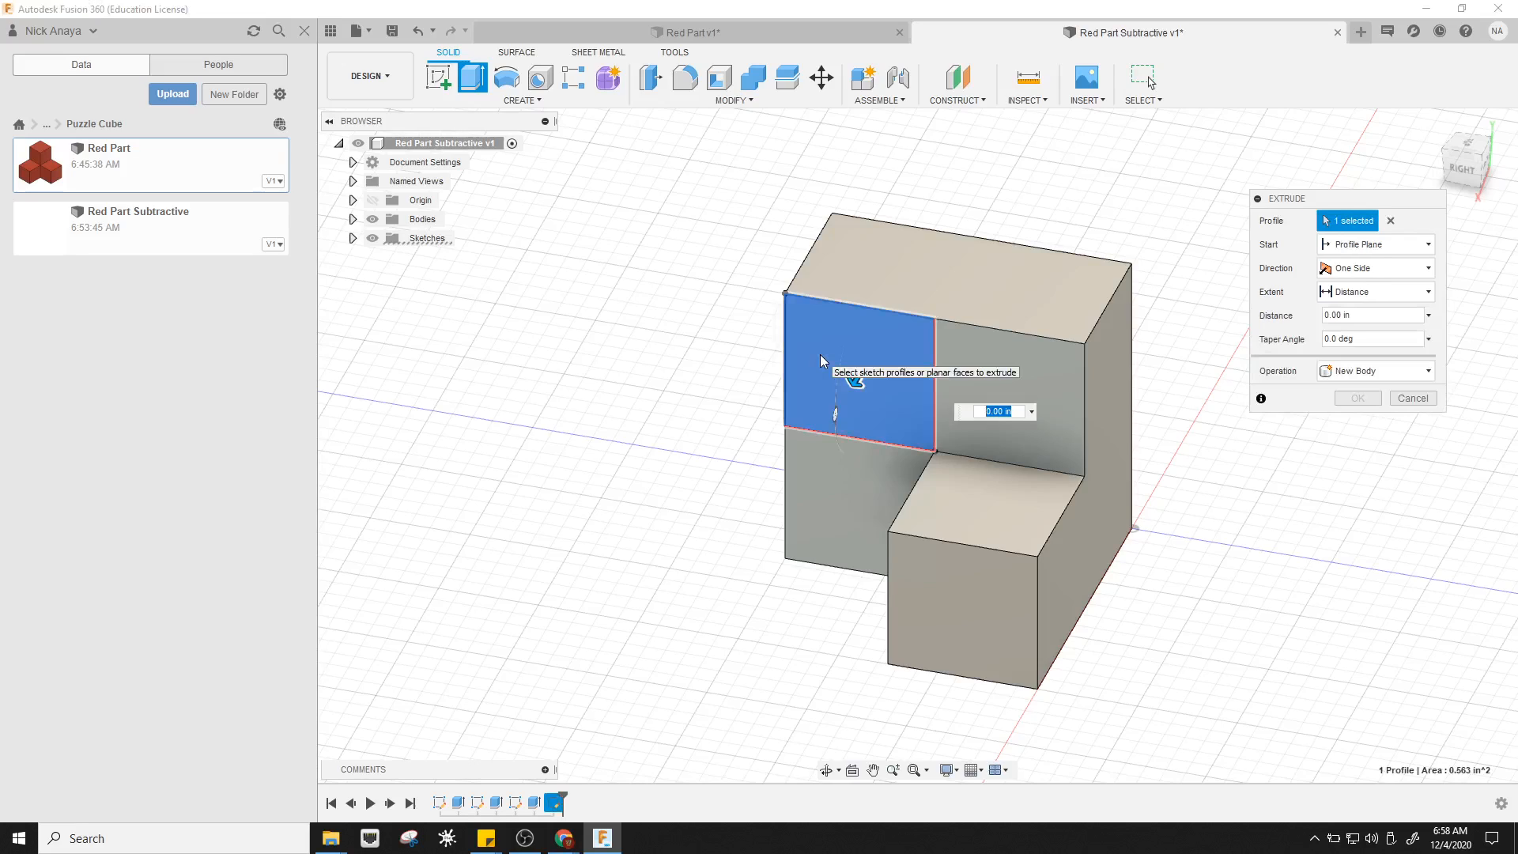
{"action": "mouse_move", "coordinate": [878, 378]}
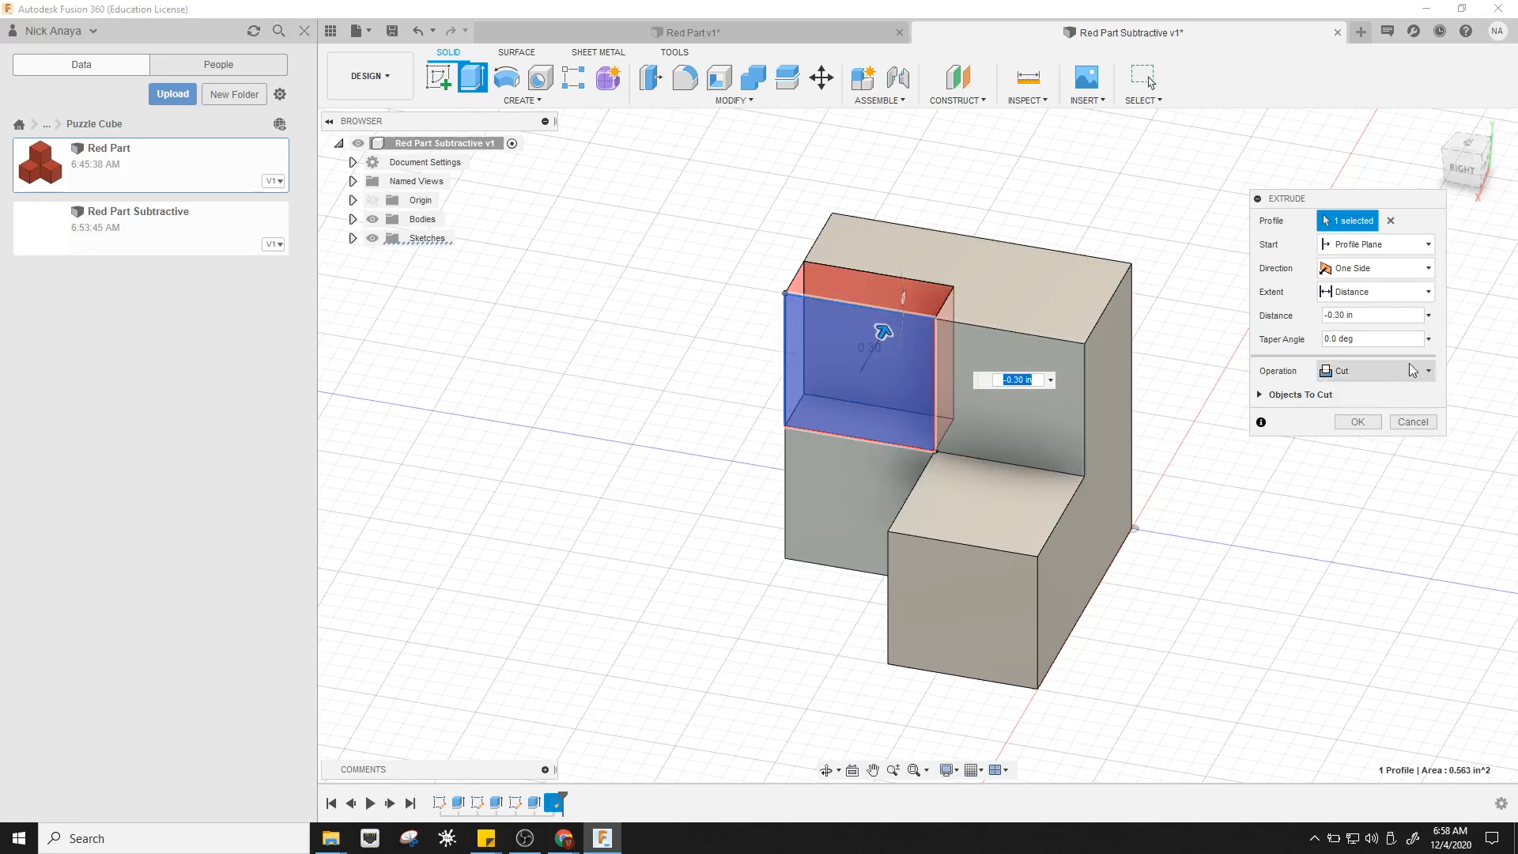
{"action": "left_click", "coordinate": [1374, 292]}
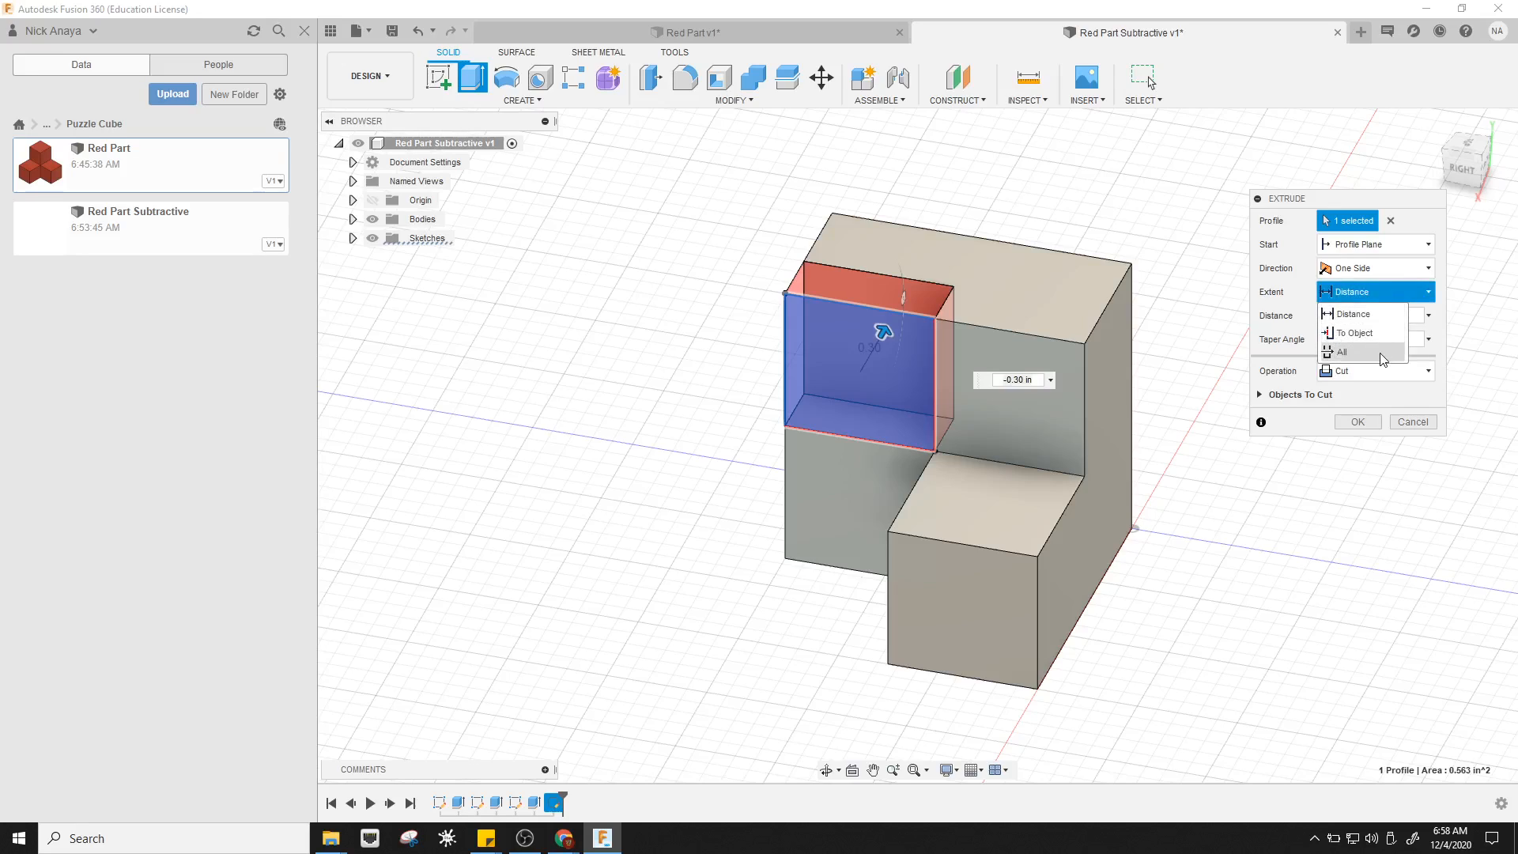
{"action": "left_click", "coordinate": [1341, 352]}
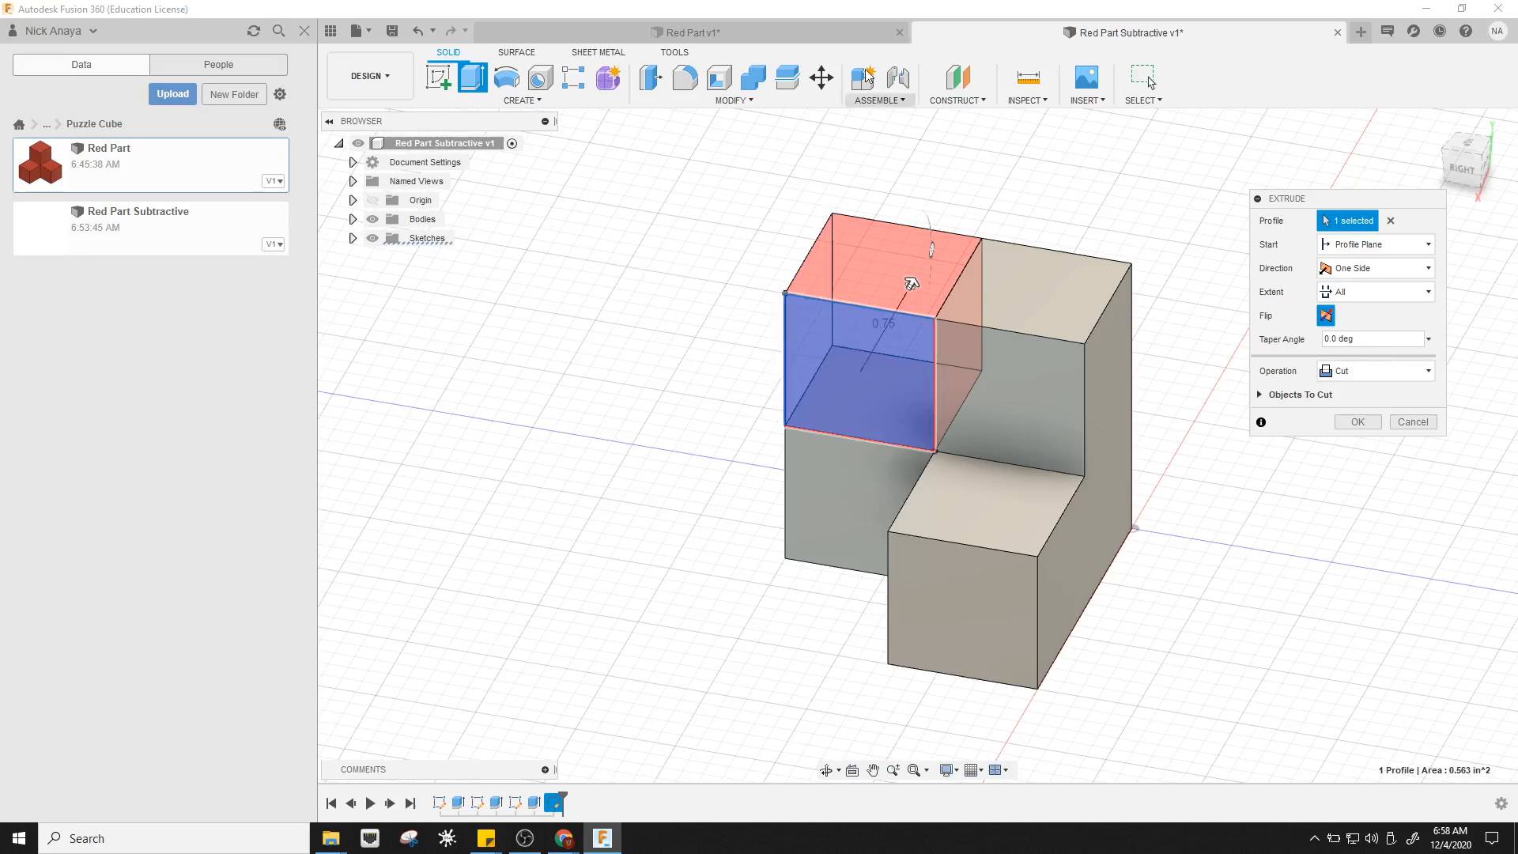
{"action": "mouse_move", "coordinate": [925, 174]}
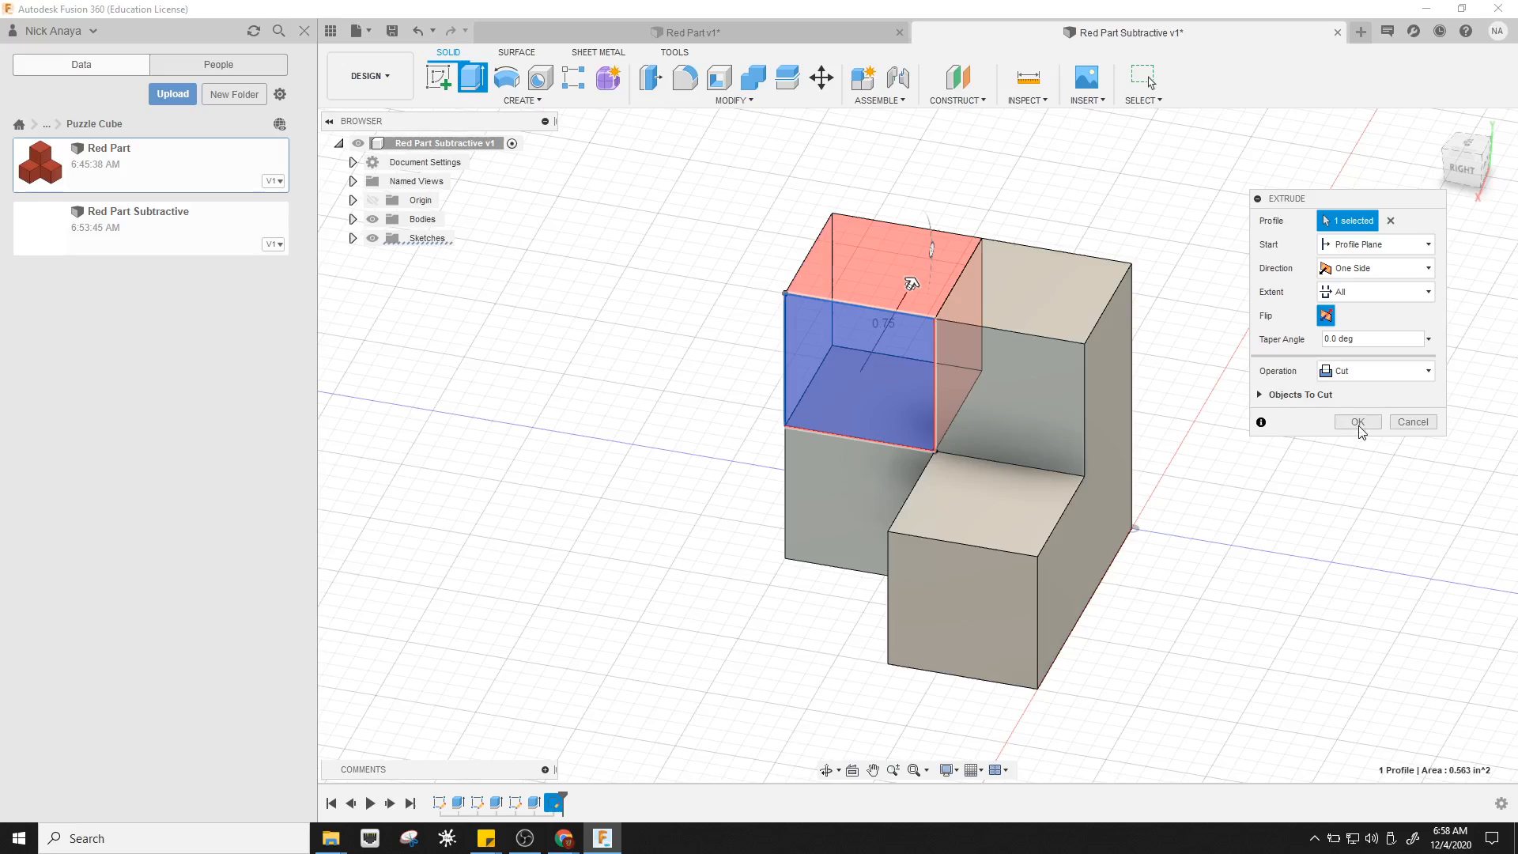
{"action": "left_click", "coordinate": [1358, 422]}
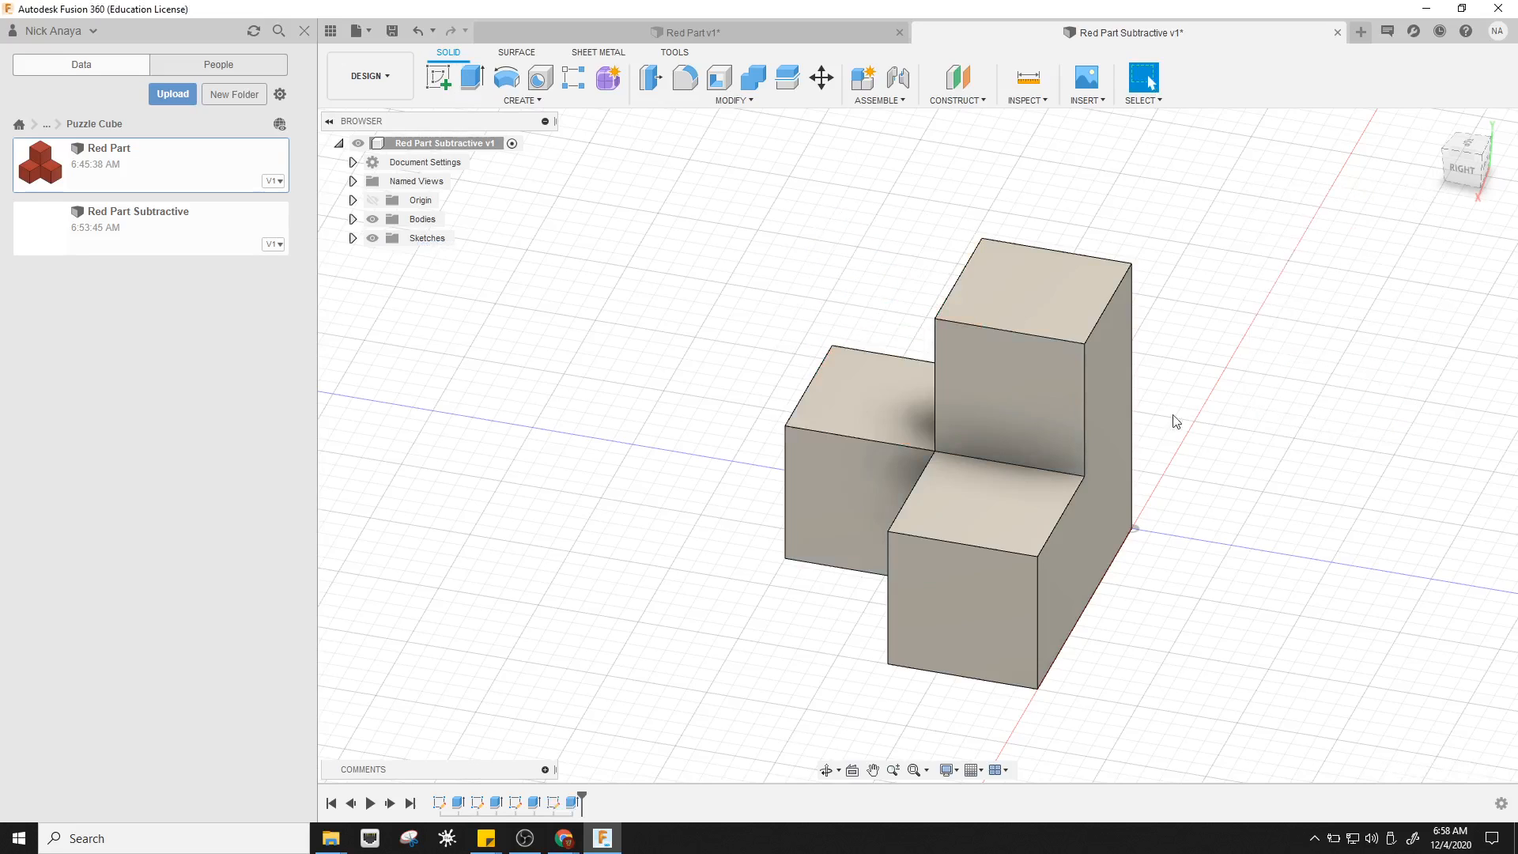
{"action": "mouse_move", "coordinate": [1430, 125]}
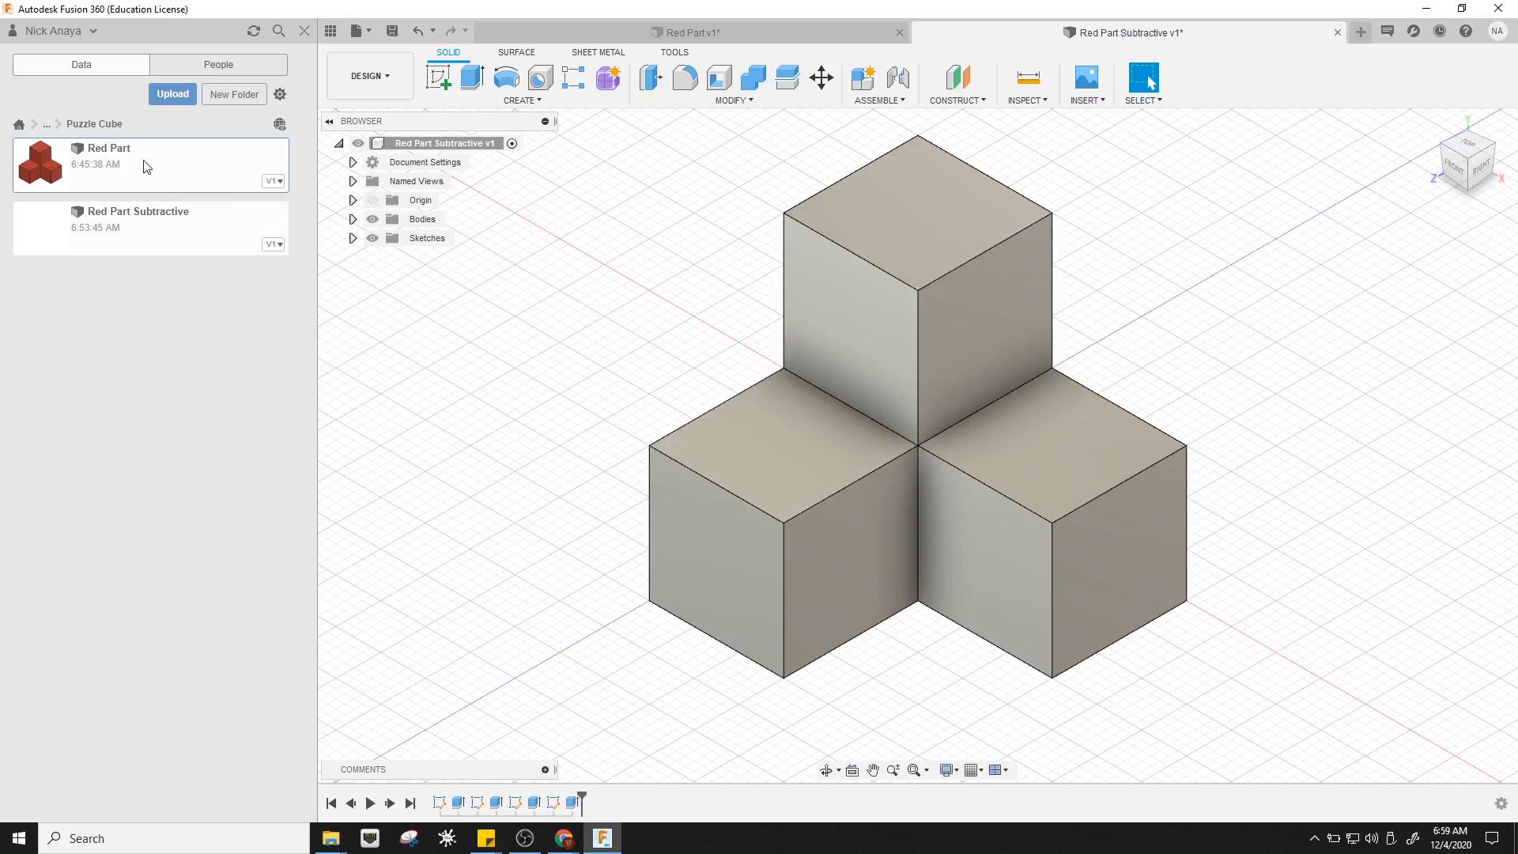
{"action": "mouse_move", "coordinate": [868, 342]}
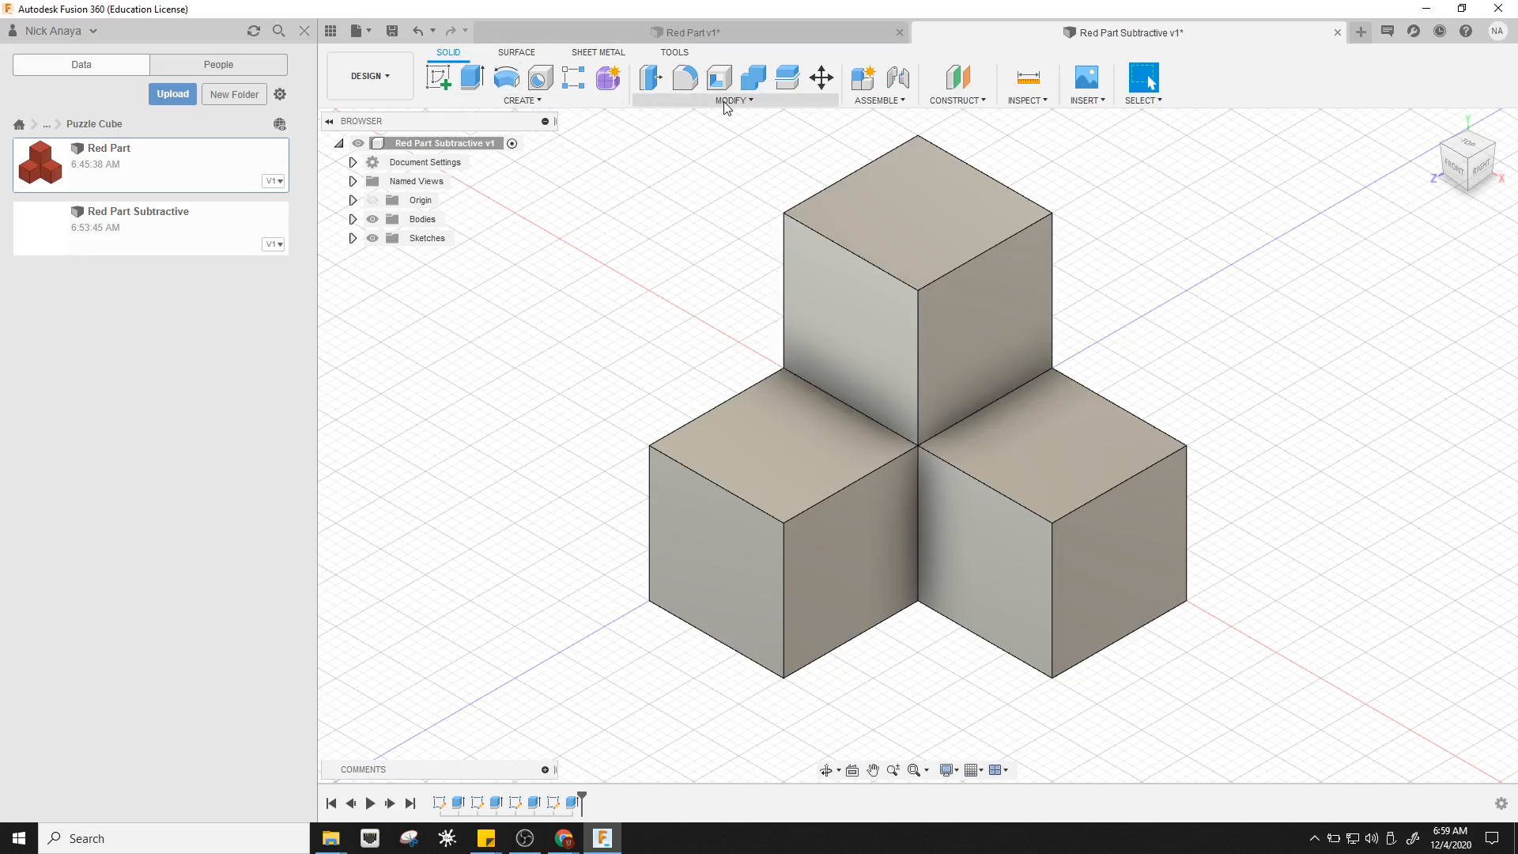
Apply Powder Coat (Yellow) from Paint > Powder Coat Smooth to the body and close Appearance
{"action": "left_click", "coordinate": [730, 100]}
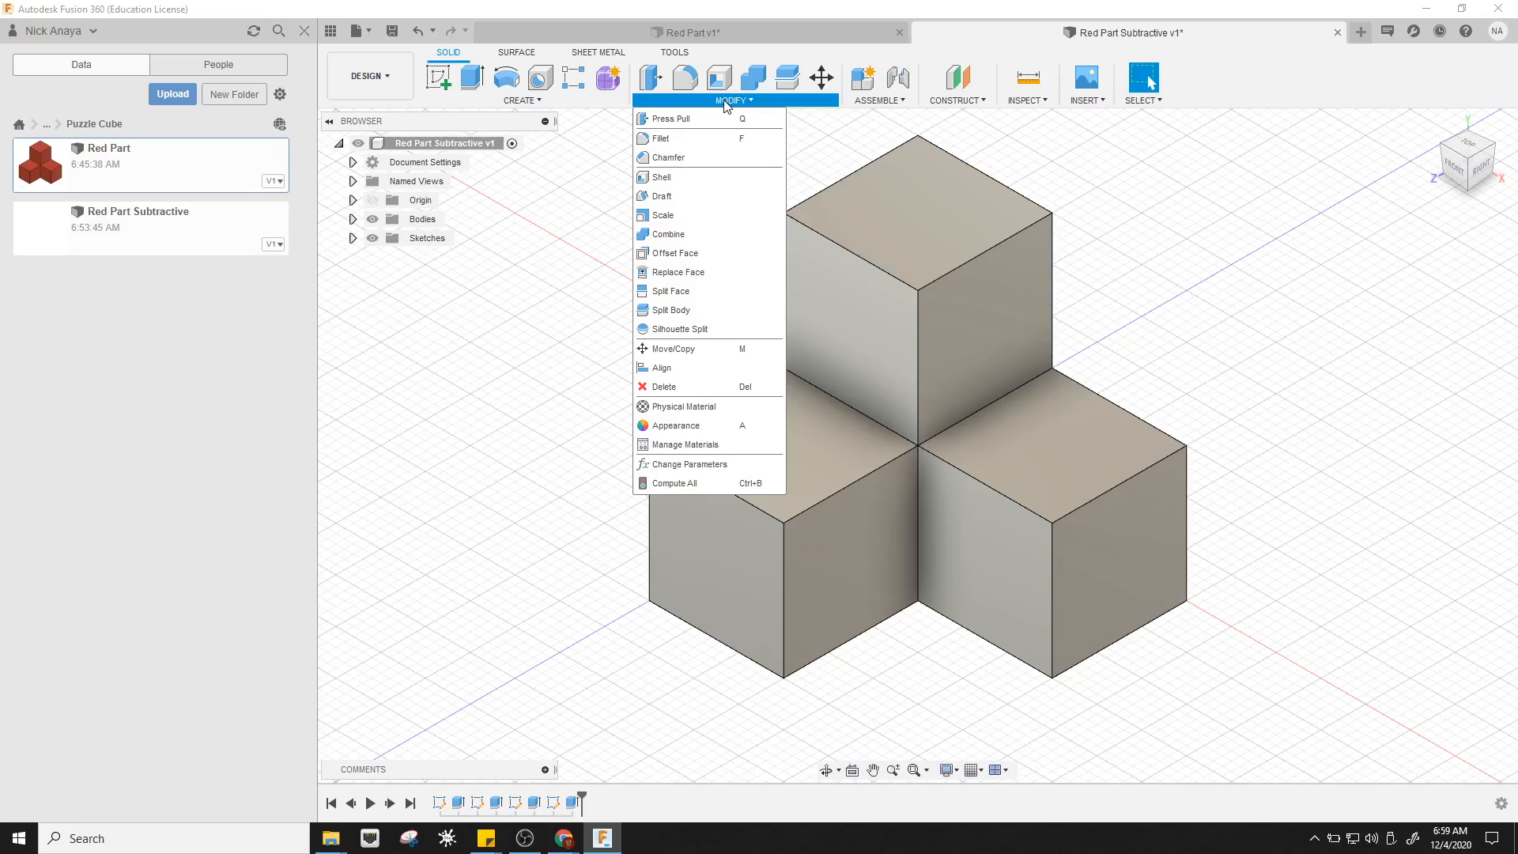
{"action": "mouse_move", "coordinate": [712, 425]}
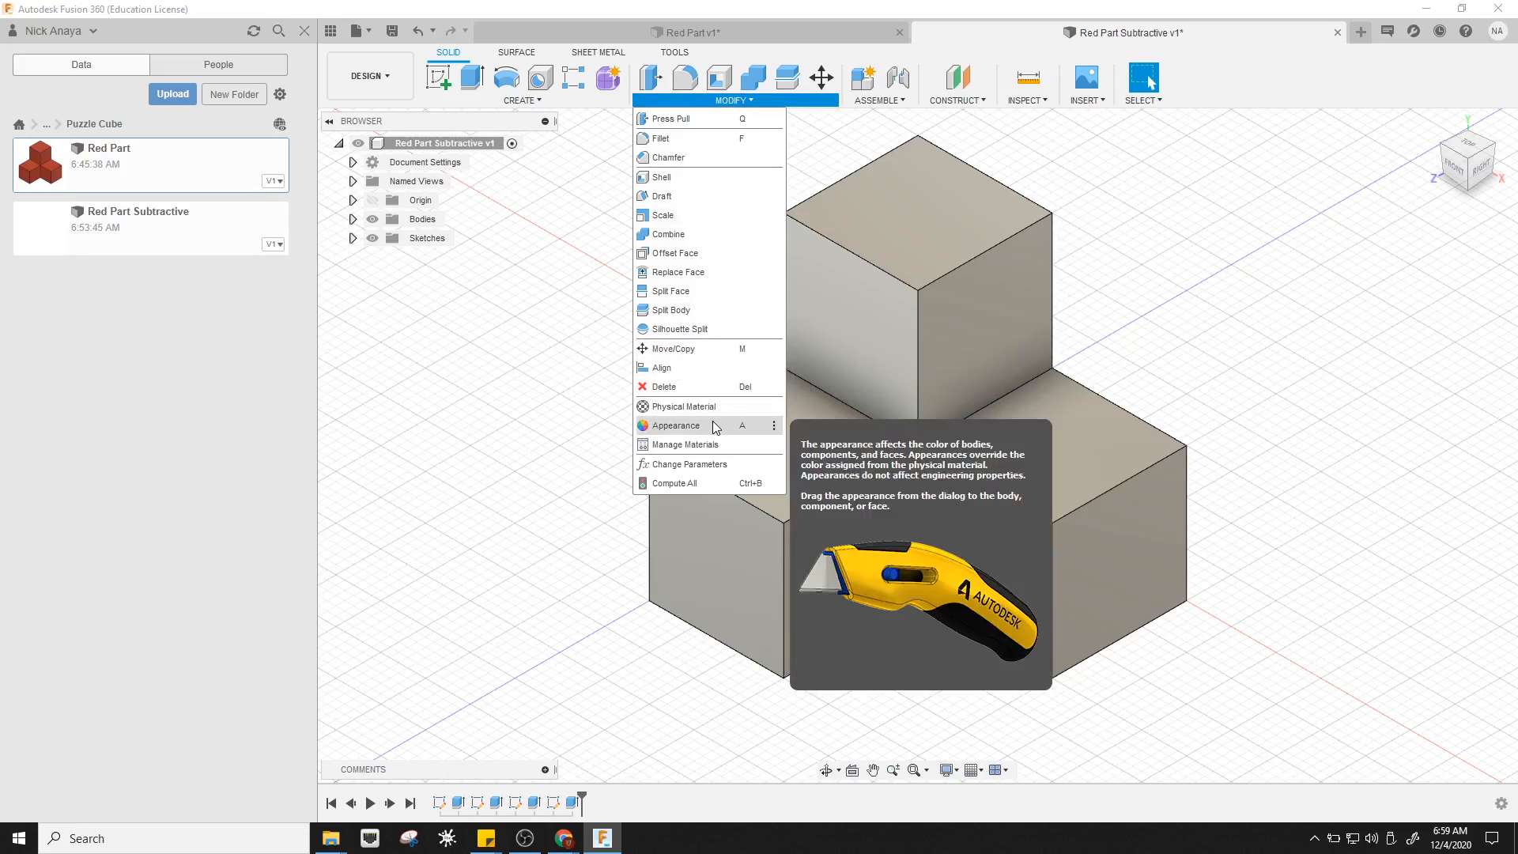
{"action": "left_click", "coordinate": [1245, 410]}
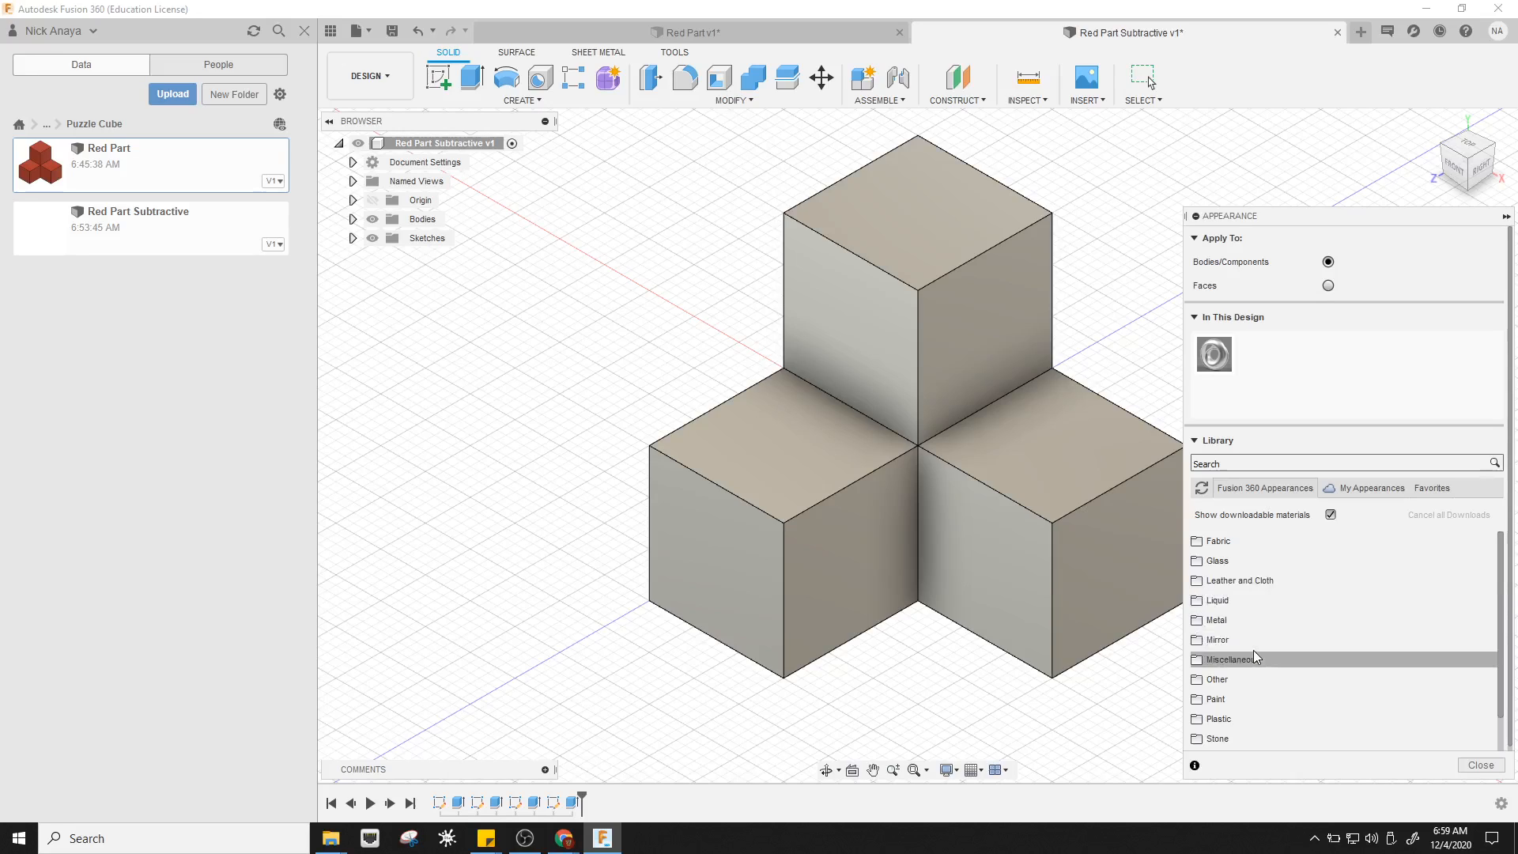
{"action": "mouse_move", "coordinate": [1244, 699]}
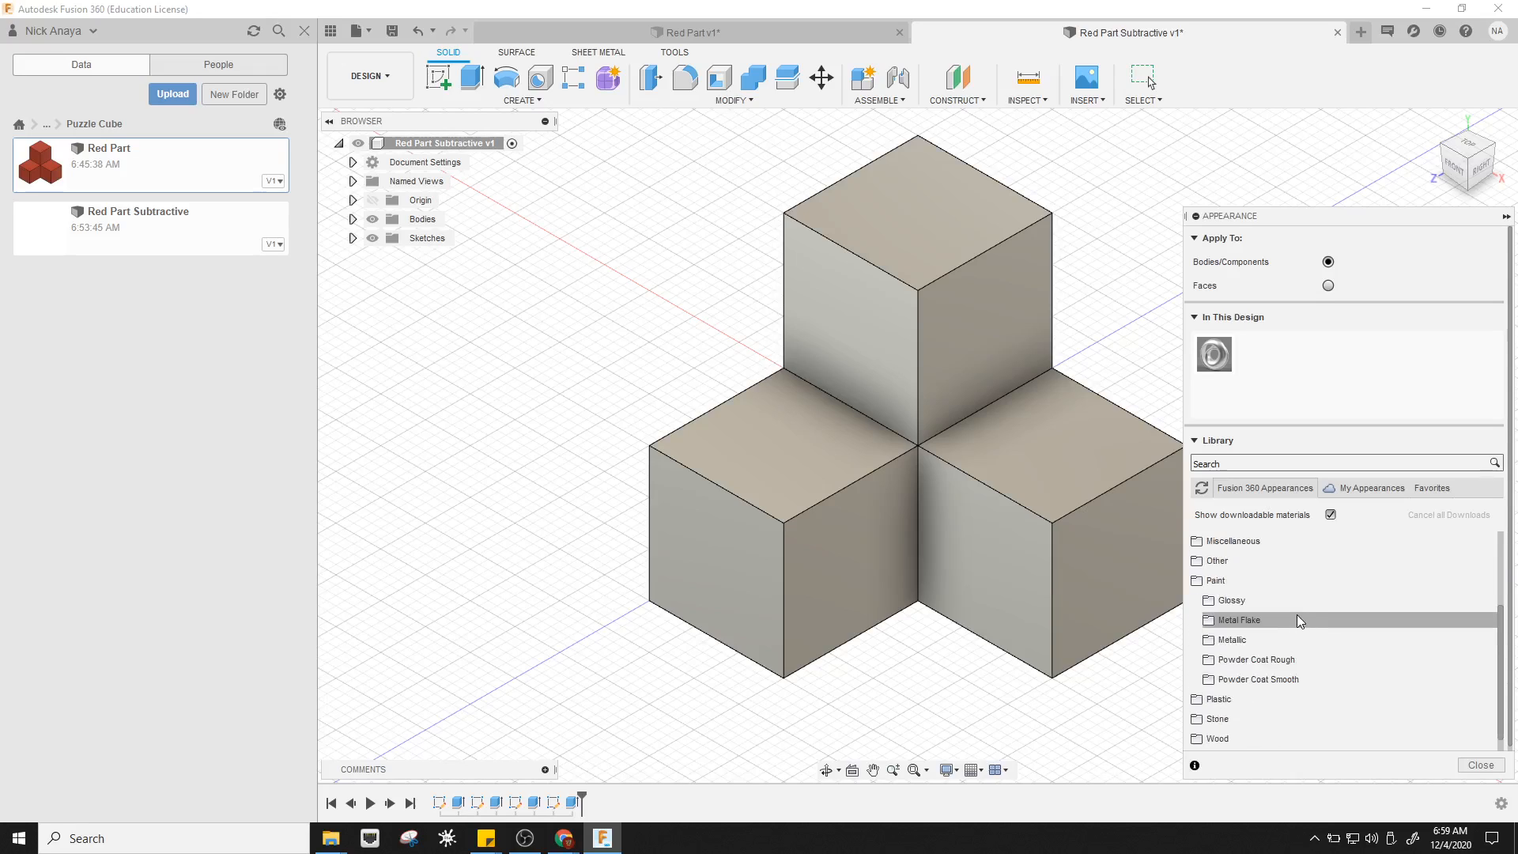
{"action": "mouse_move", "coordinate": [1328, 679]}
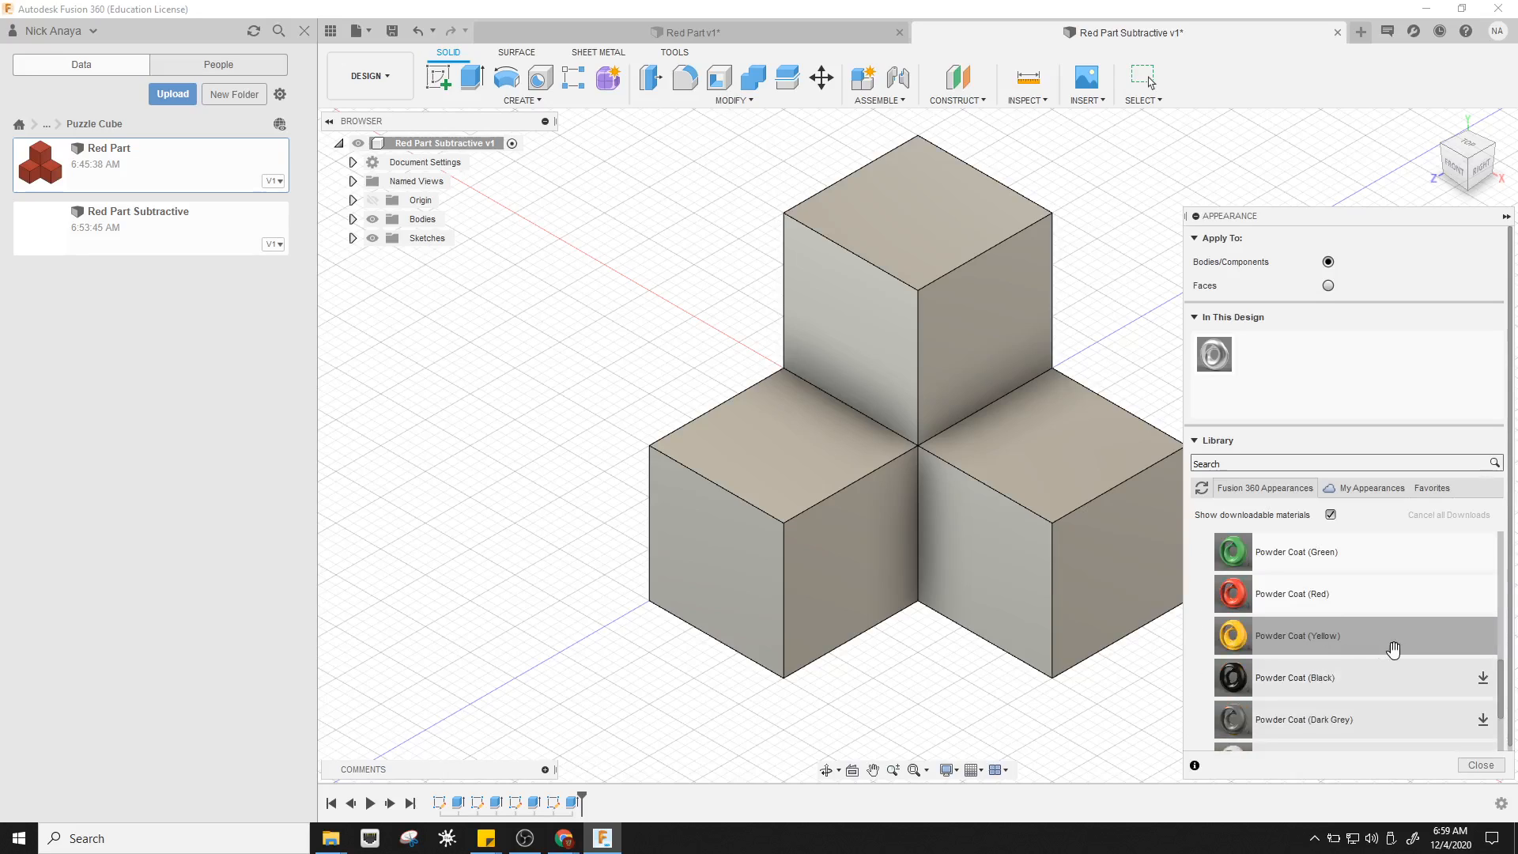
{"action": "mouse_move", "coordinate": [1322, 597]}
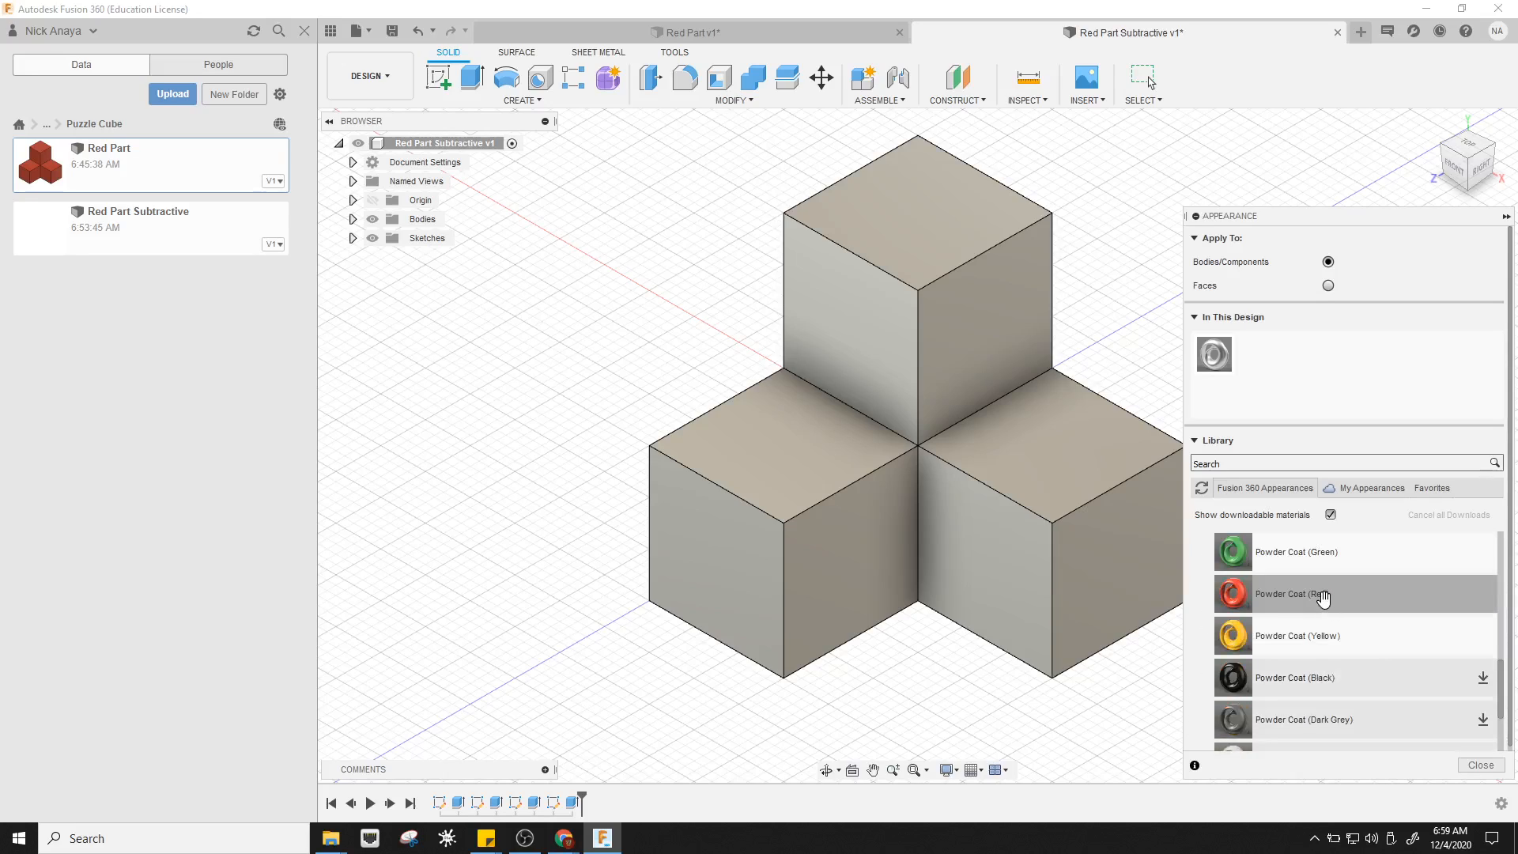
{"action": "mouse_move", "coordinate": [1323, 635]}
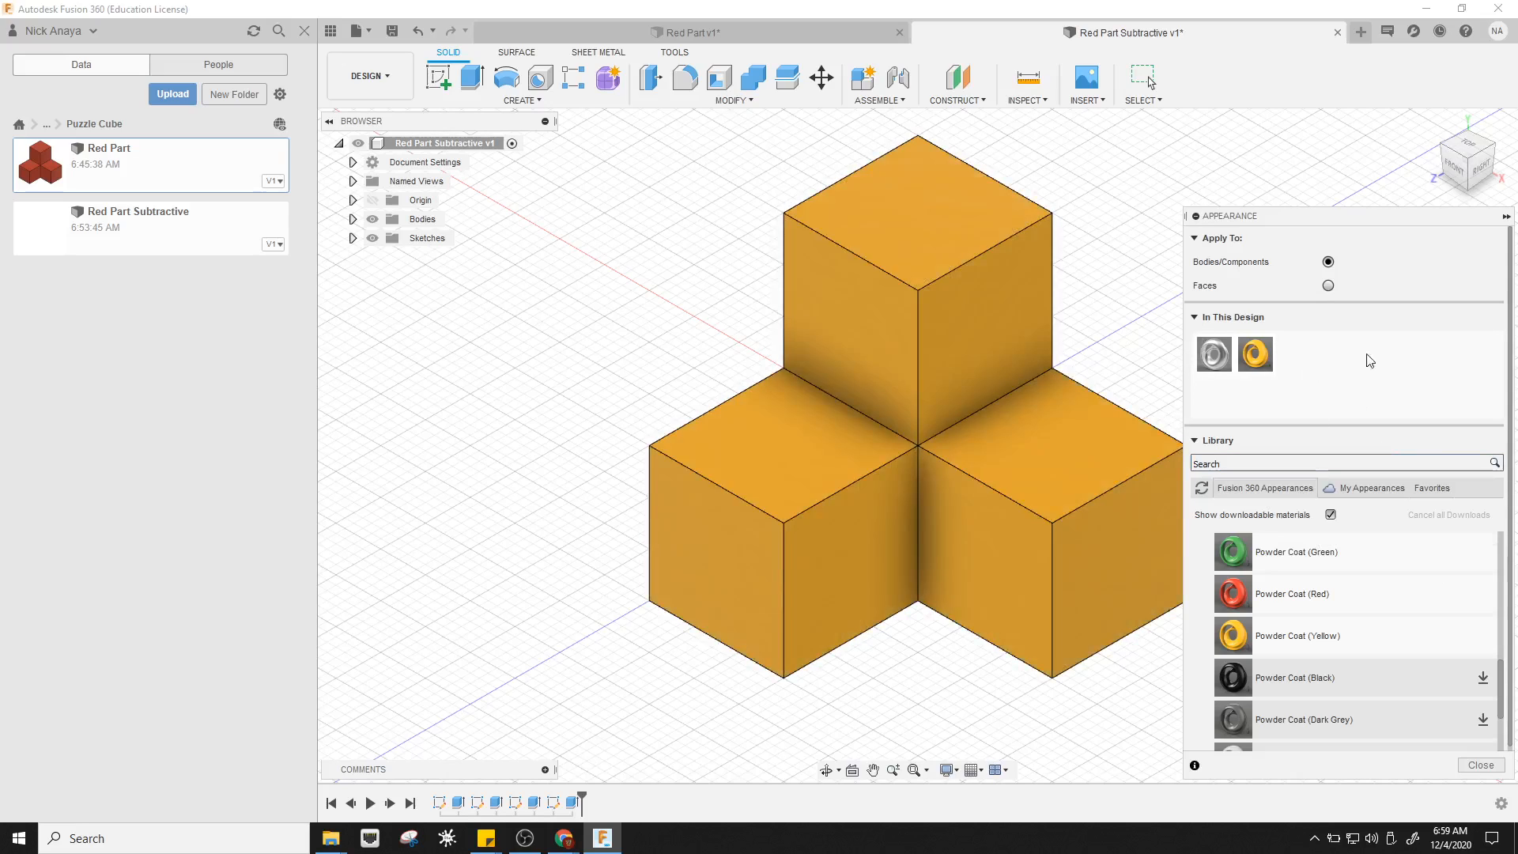
{"action": "left_click", "coordinate": [1481, 765]}
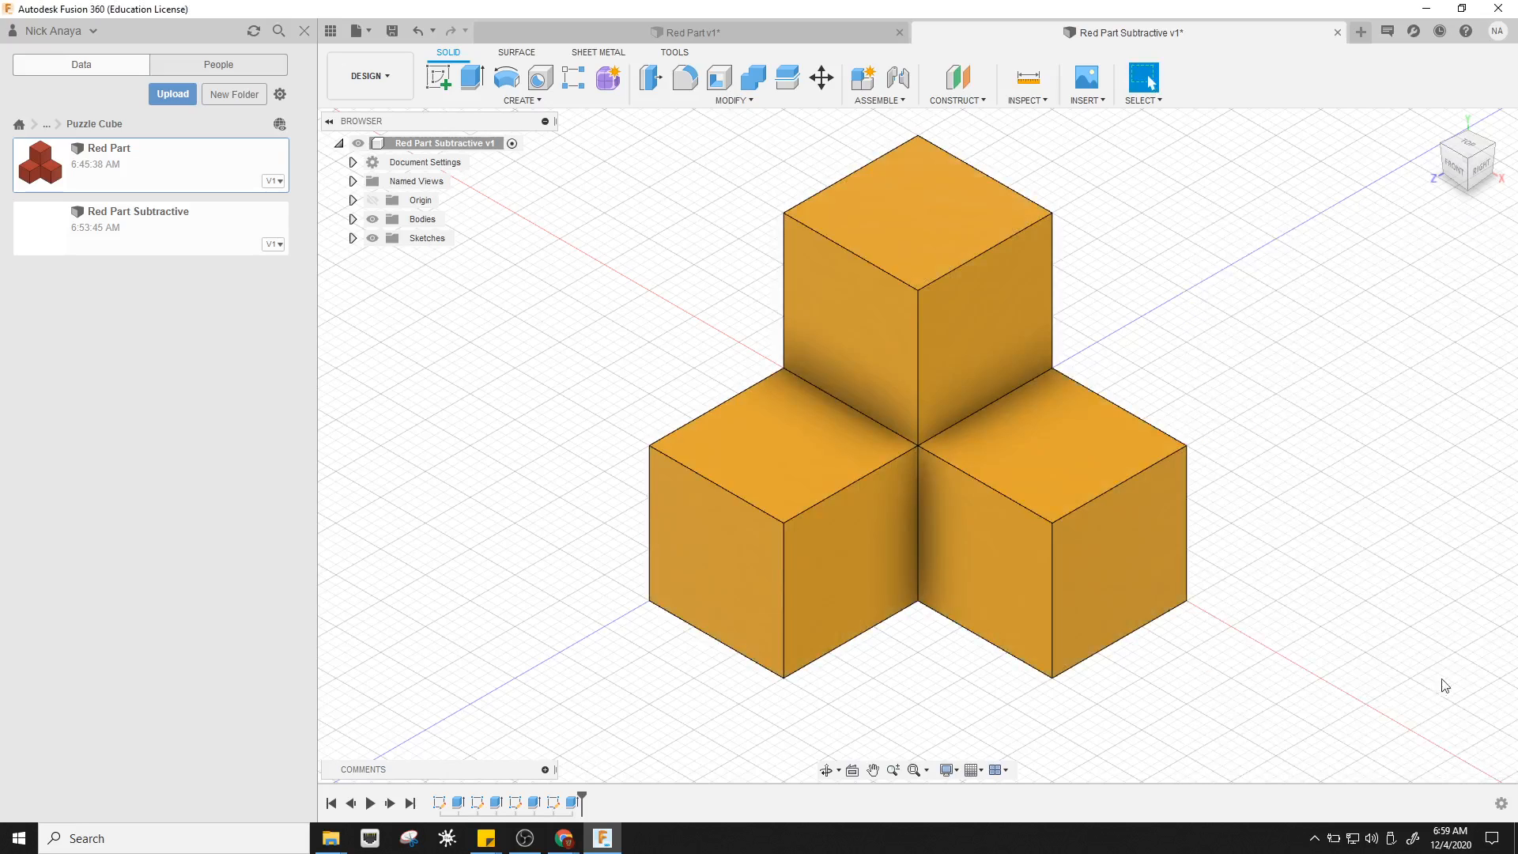
{"action": "mouse_move", "coordinate": [359, 30]}
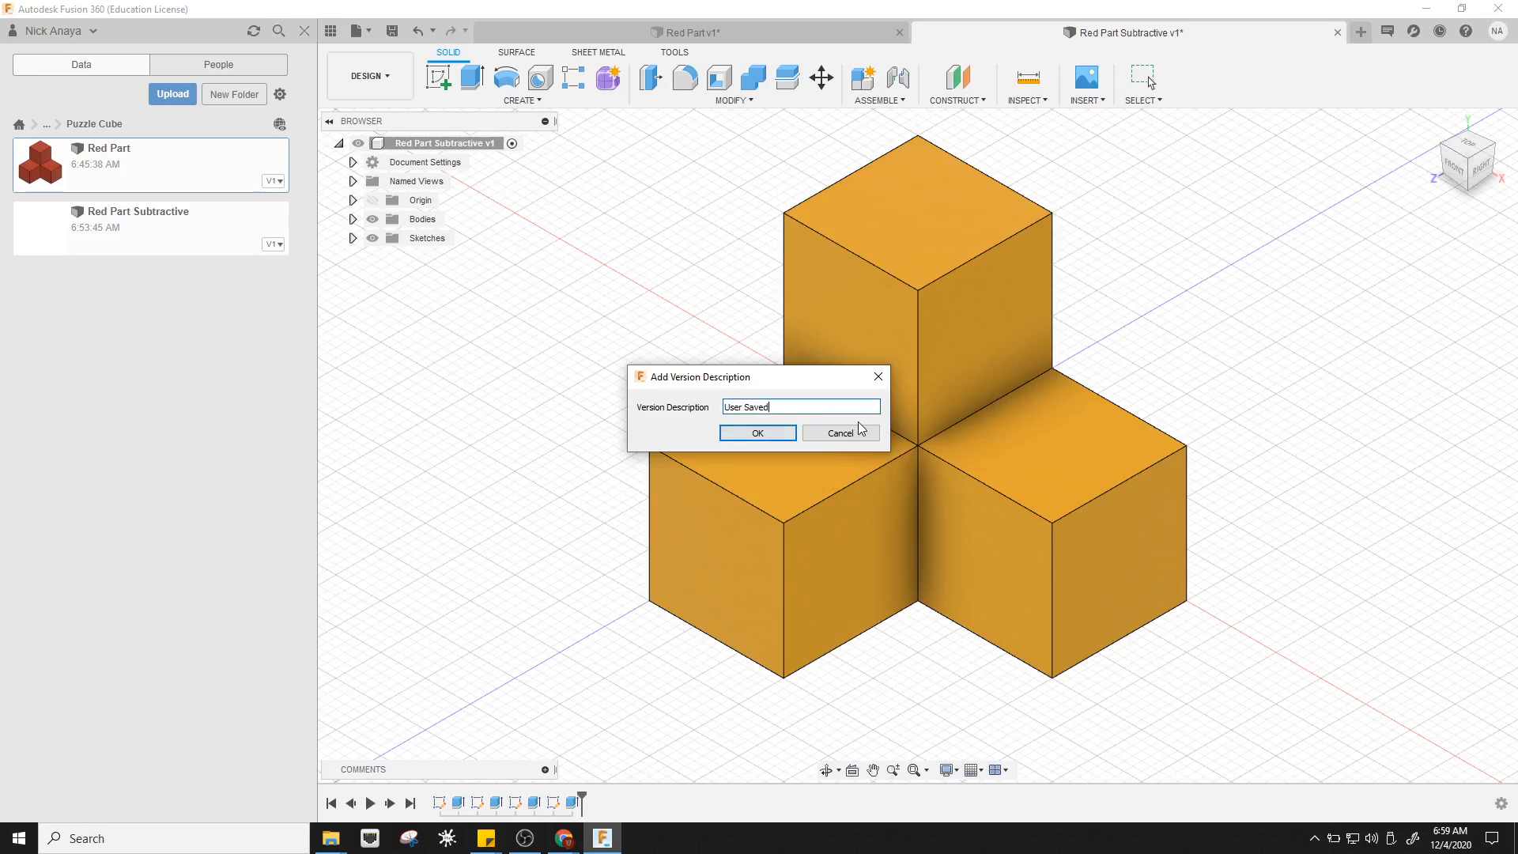
Save a new version of Red Part Subtractive with the description 'Complete Subtractive Model'
{"action": "key", "text": "Ctrl+a"}
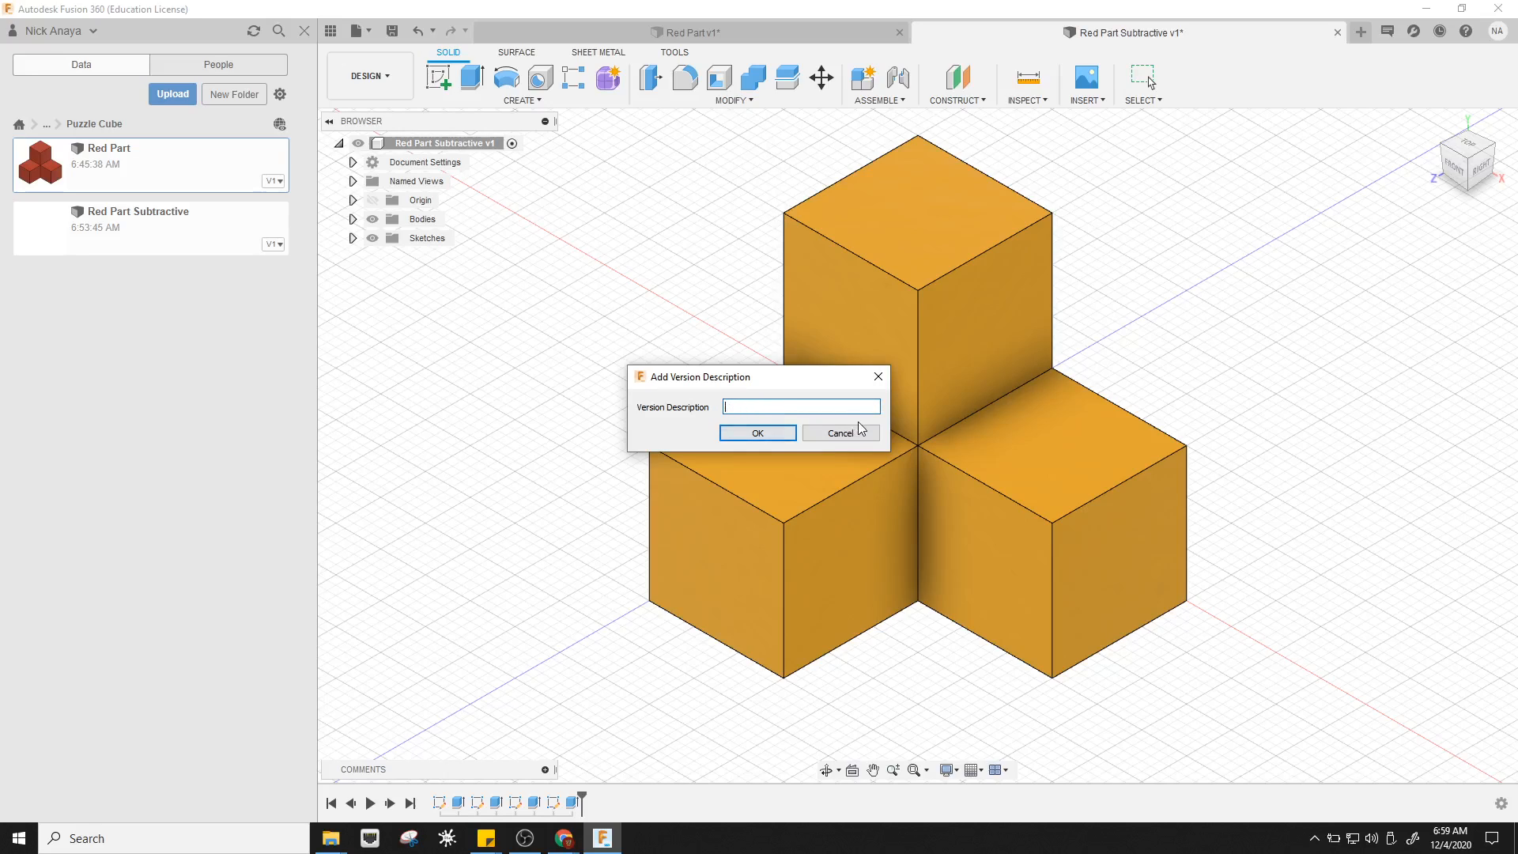
{"action": "type", "text": "Complete"}
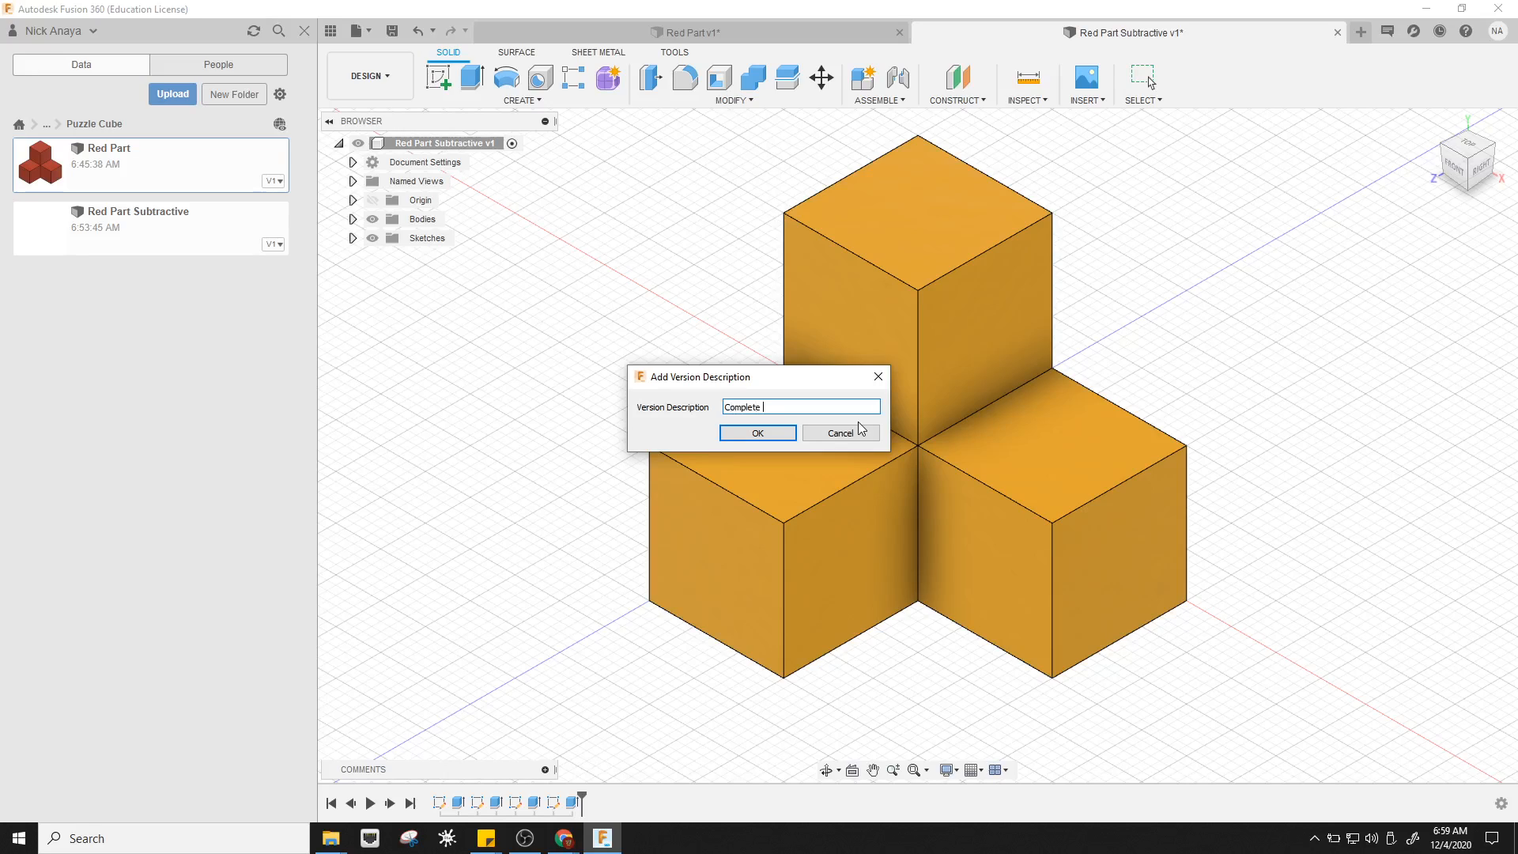
{"action": "type", "text": "Subtractive"}
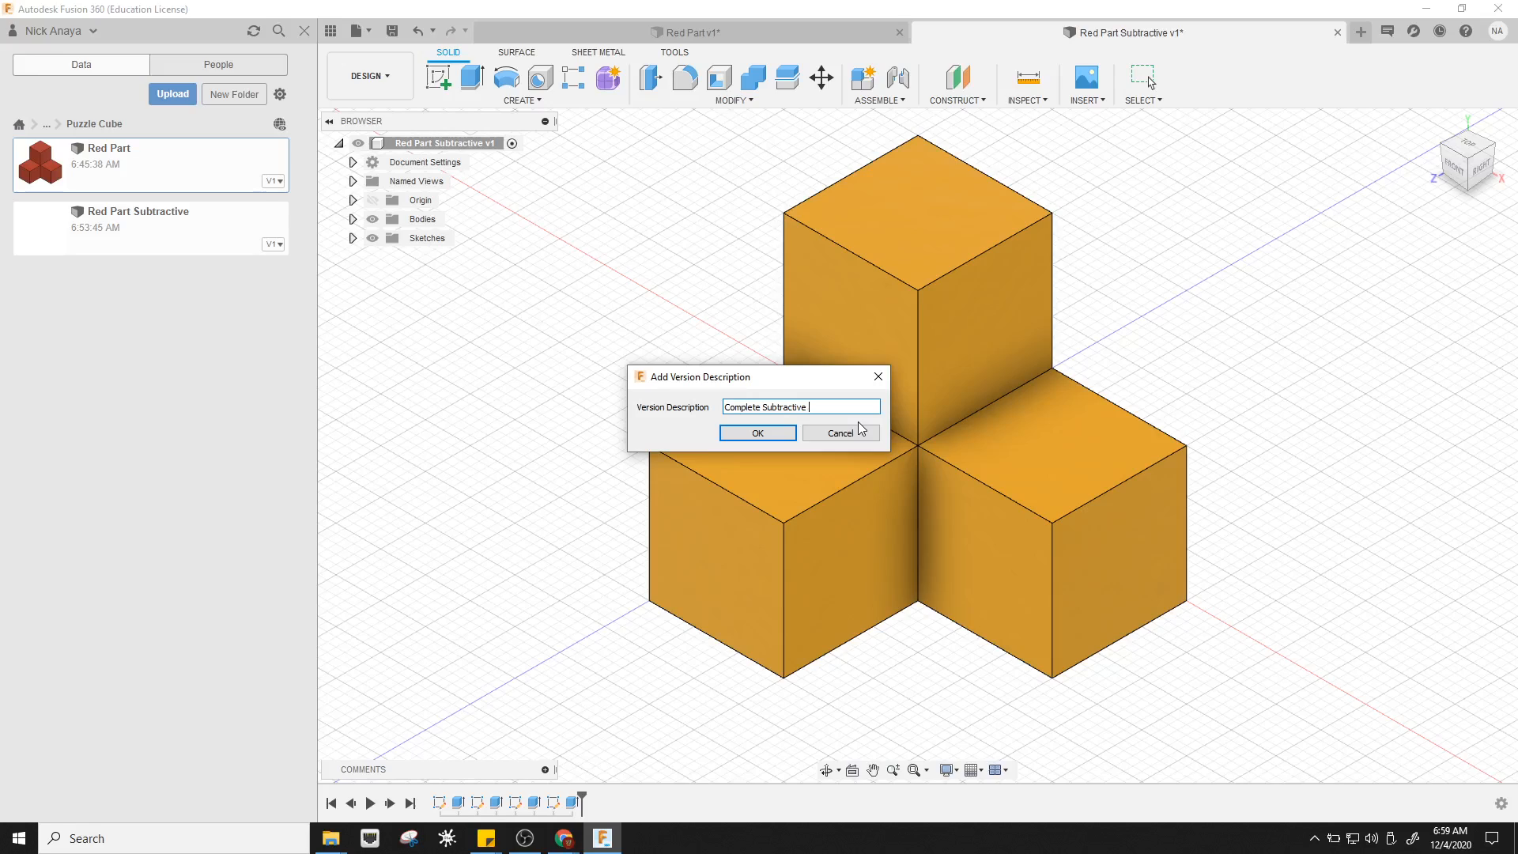
{"action": "type", "text": "Model"}
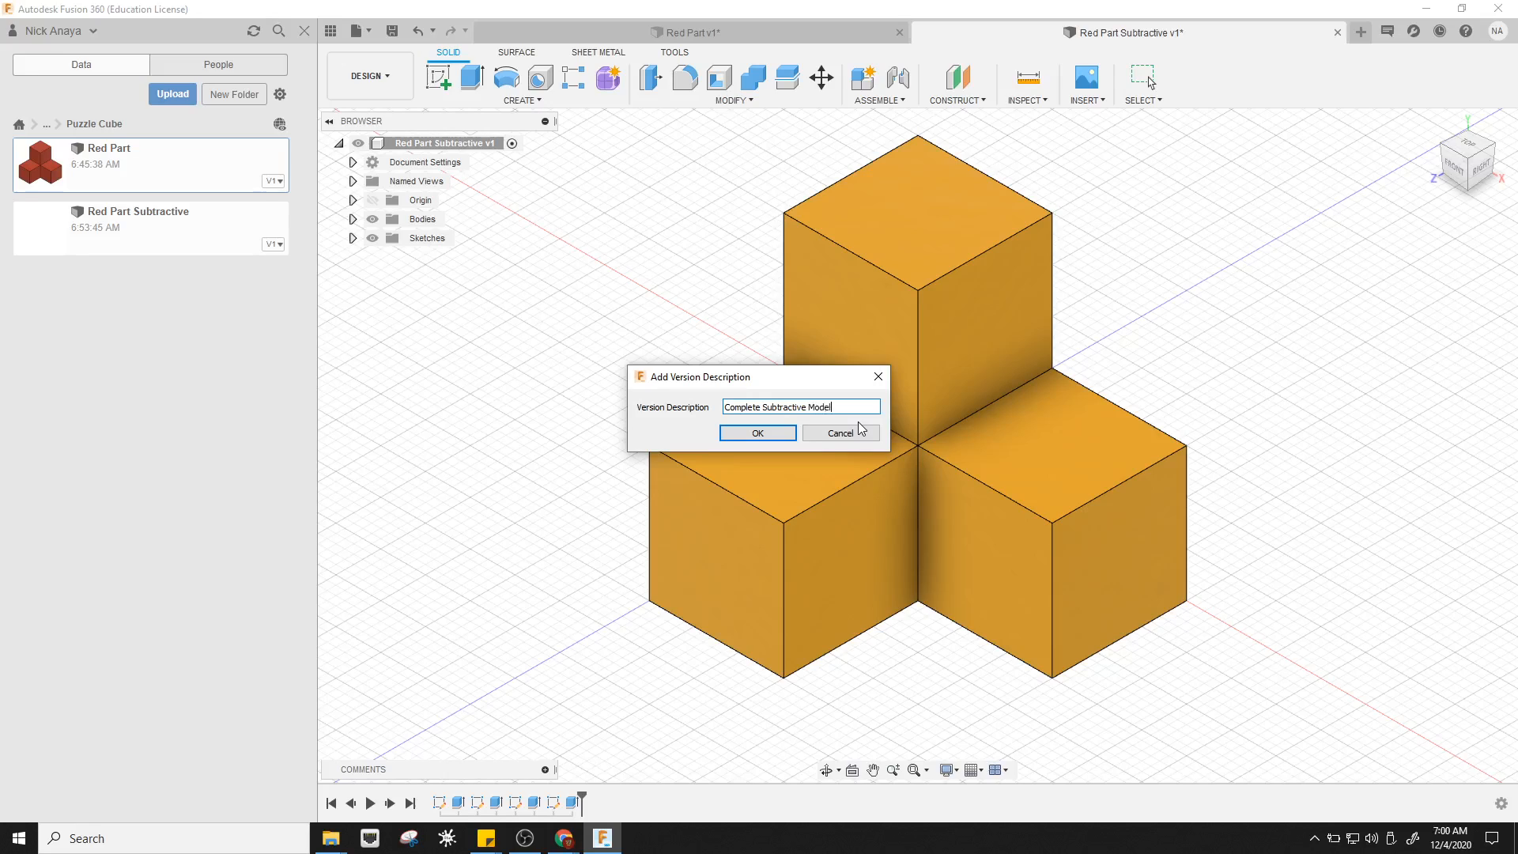
{"action": "left_click", "coordinate": [758, 432]}
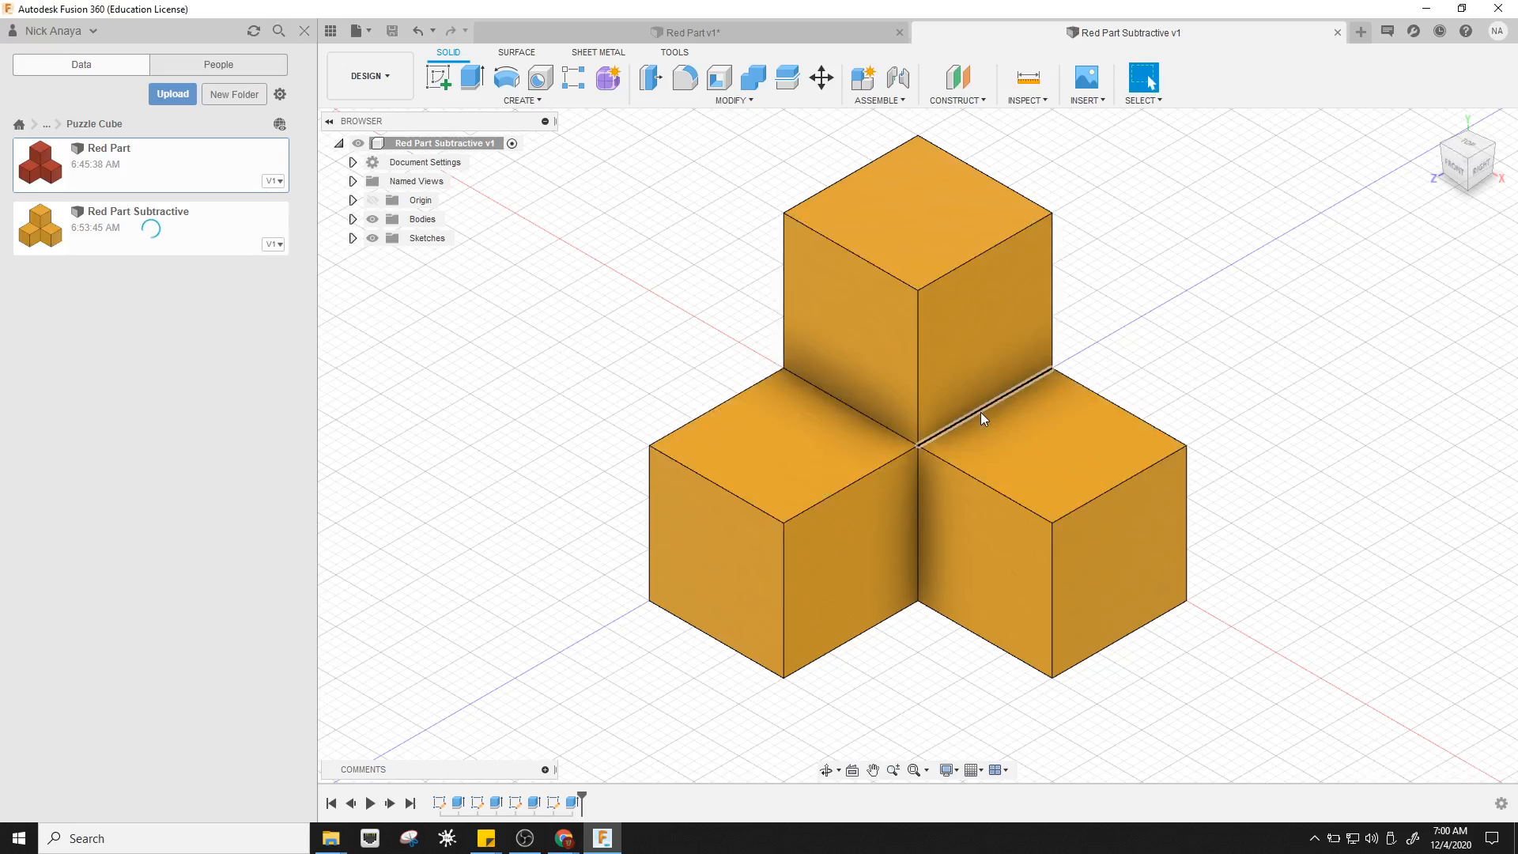
{"action": "mouse_move", "coordinate": [713, 340]}
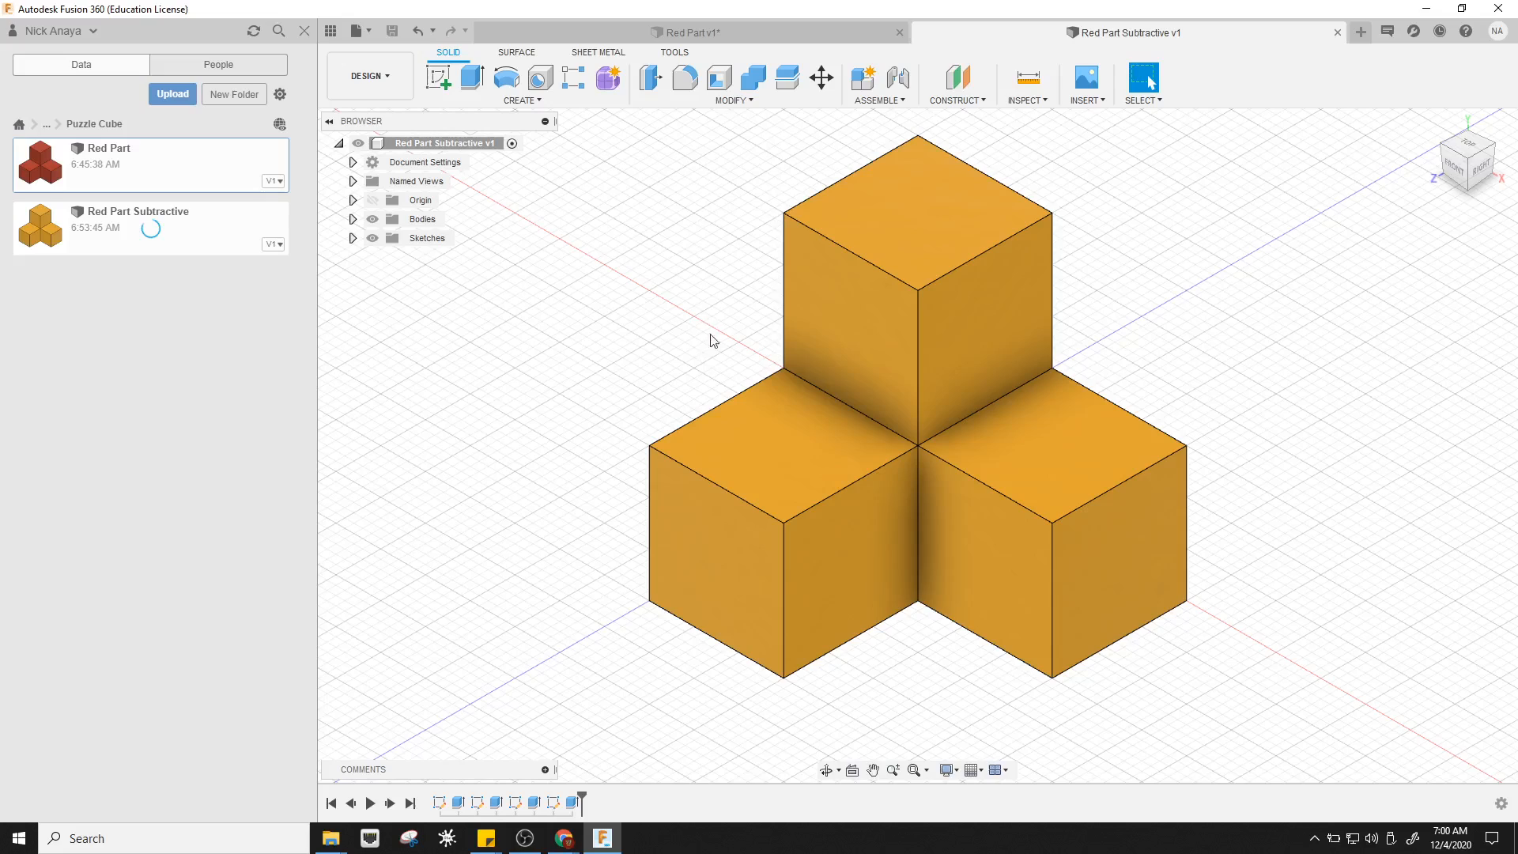
{"action": "mouse_move", "coordinate": [566, 221]}
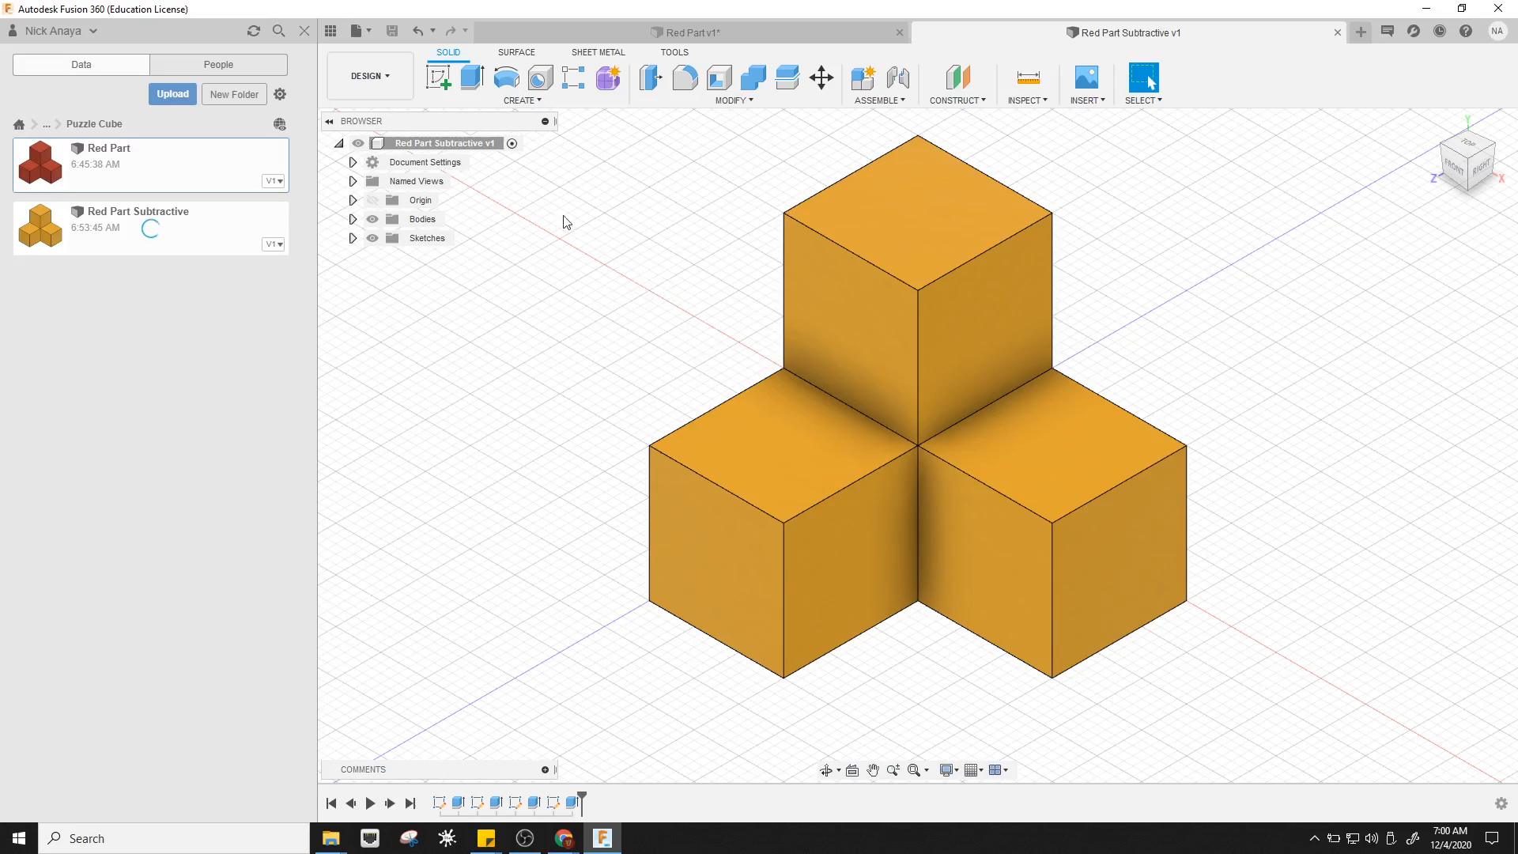